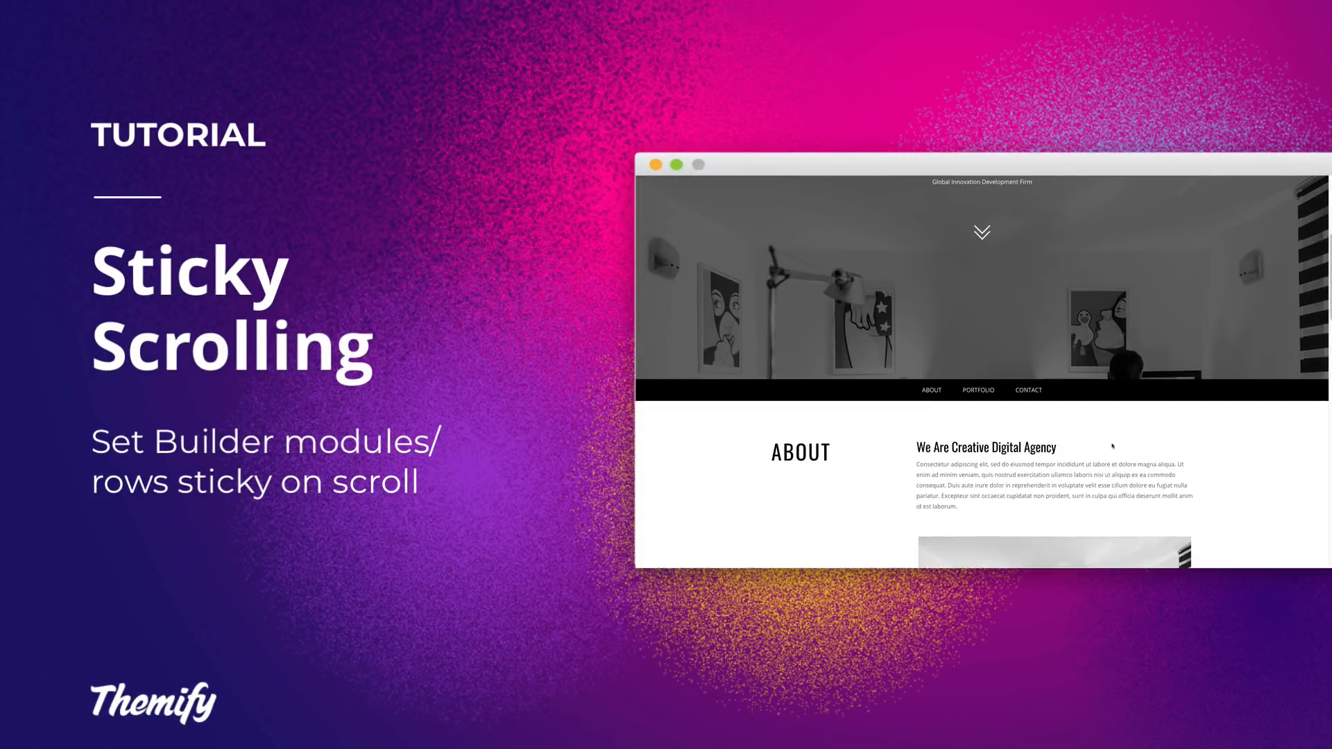
Step: Scroll the Digital Agency demo page down through its sections using the page controls
scroll(down, 3)
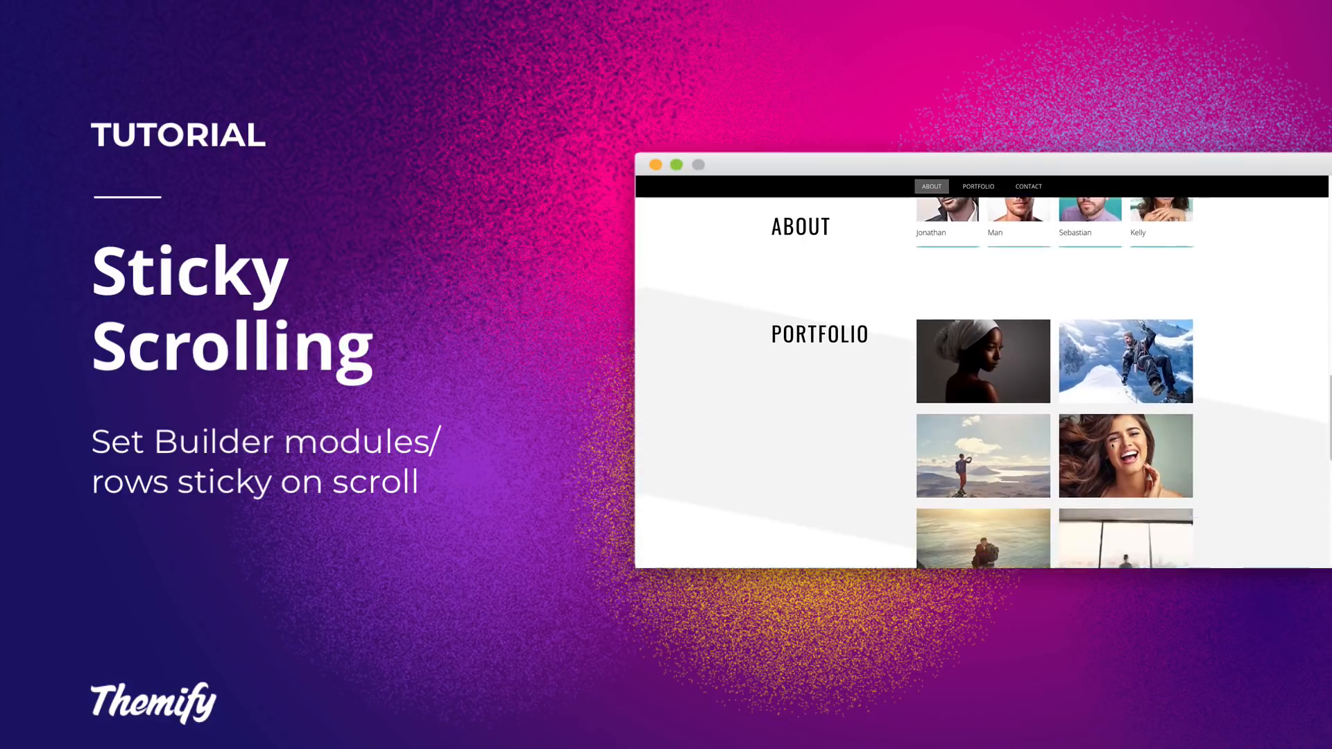
click(1029, 185)
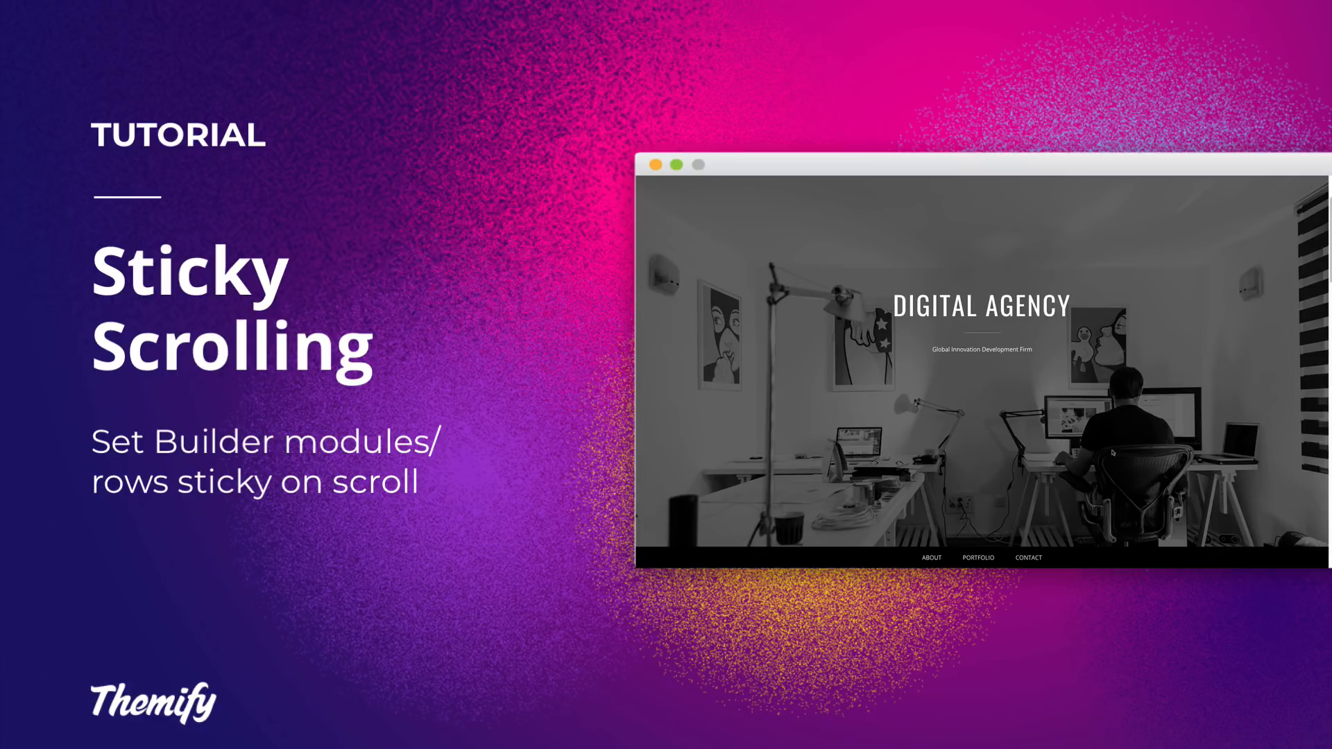
mouse_move(931, 557)
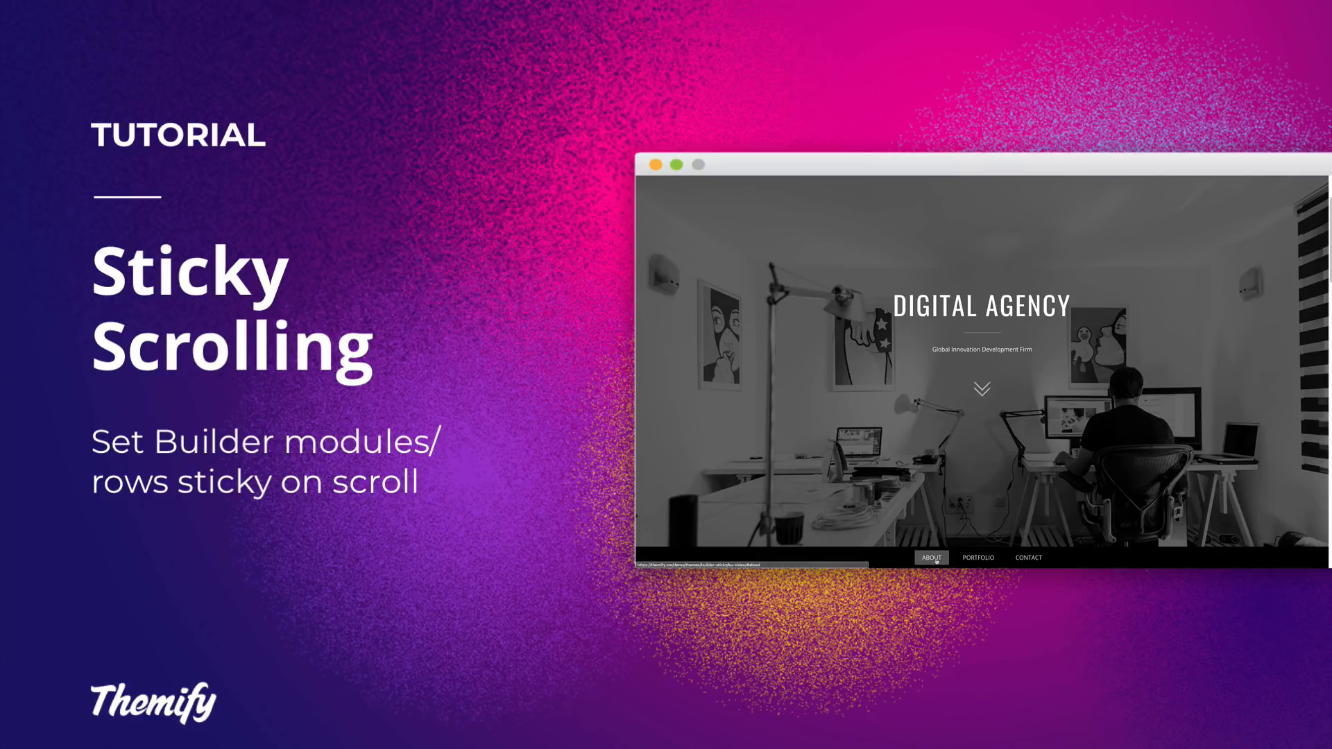
scroll(down, 3)
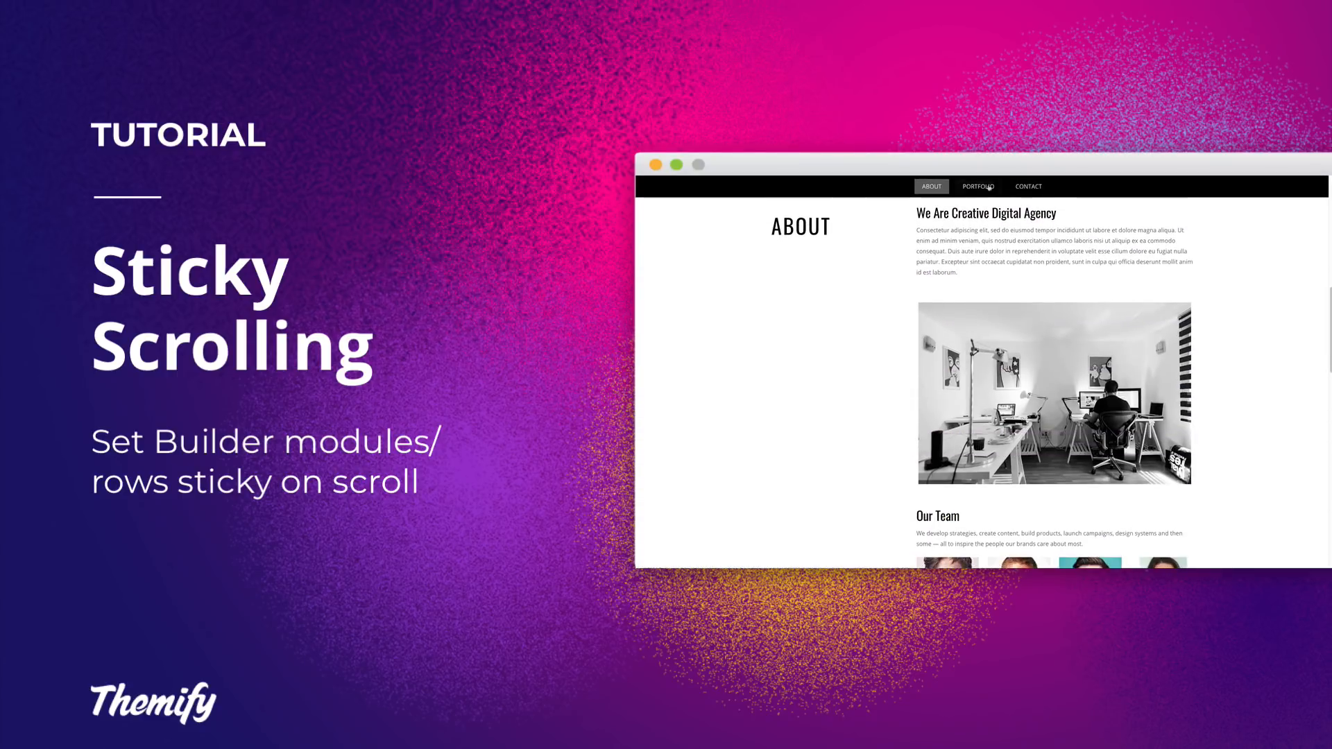
click(1028, 186)
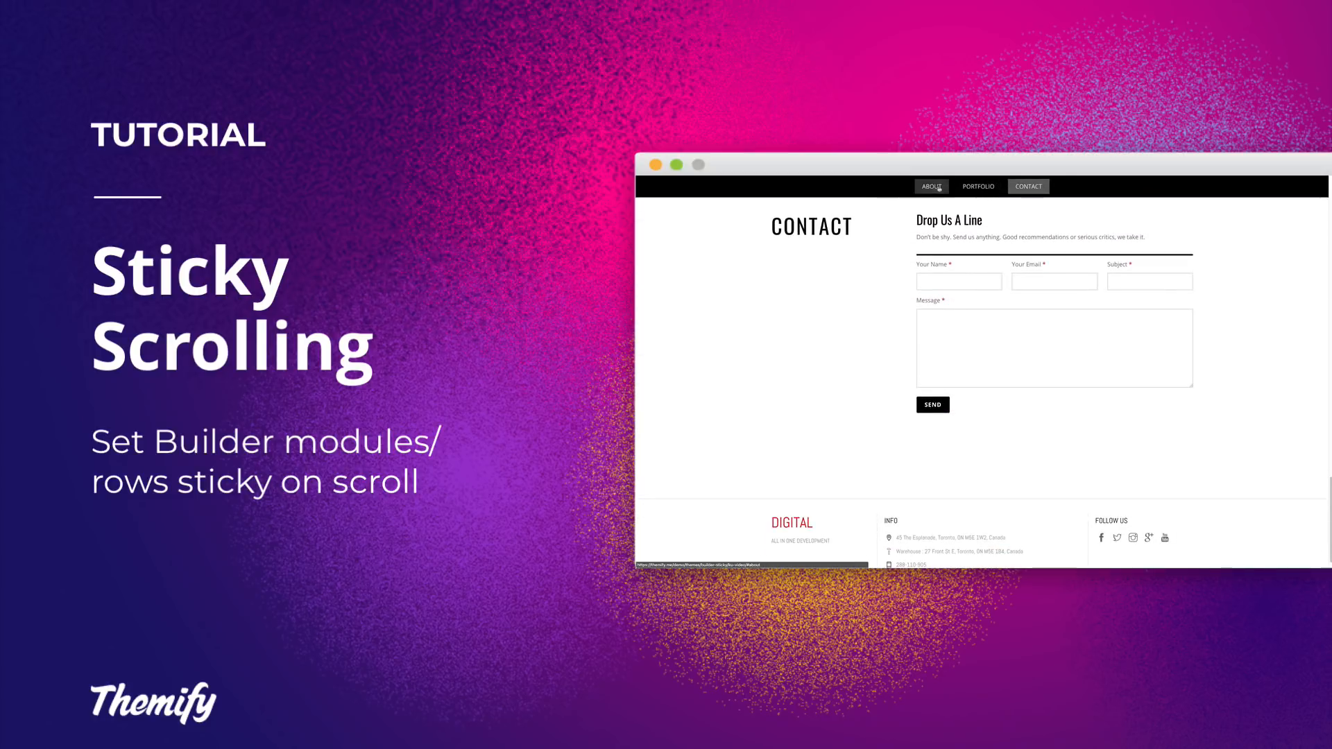
click(931, 186)
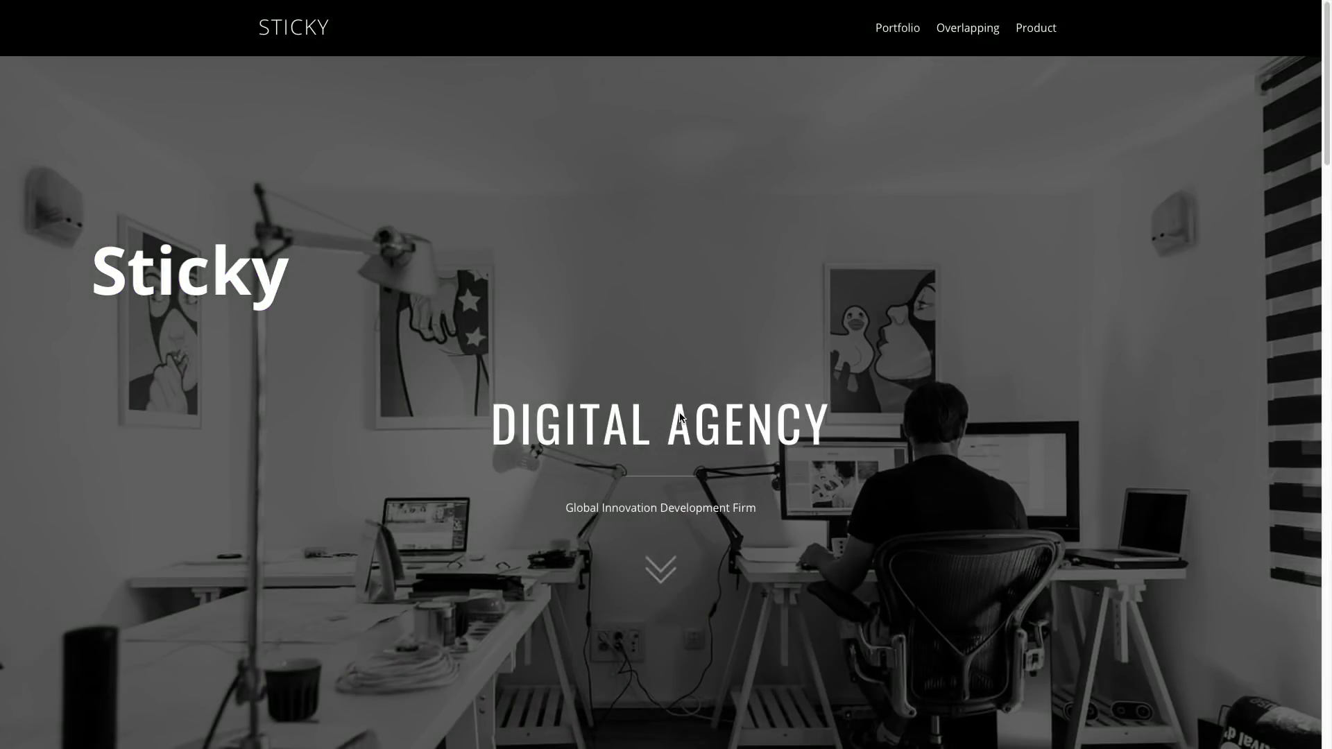
scroll(down, 3)
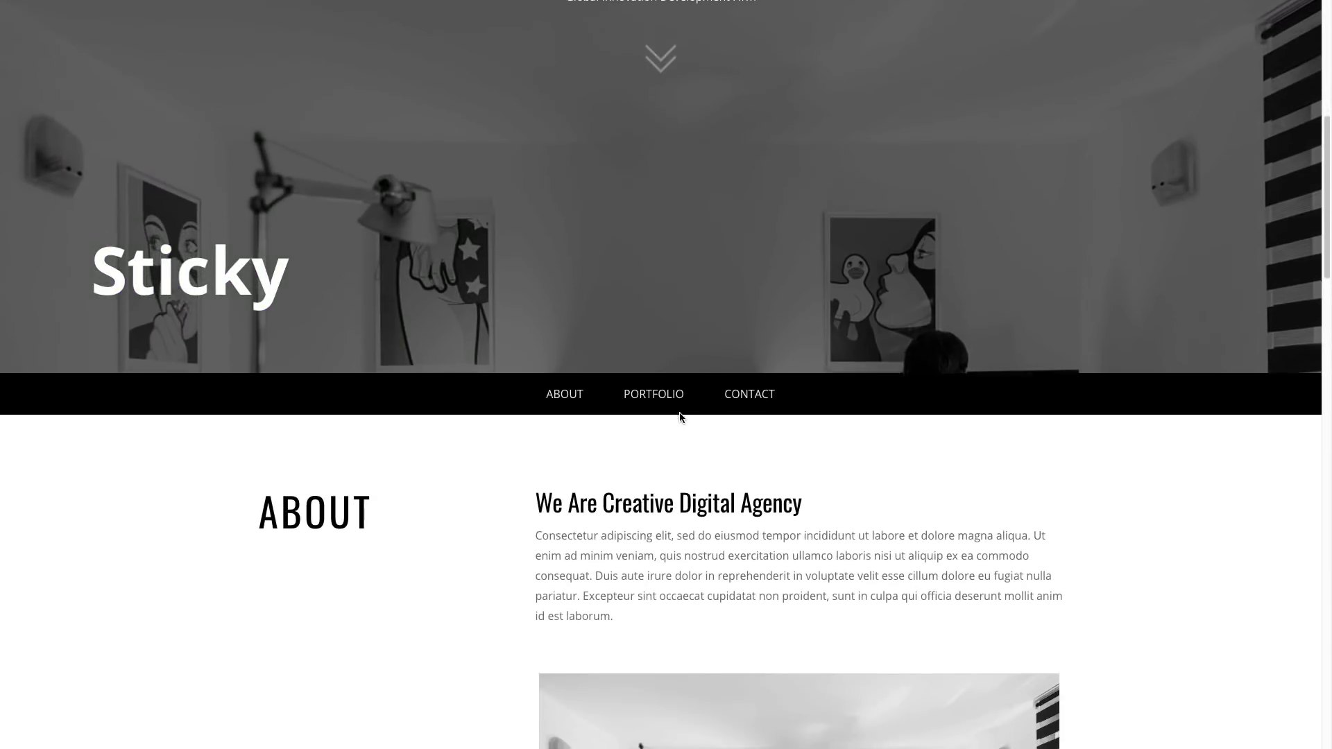
scroll(down, 3)
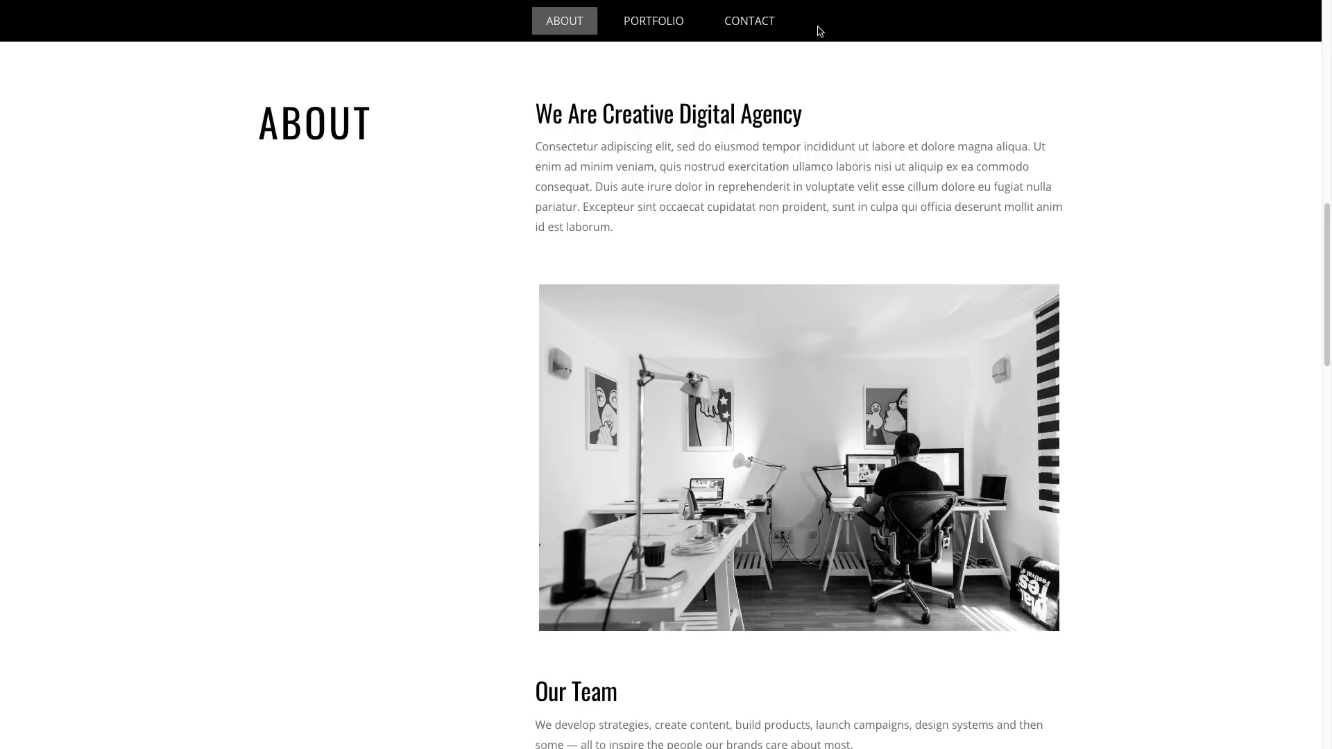
scroll(down, 3)
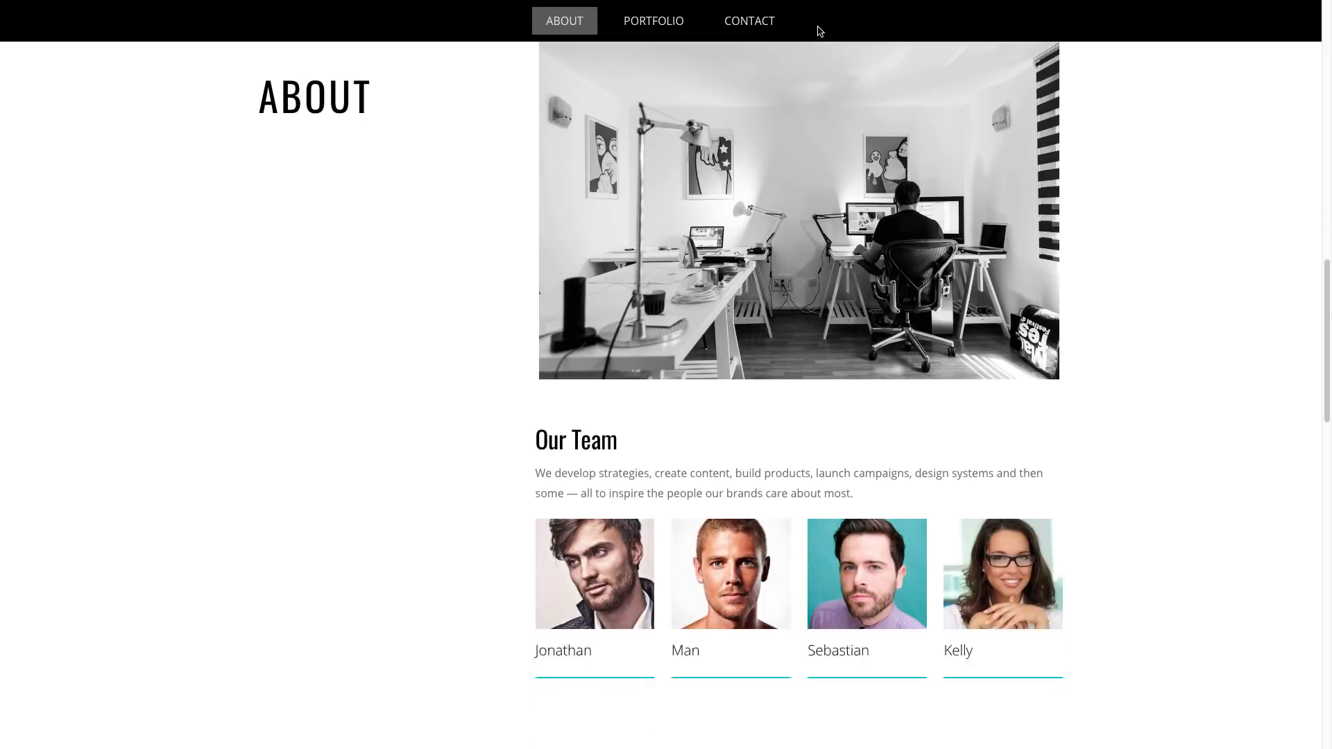
Step: Jump between About, Team, Portfolio and Contact with the menu links while scrolling each section
click(653, 20)
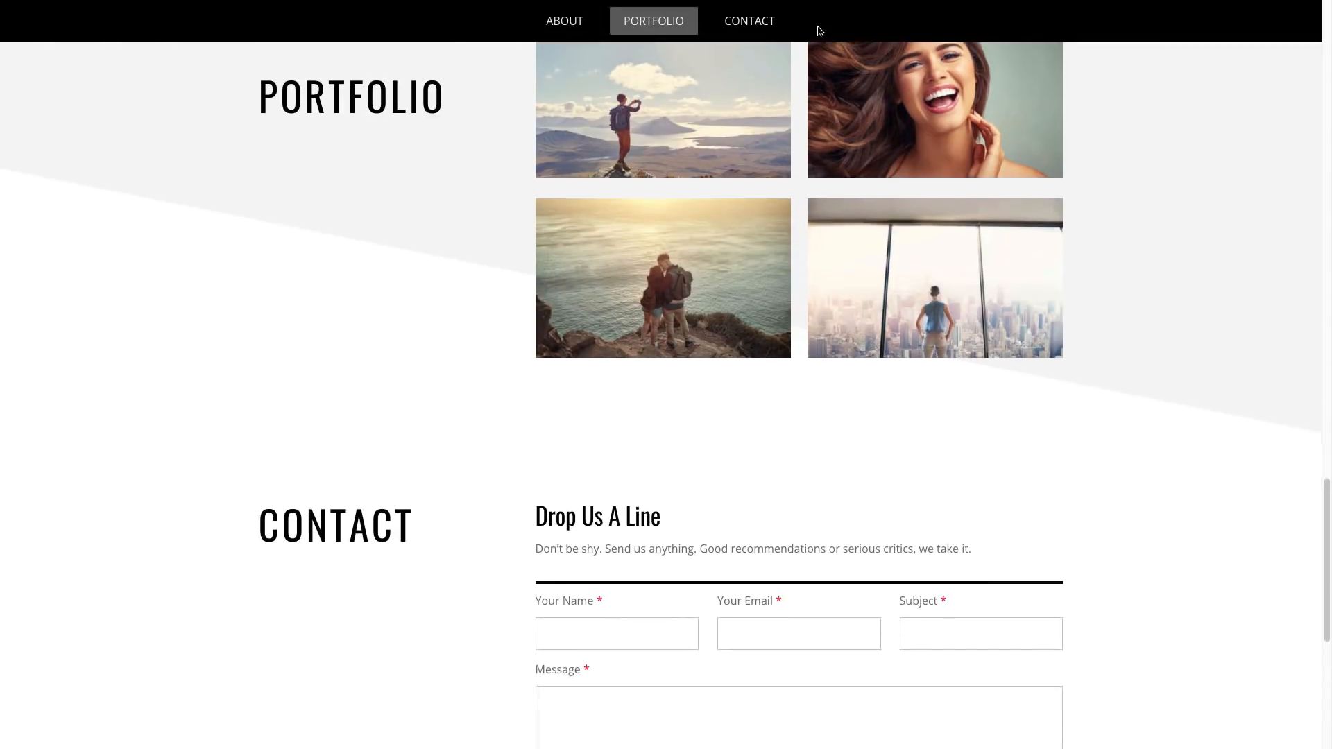
click(748, 21)
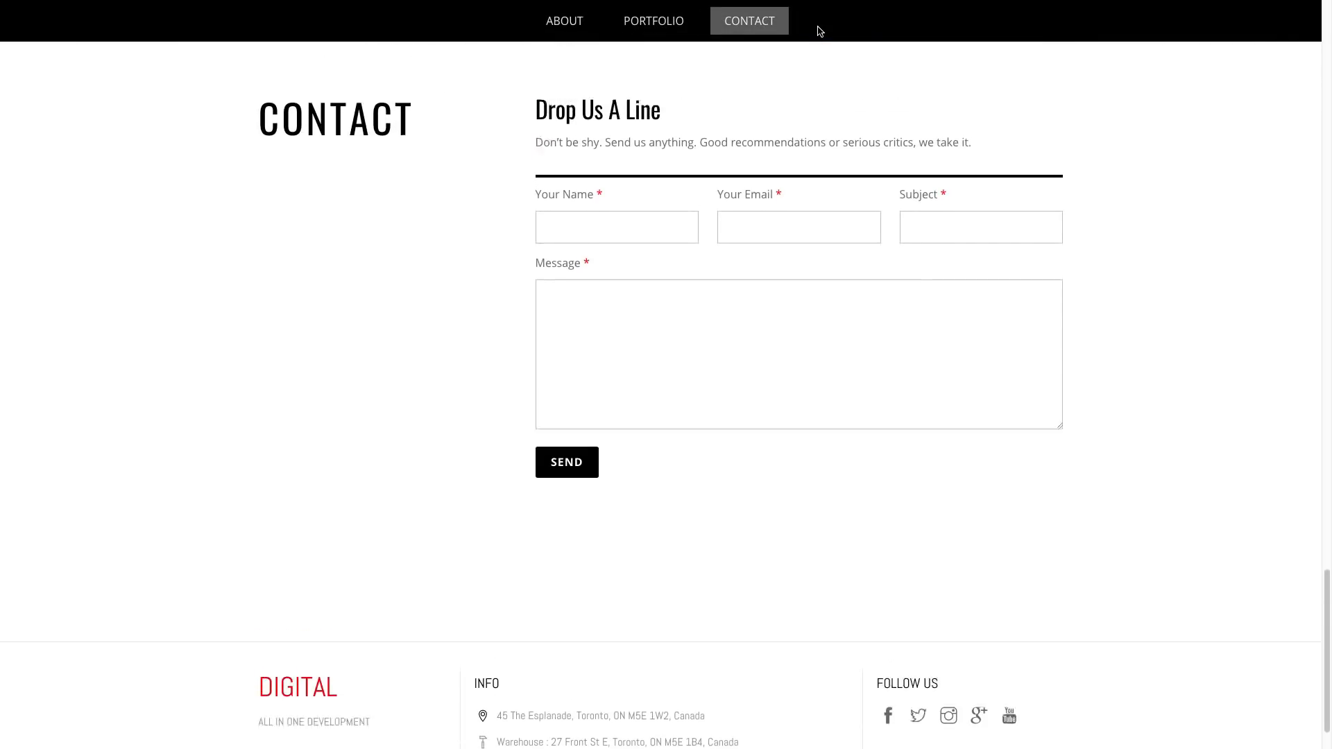
click(563, 20)
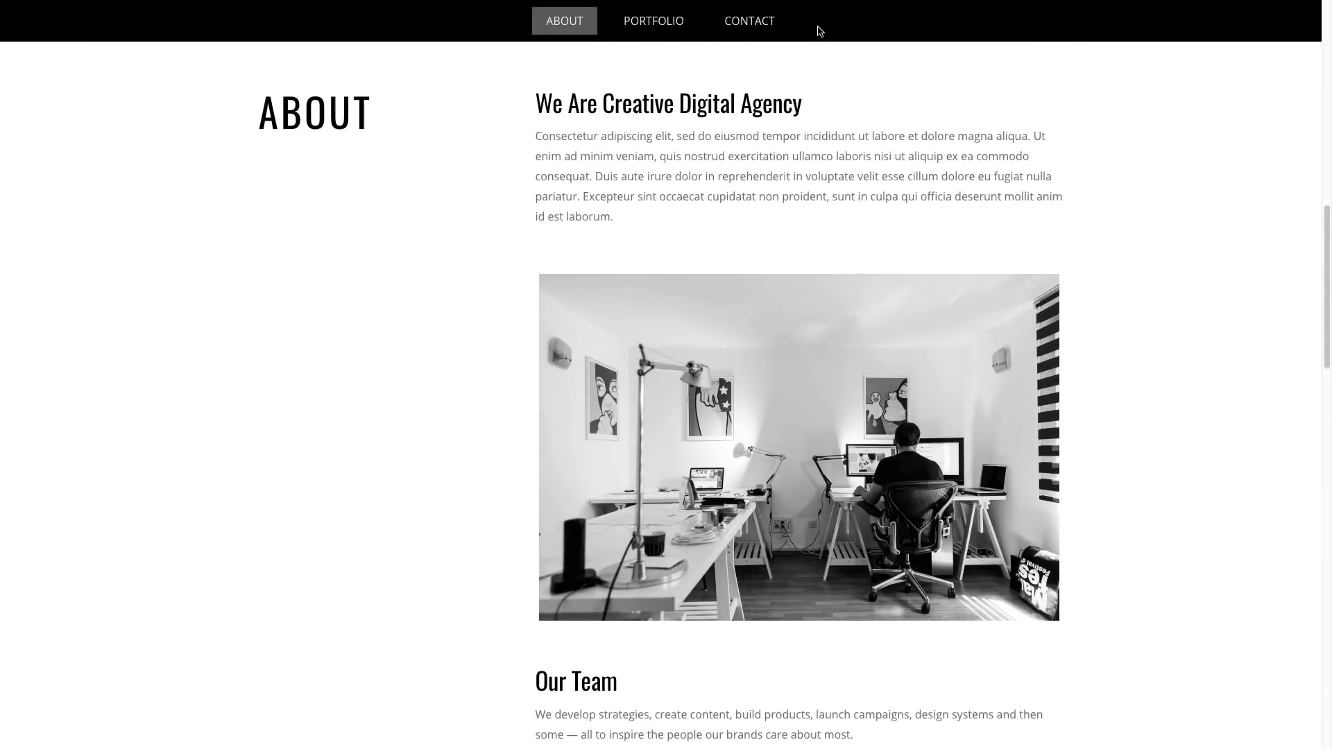
scroll(down, 3)
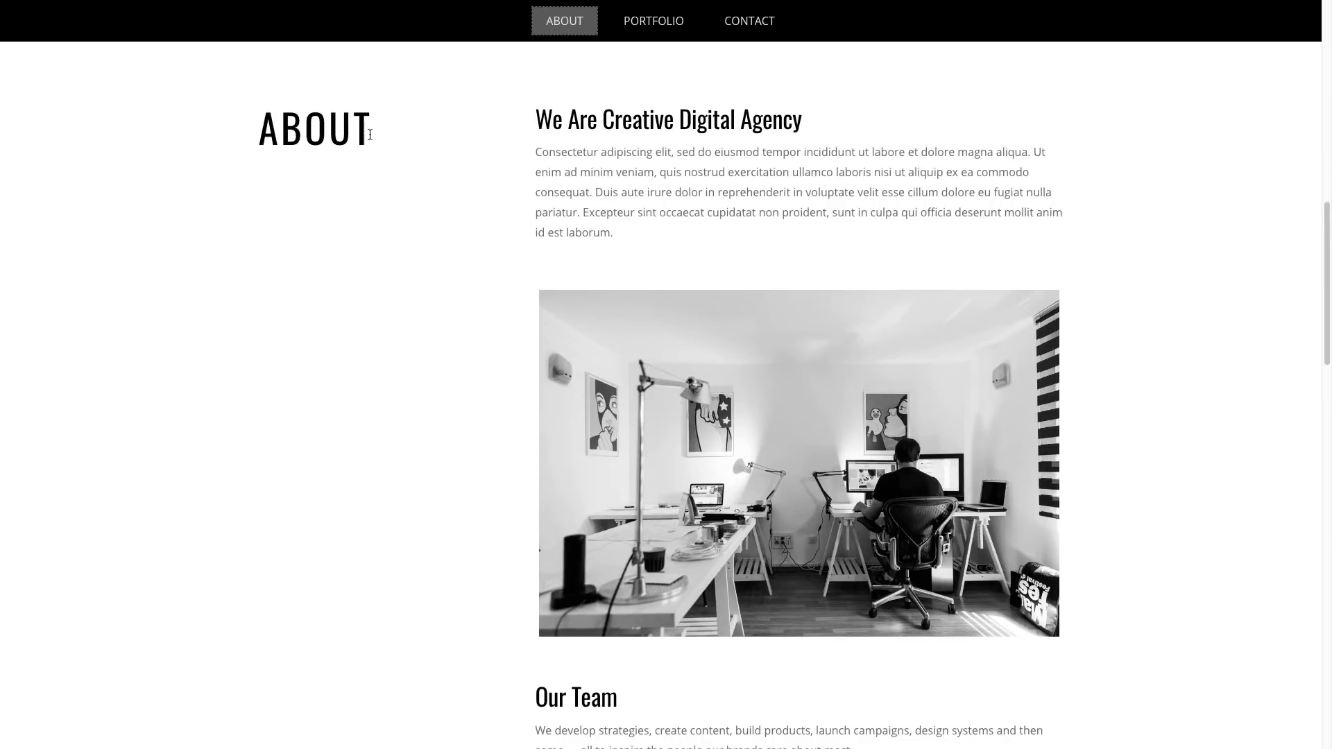
scroll(down, 3)
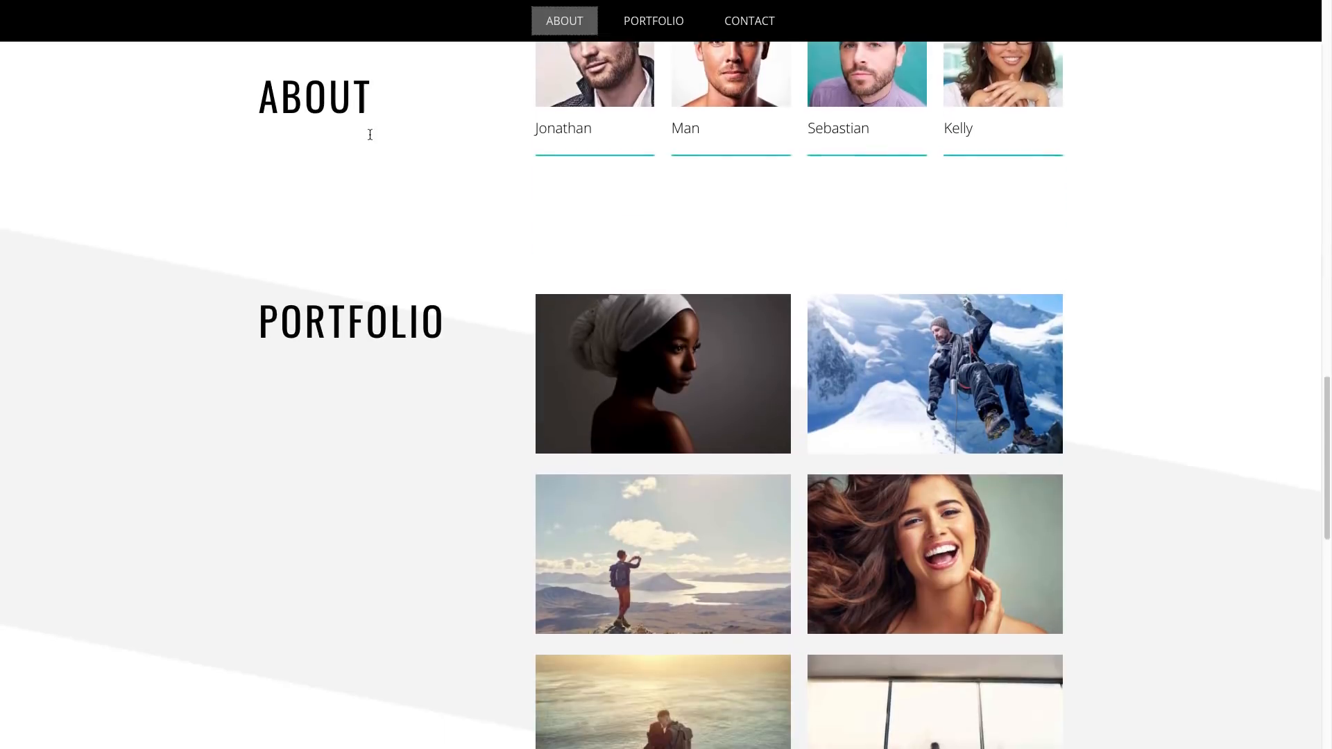
click(653, 20)
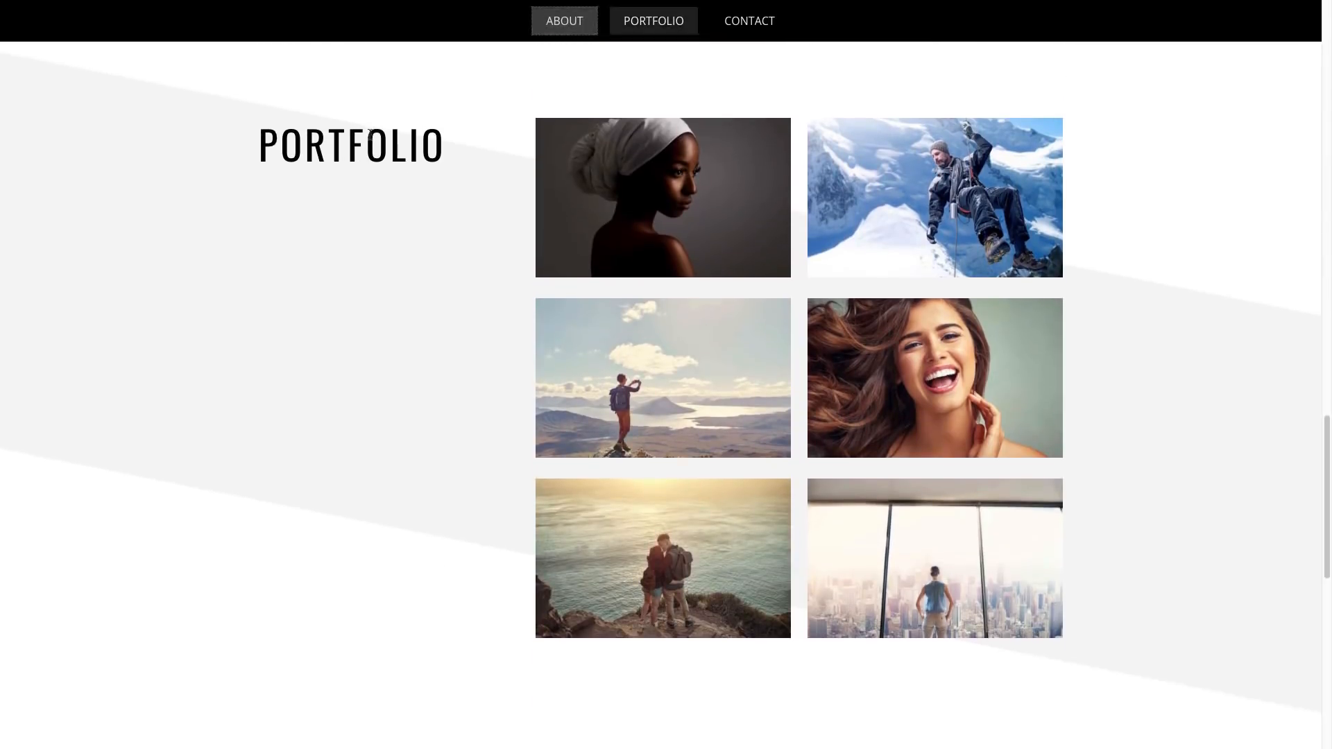
scroll(down, 3)
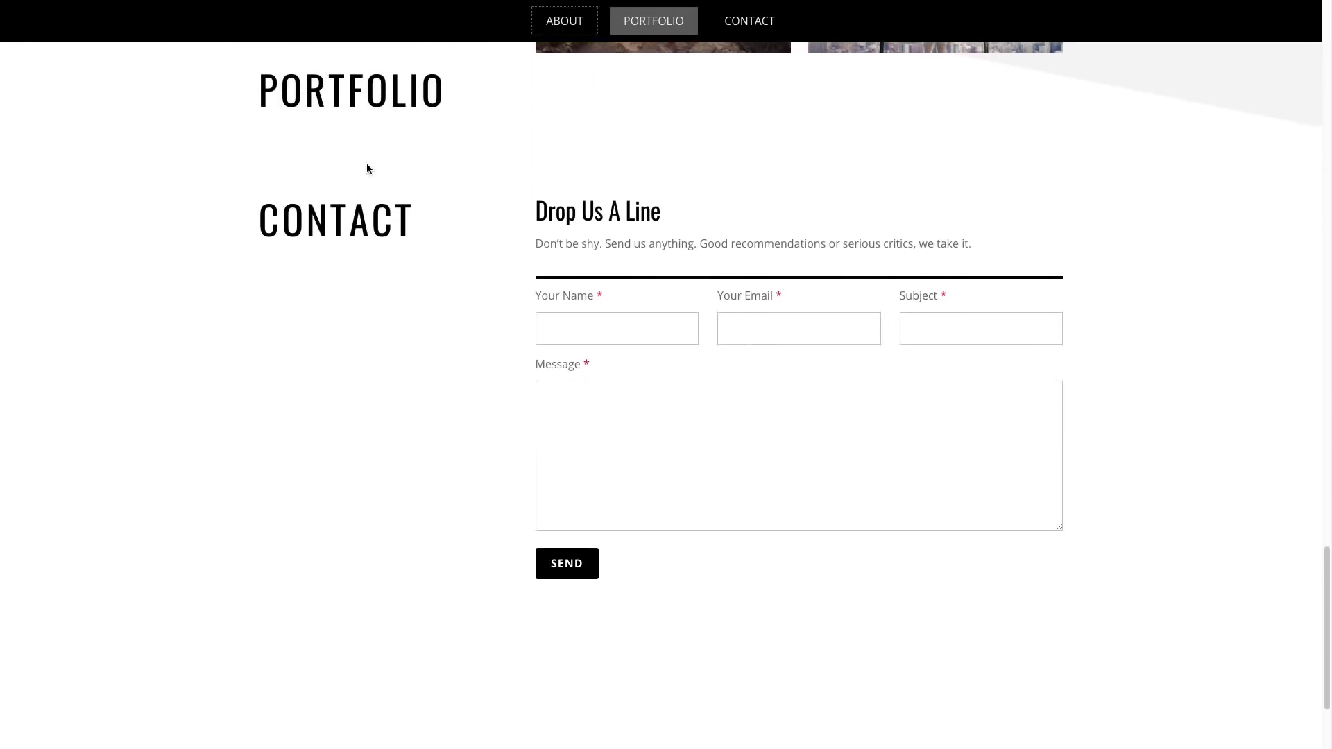
click(563, 20)
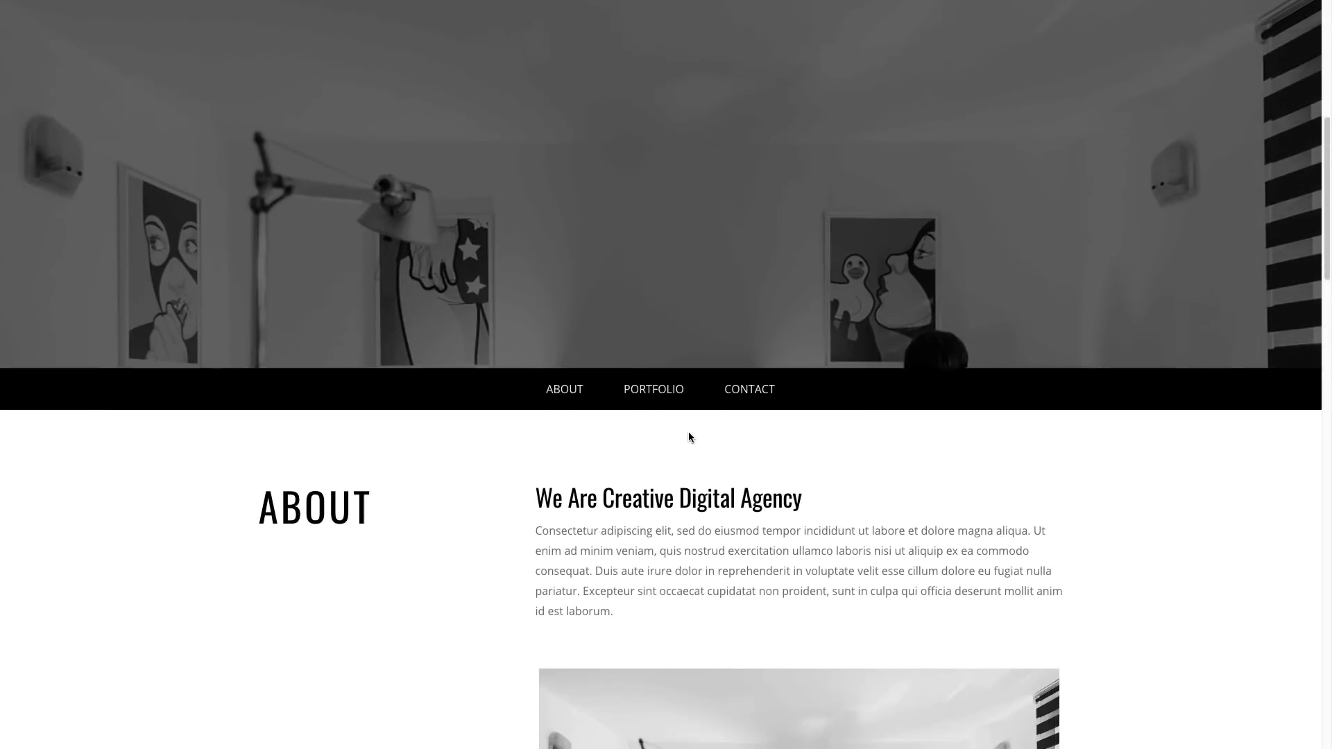
Step: Scroll to the bottom of the page and back up toward the top header
scroll(down, 3)
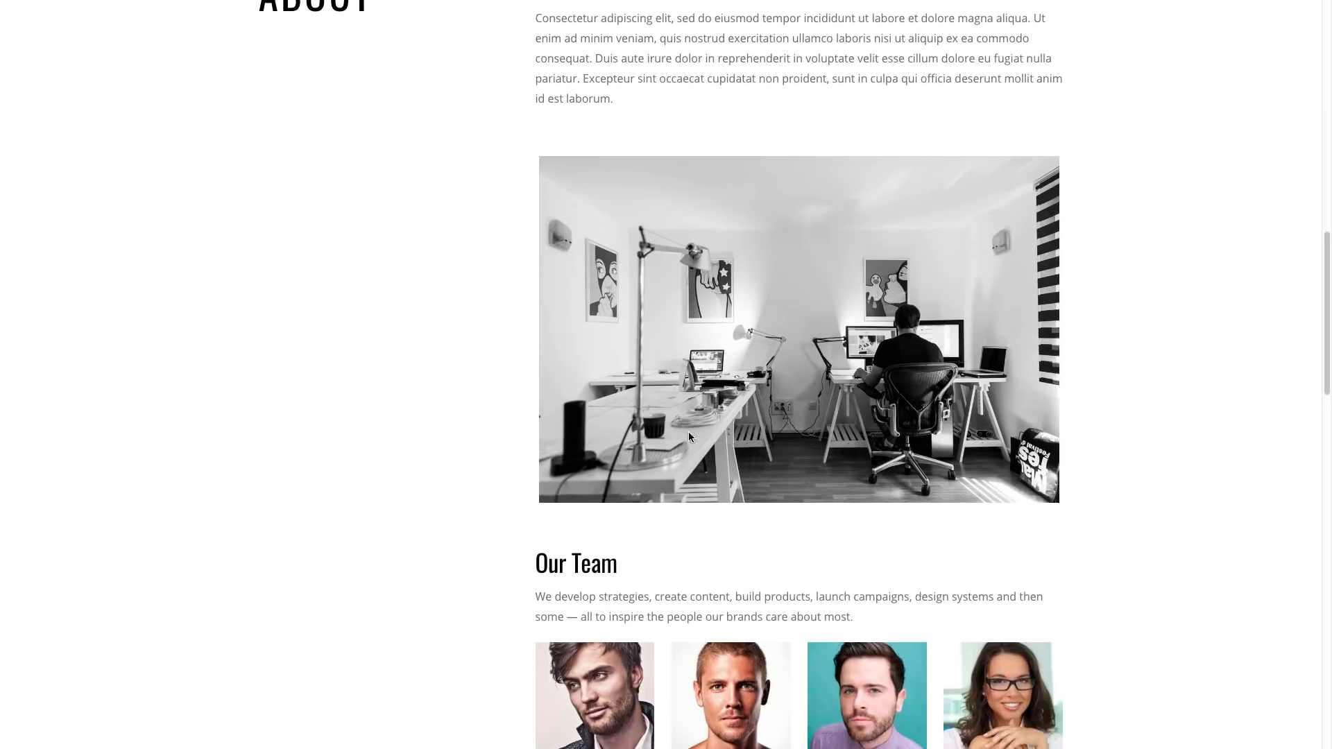
scroll(down, 3)
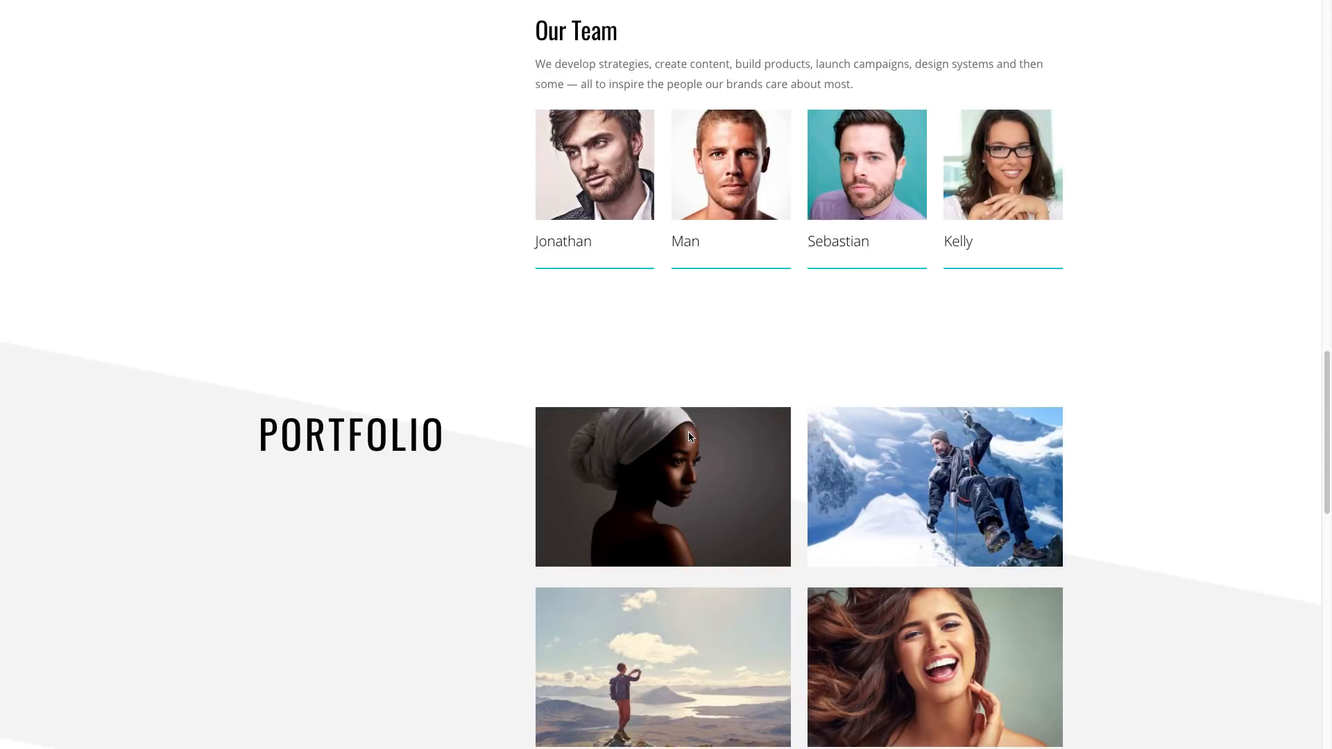
scroll(down, 3)
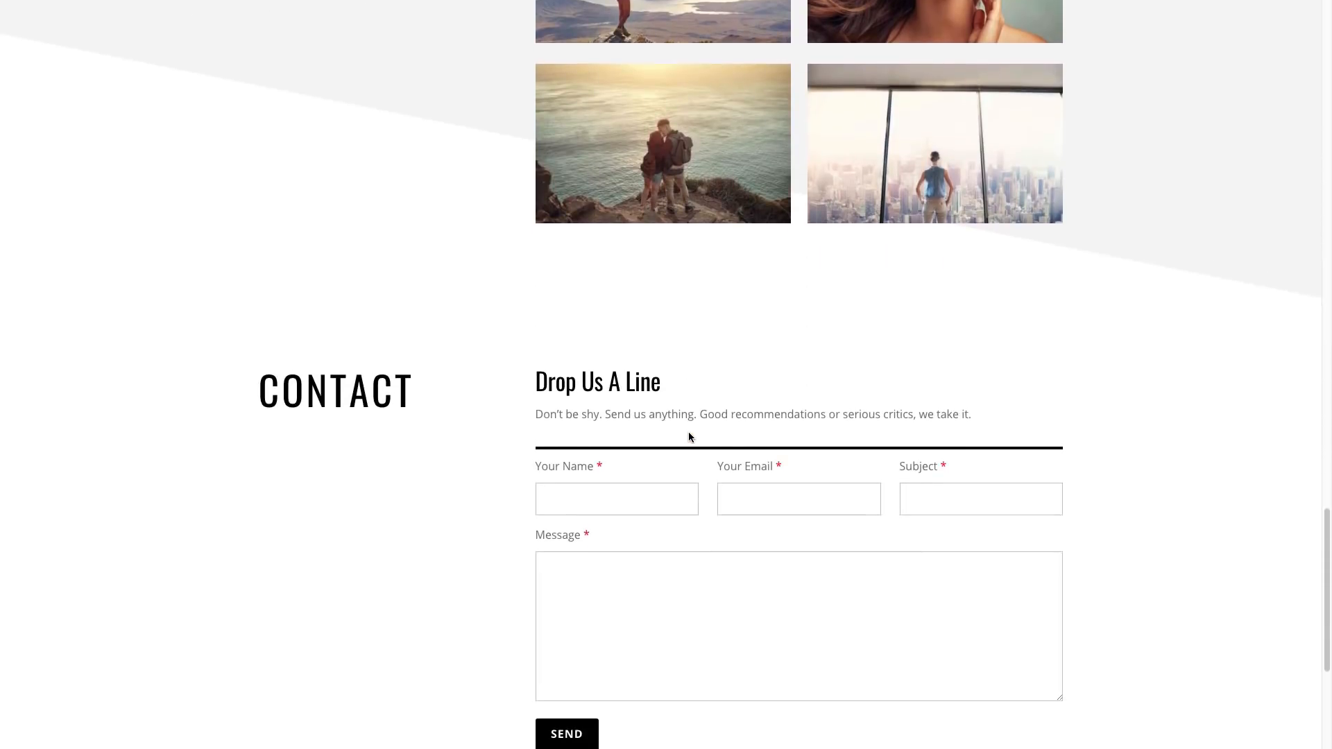
scroll(down, 3)
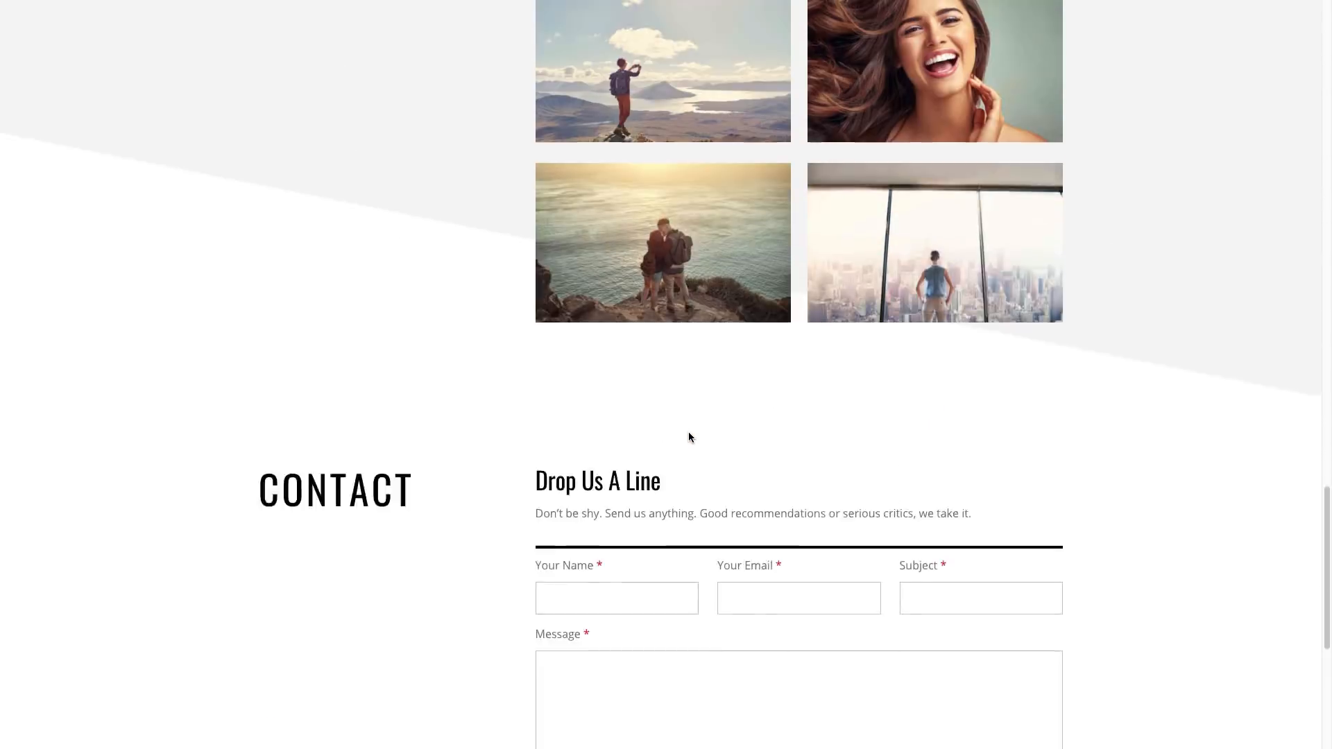
scroll(up, 3)
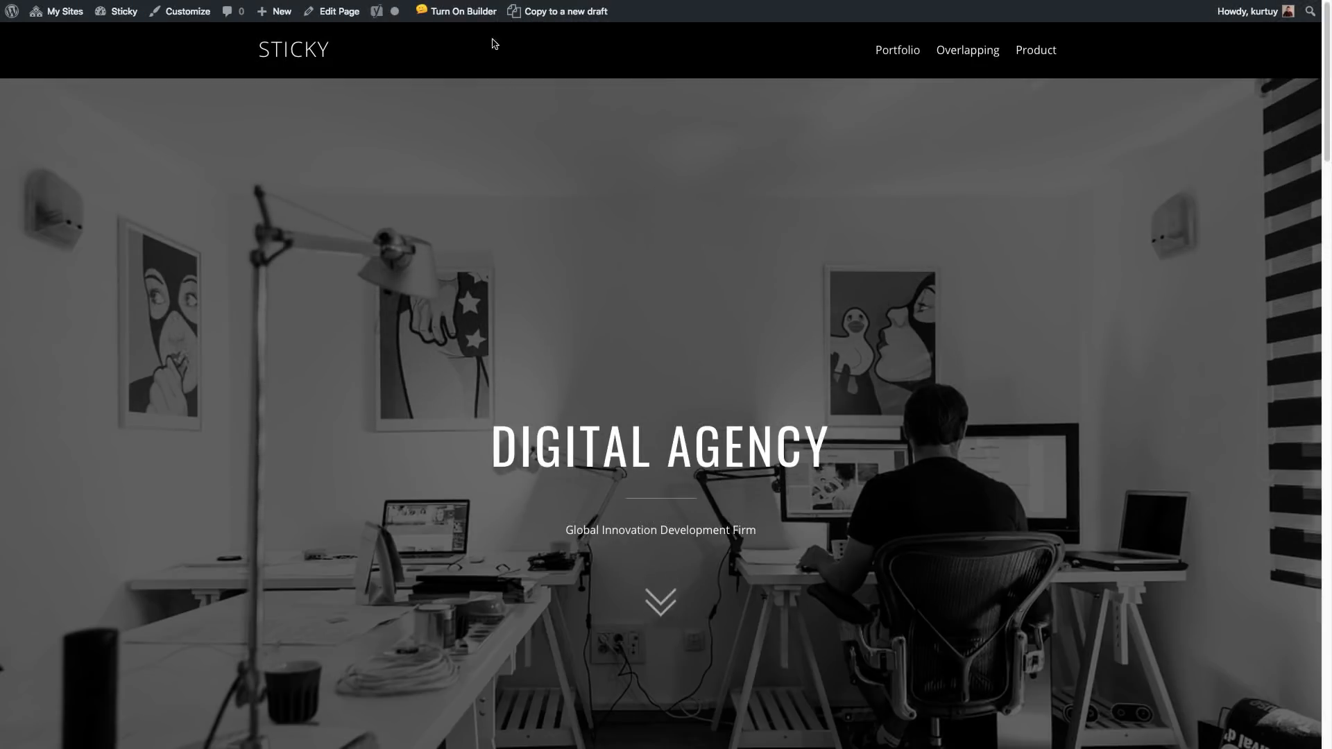
mouse_move(456, 11)
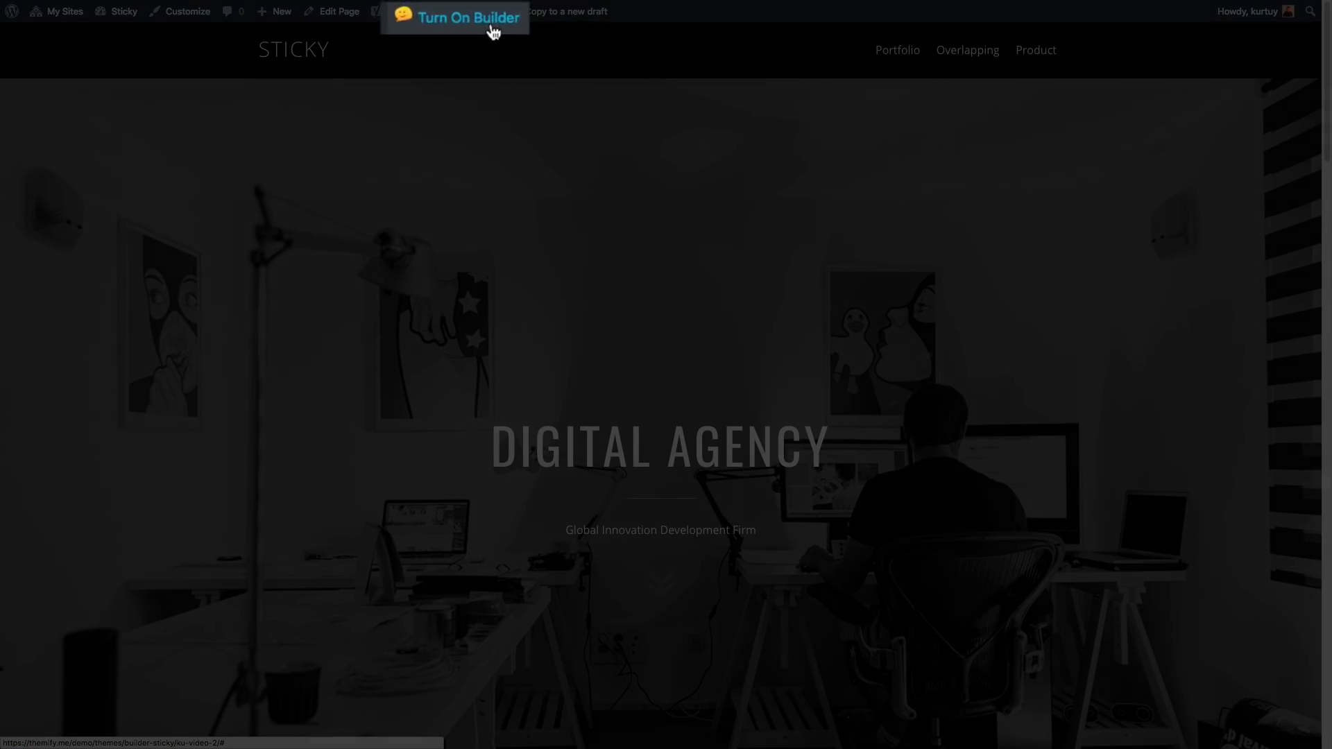
Step: Turn on the front-end builder from the admin bar and scroll to the menu row under the hero
click(462, 12)
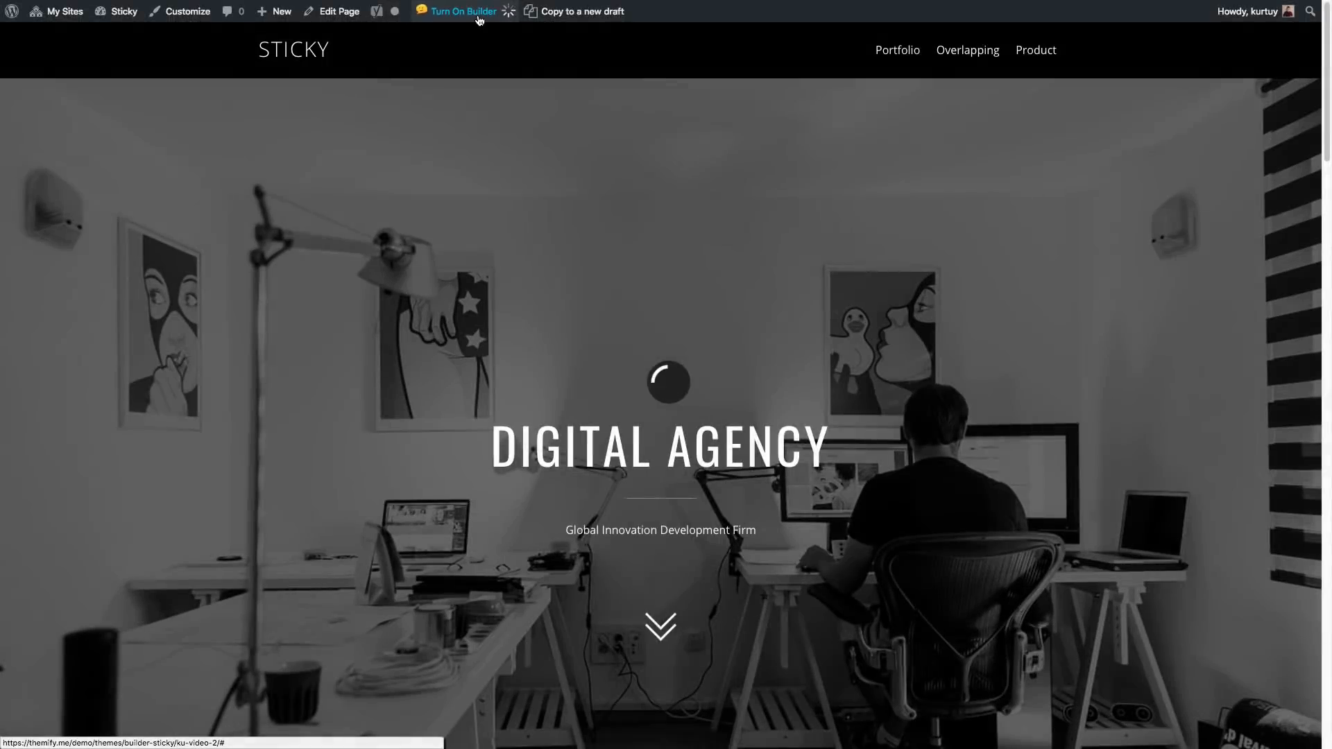
click(462, 11)
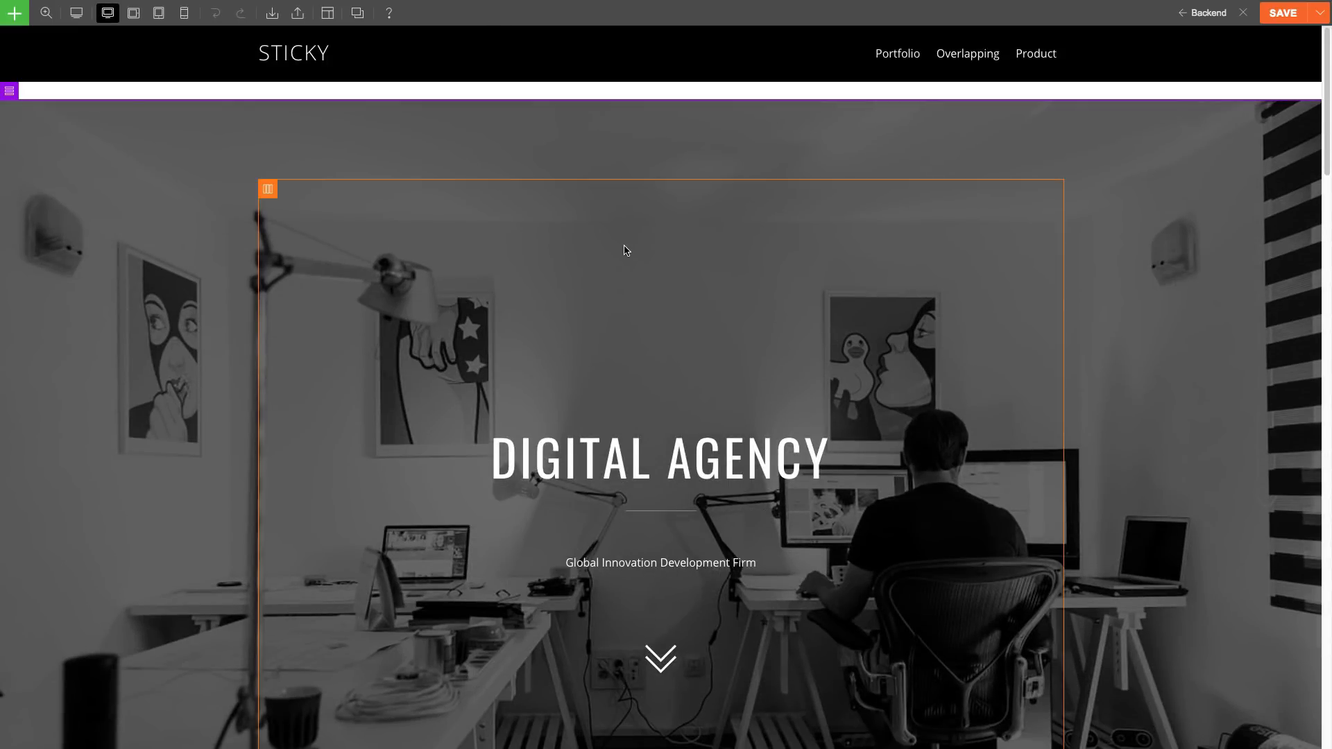
scroll(down, 3)
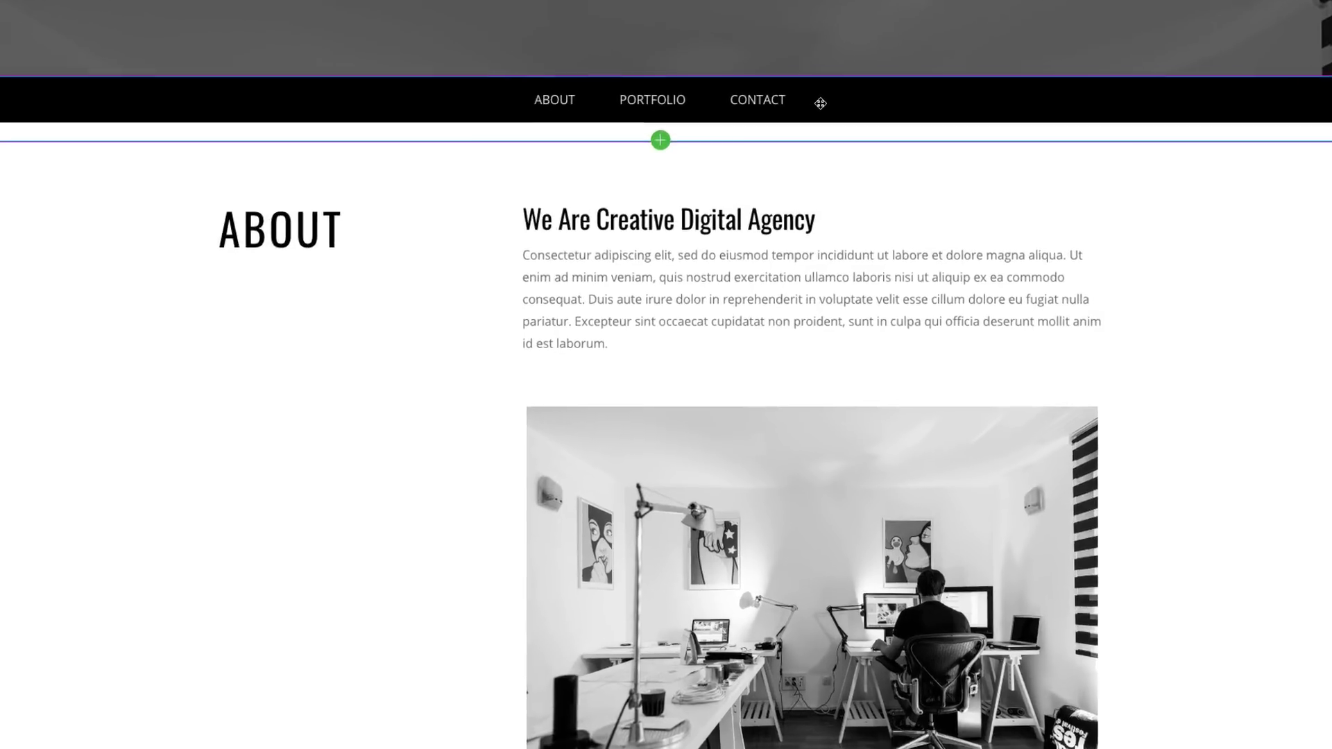
Step: In the menu module's Animation settings, enable Stick at with Top Position at 0 px
click(660, 139)
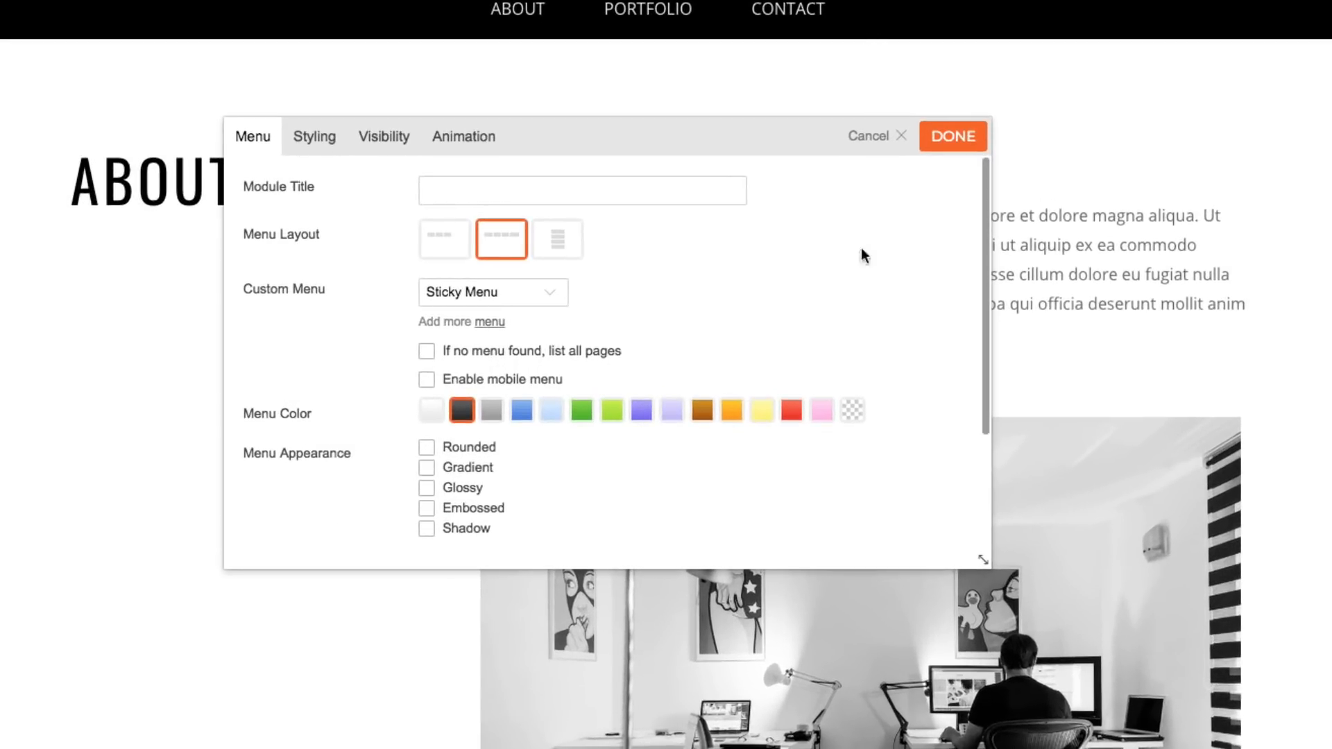
click(463, 136)
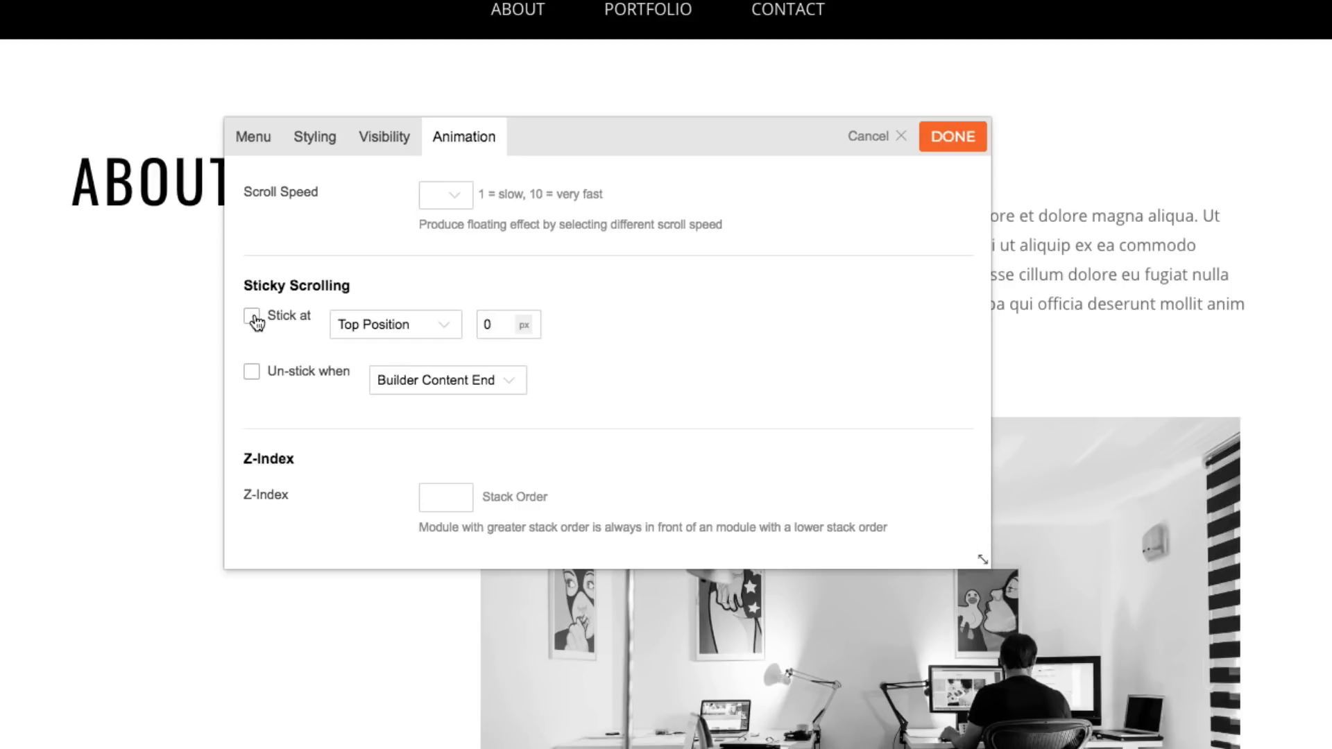
click(251, 317)
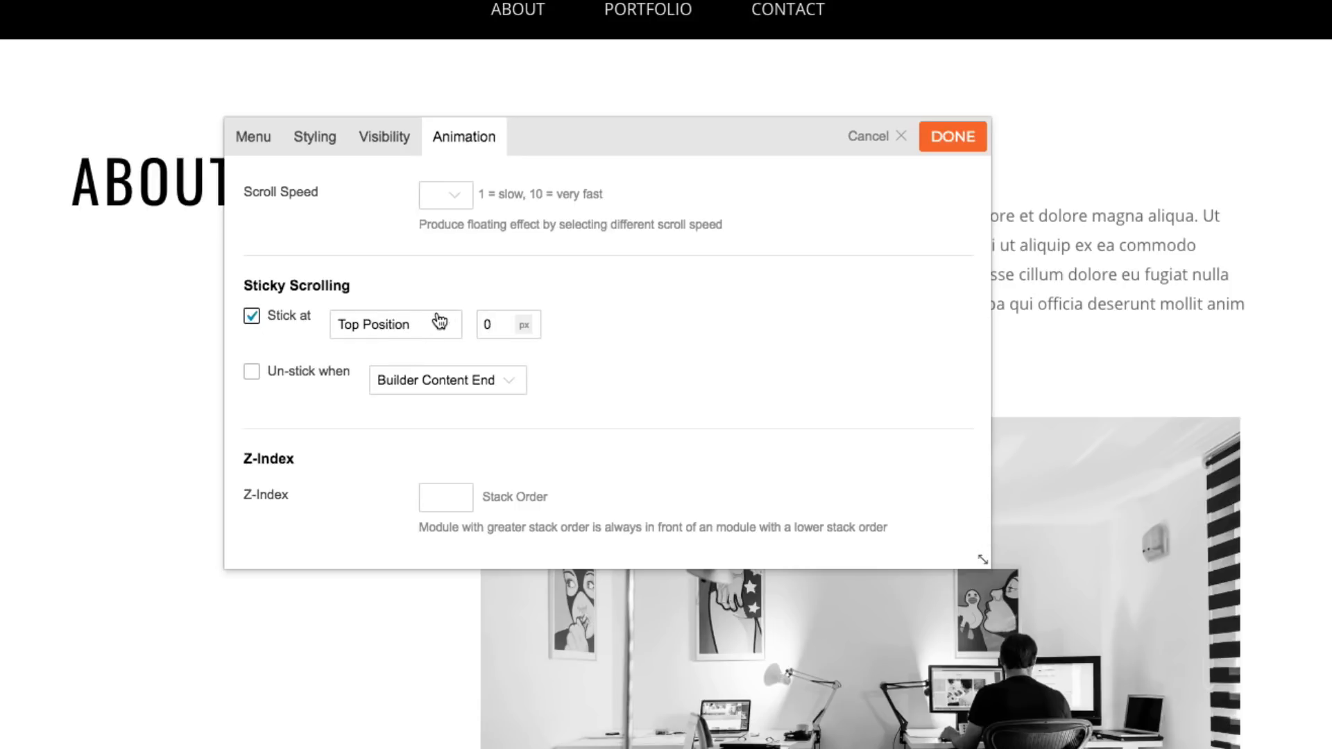
click(394, 324)
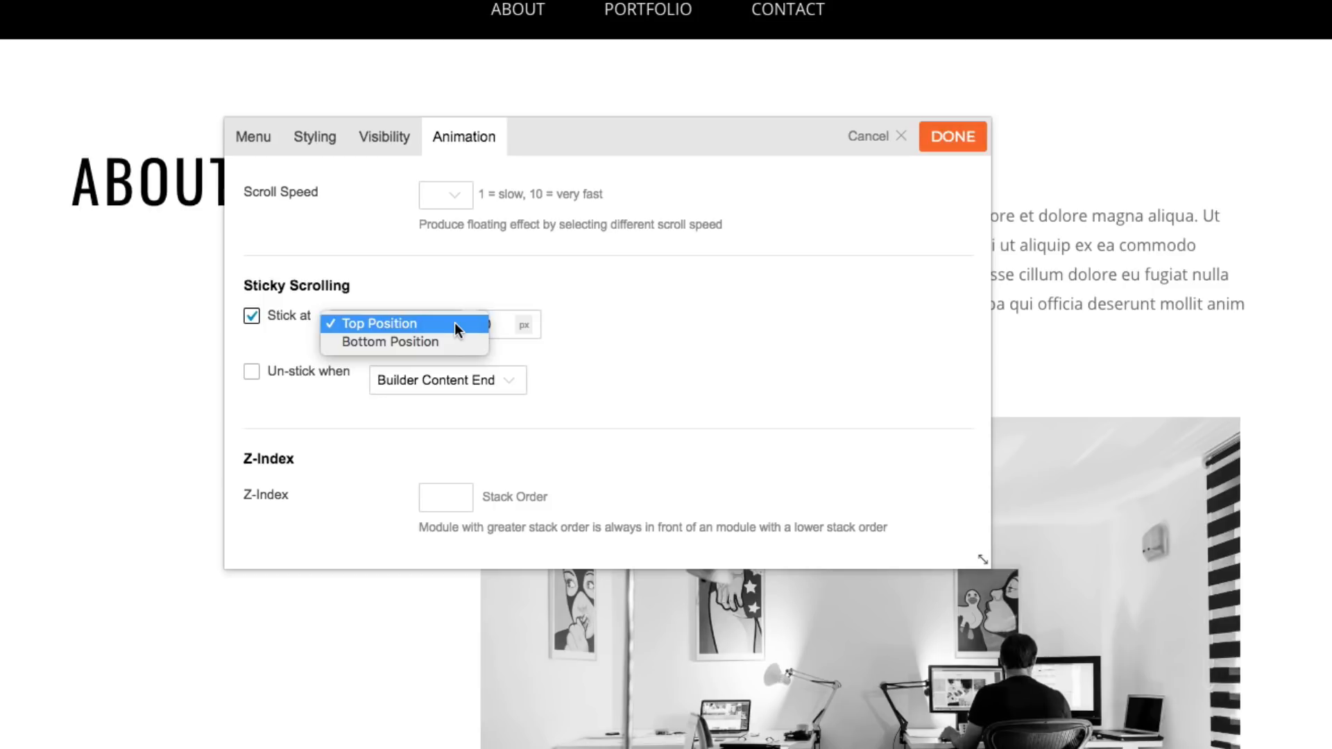
click(378, 324)
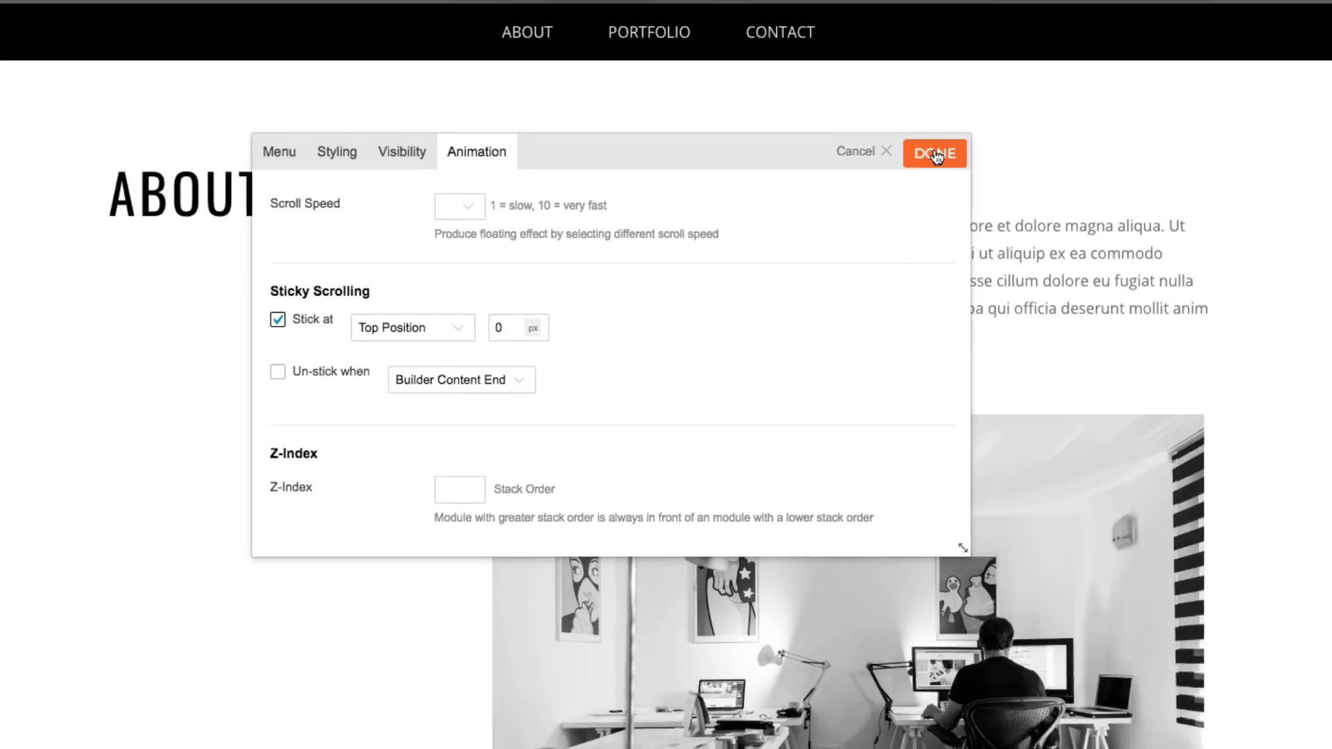
Step: Apply the menu settings with Done and scroll to confirm the menu bar stays pinned at the top
click(934, 154)
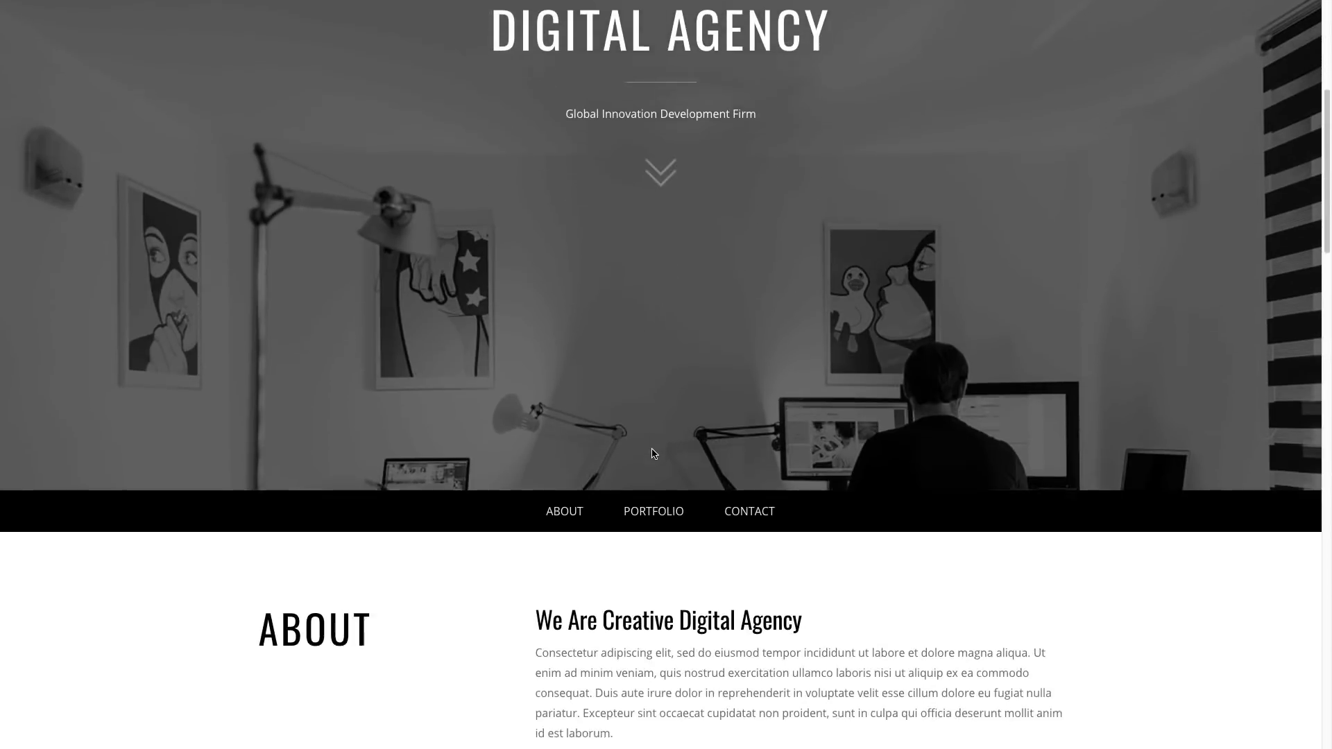
scroll(down, 3)
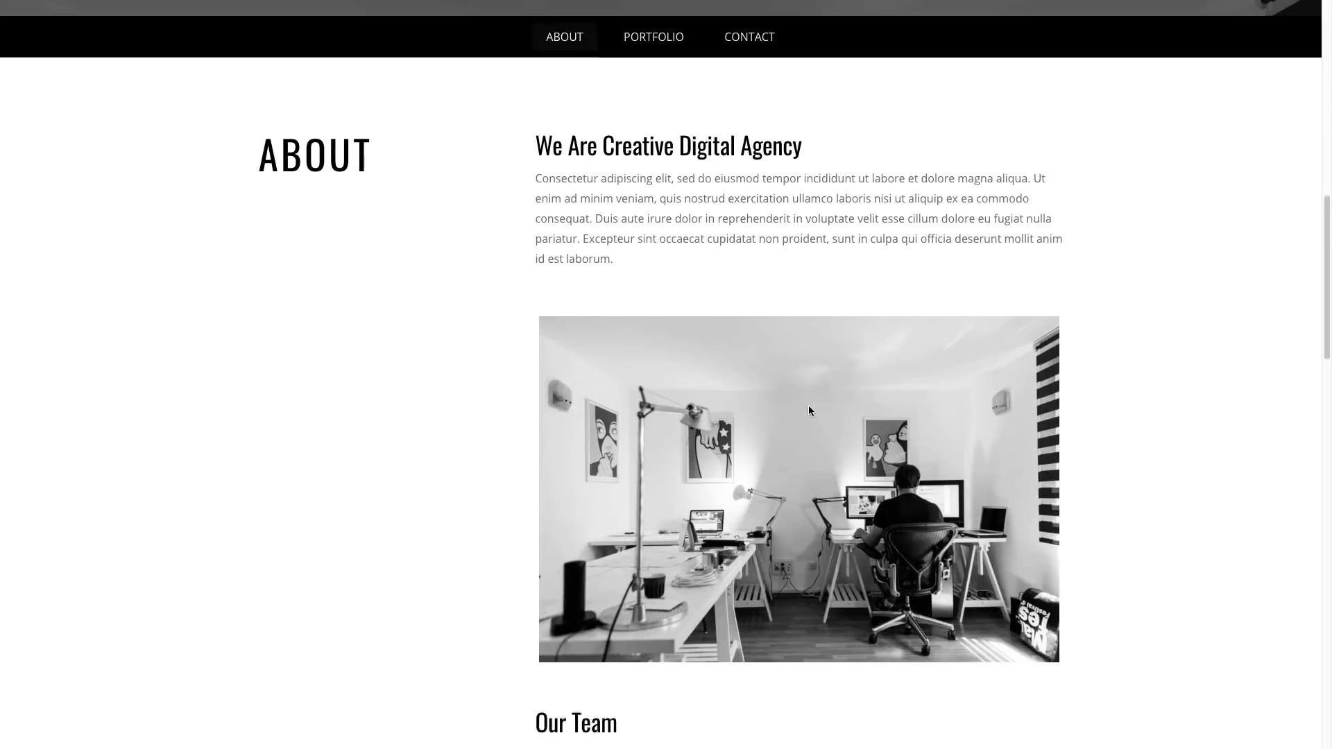
click(652, 37)
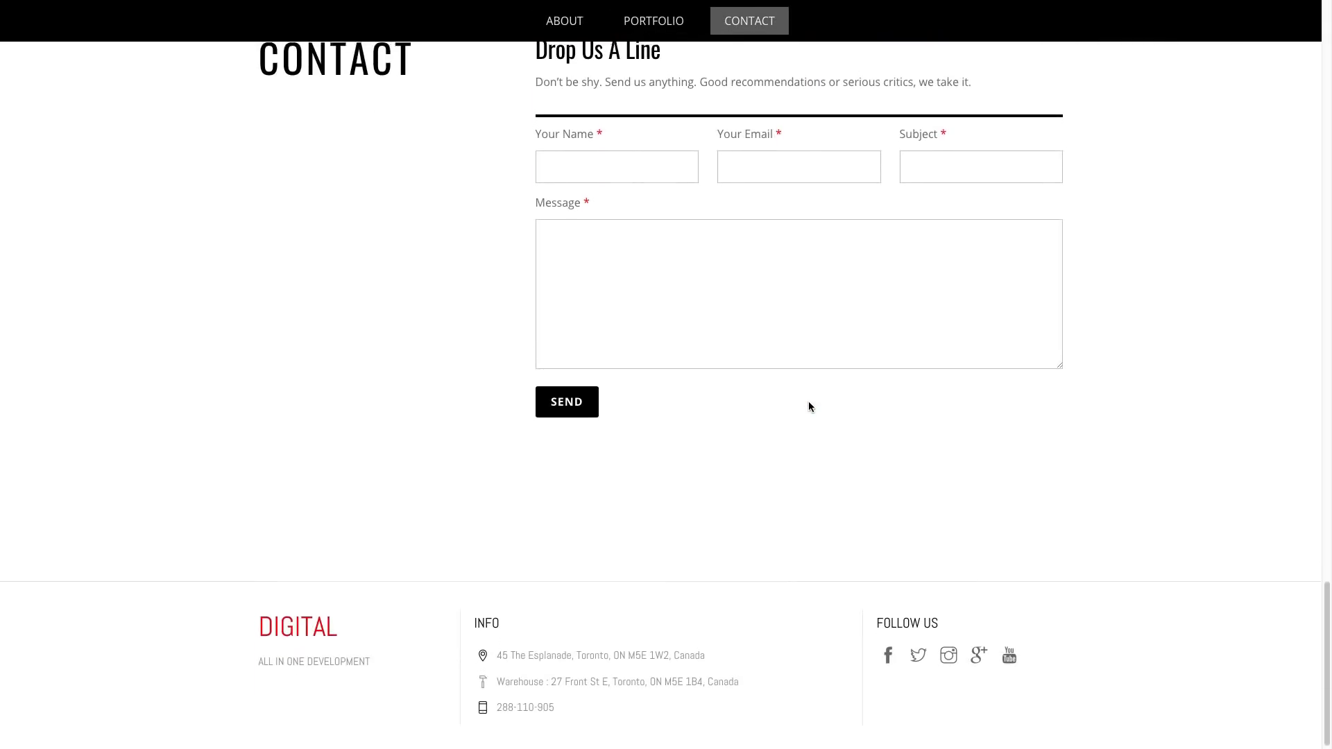
click(564, 21)
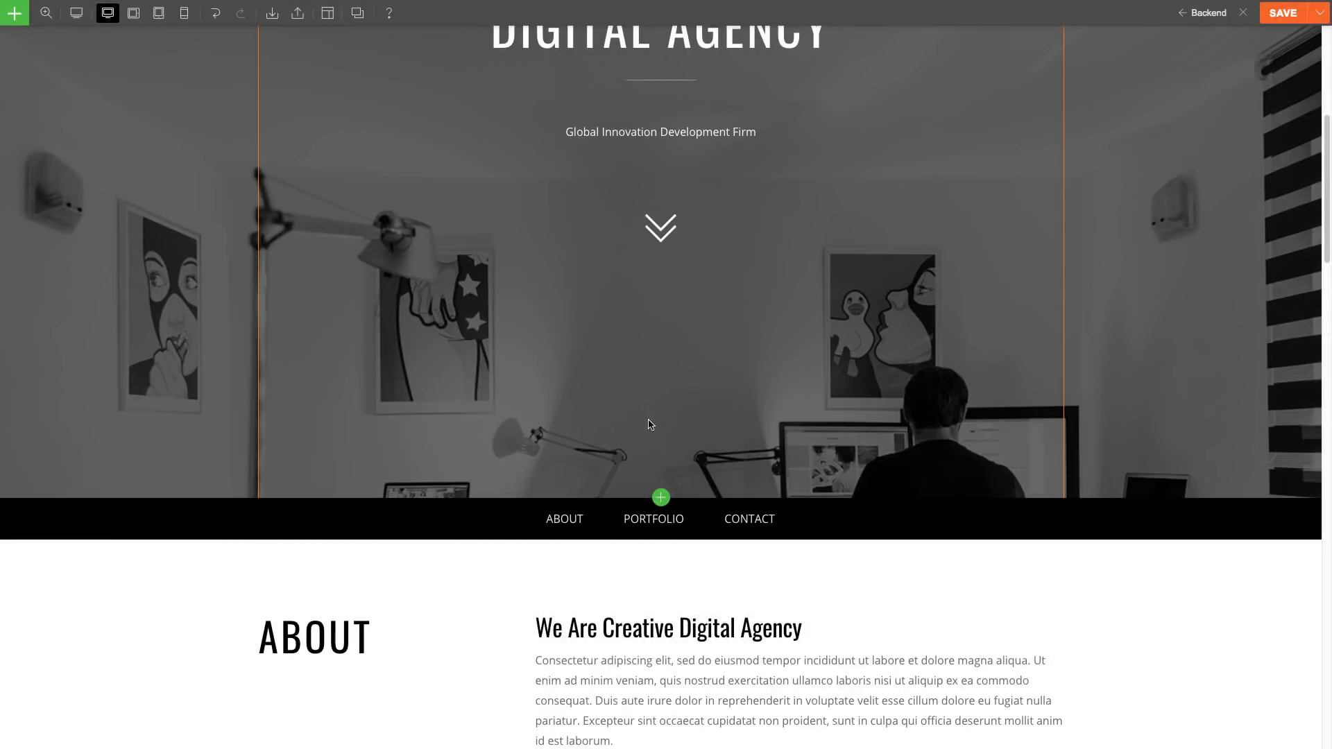
Step: Scroll down to the Portfolio row and bring up its row toolbar handle
scroll(down, 3)
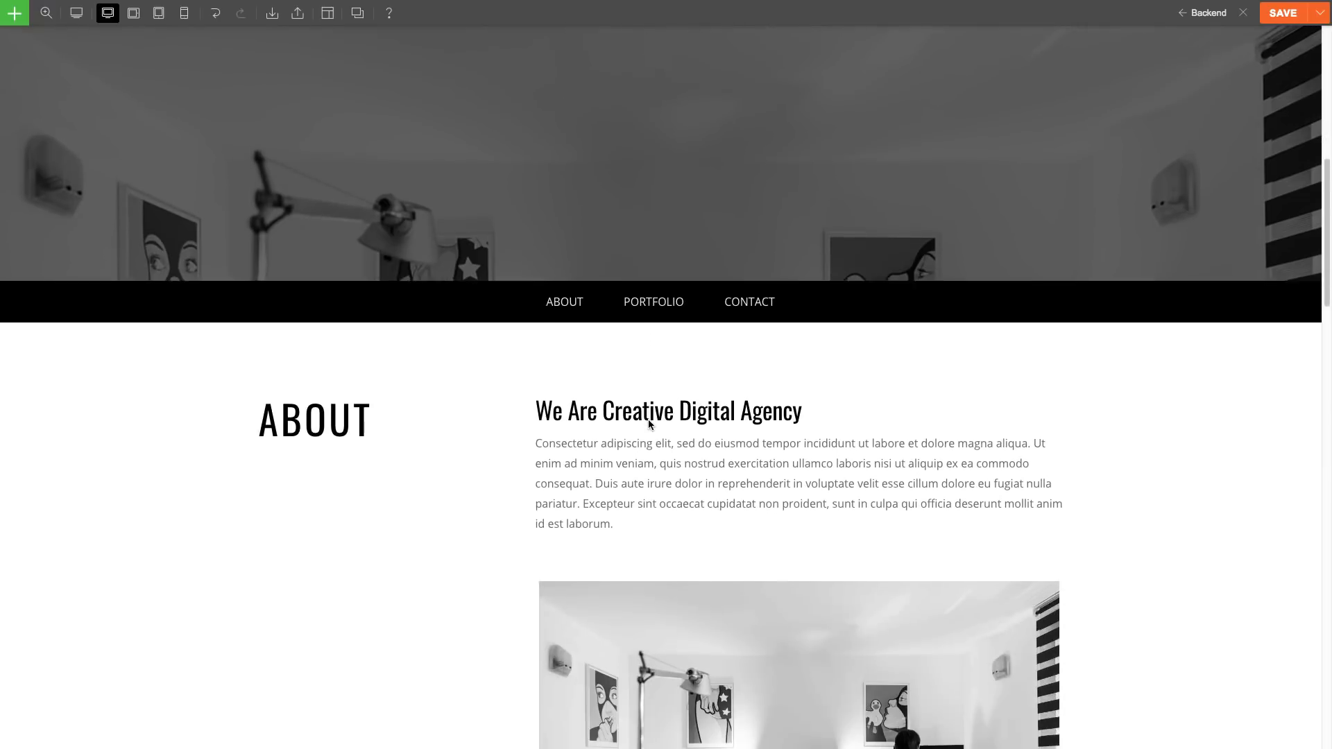
scroll(down, 3)
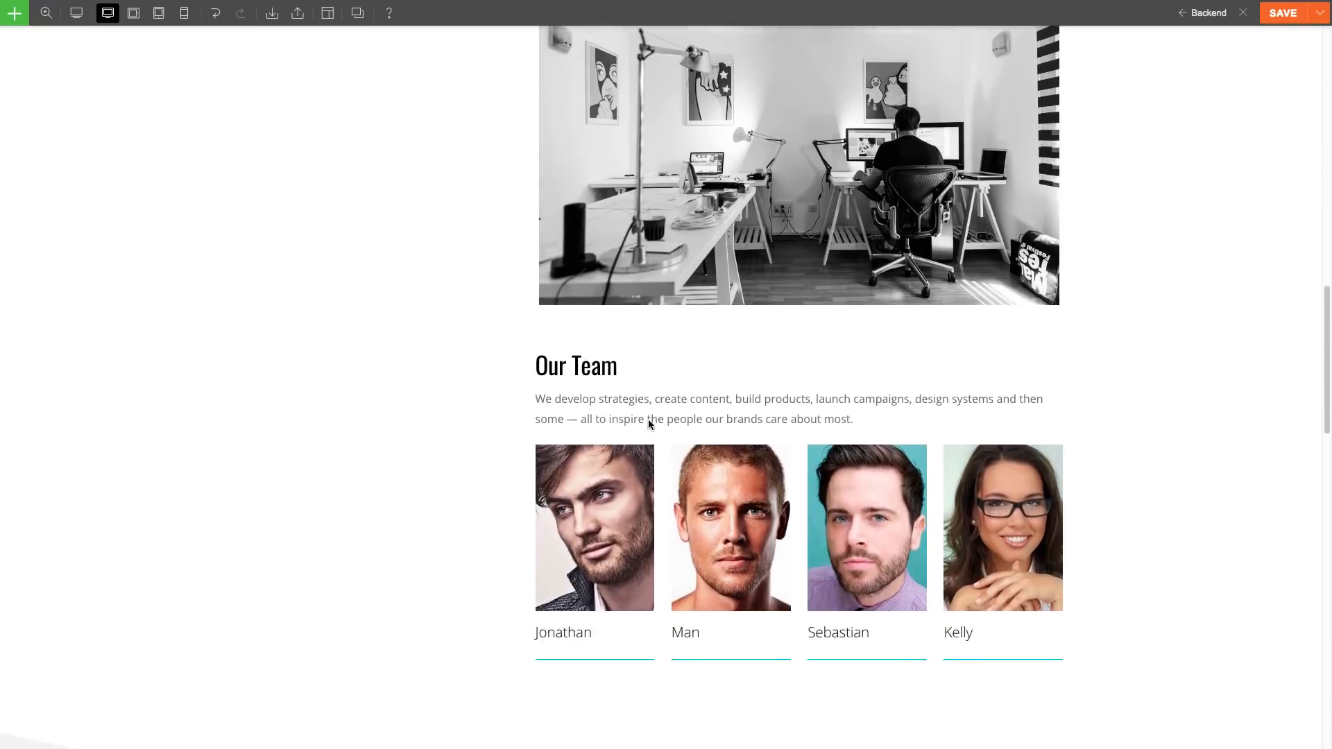
scroll(down, 3)
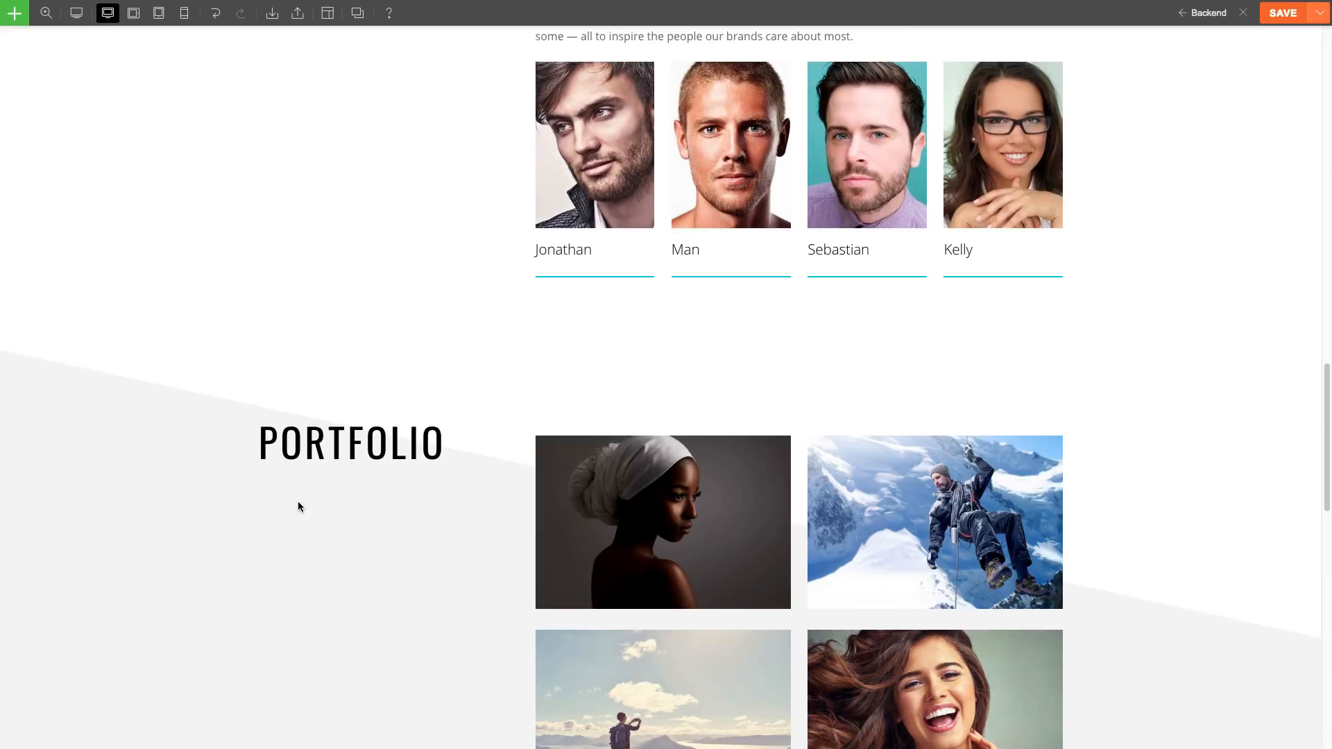
click(12, 340)
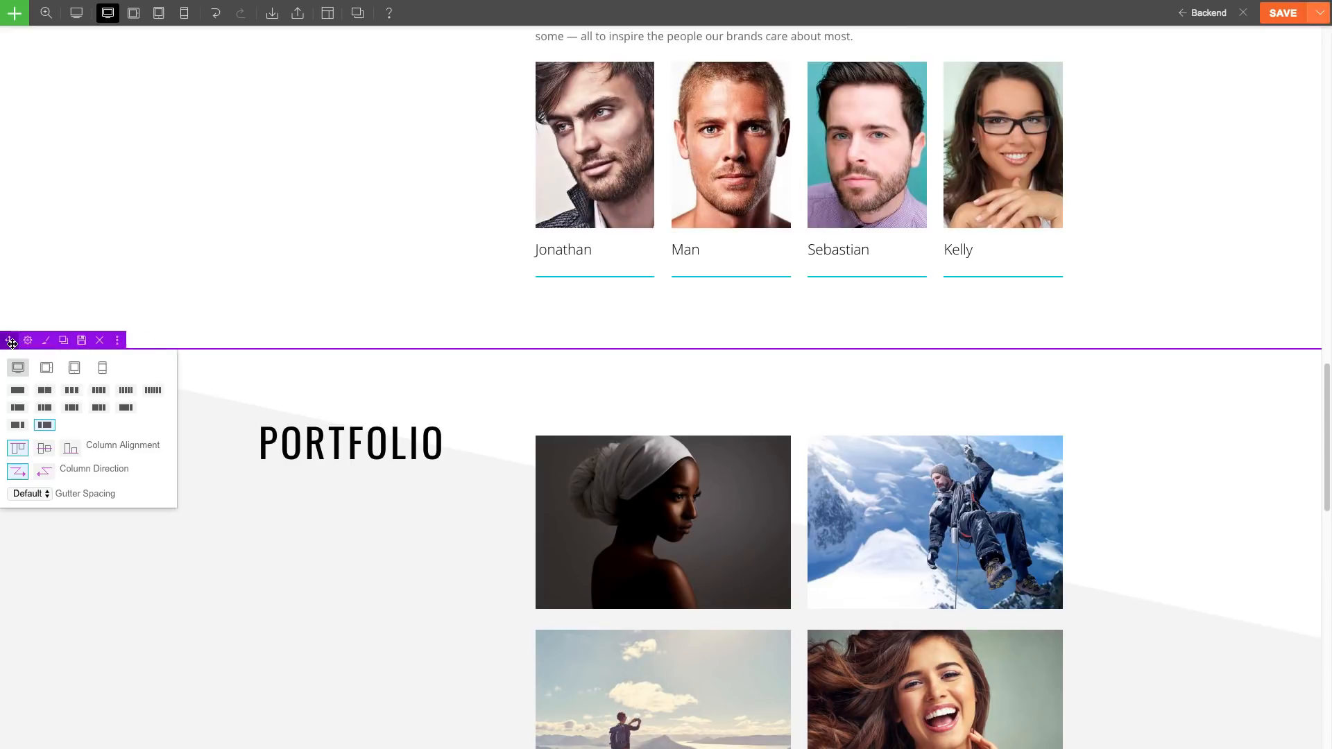
Step: In Row Options set the Portfolio row's ID Name to portfolio-row and the footer row's to footer-row, saving each
click(28, 340)
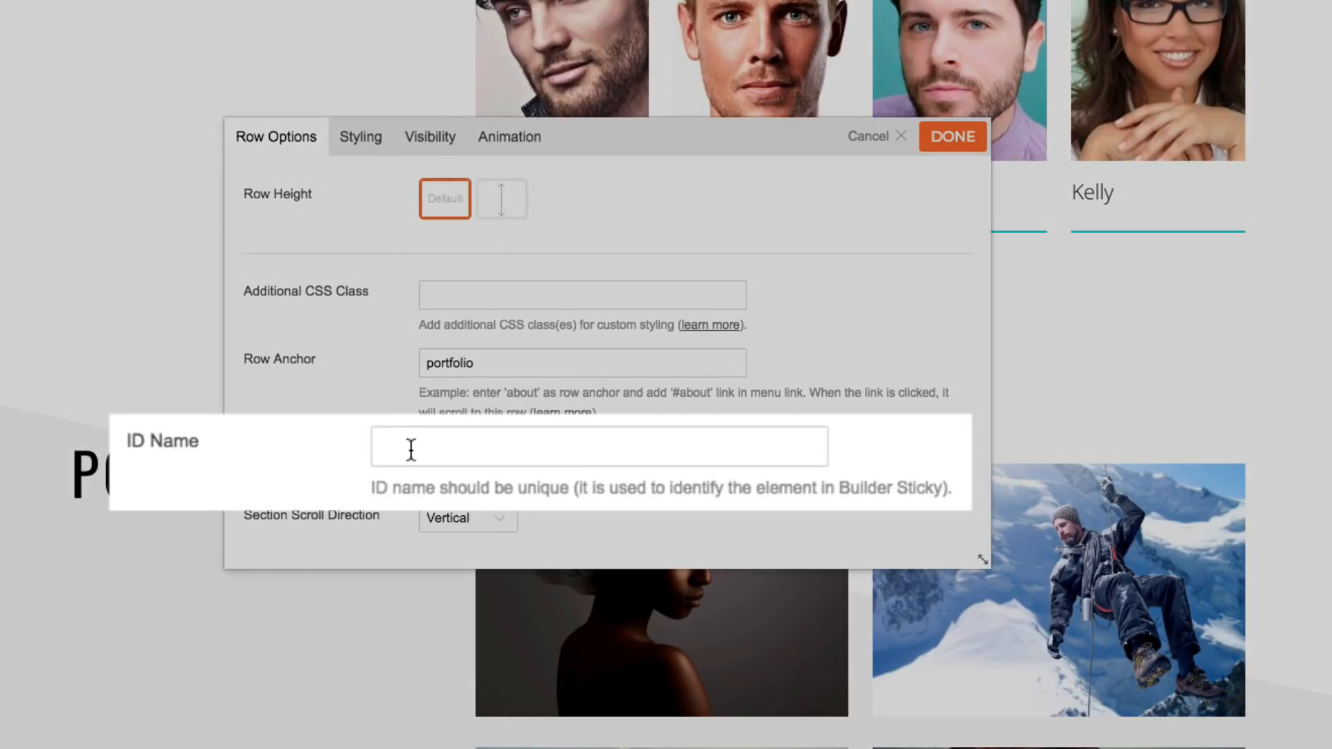
click(595, 446)
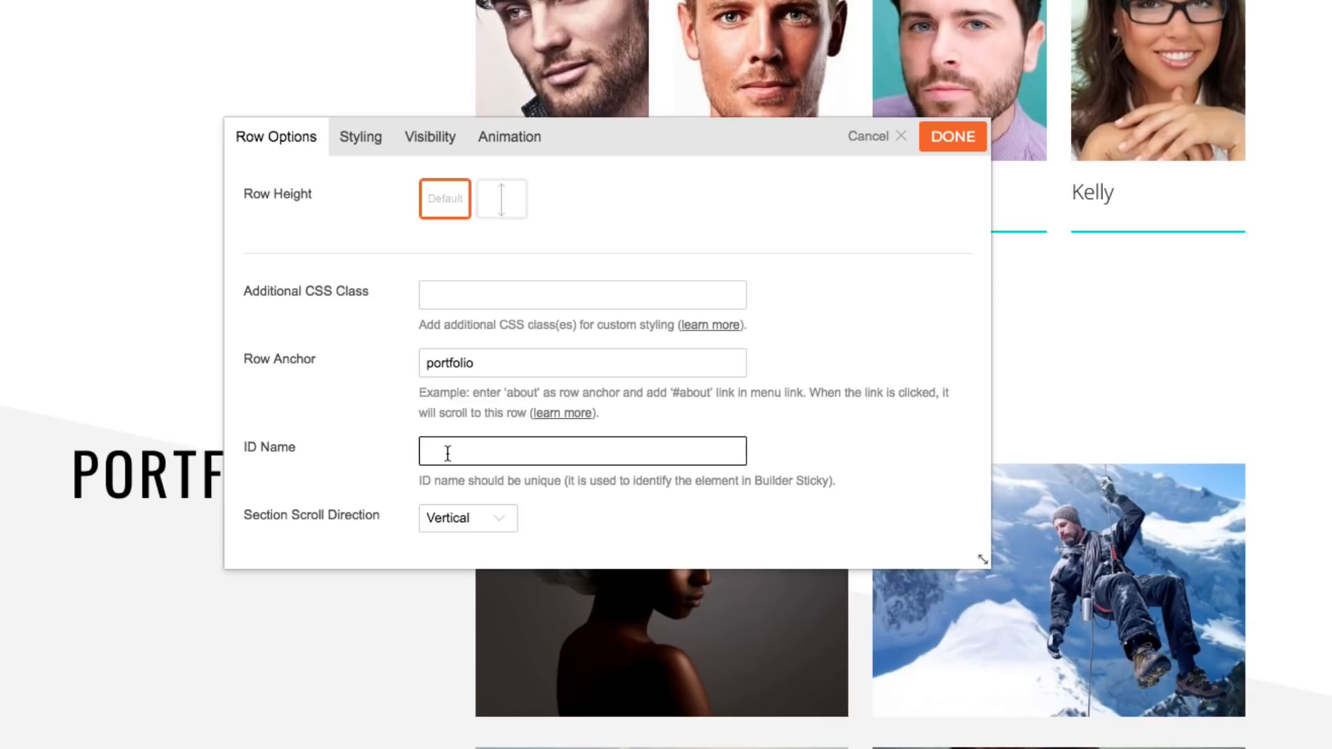
text(portfolio-row)
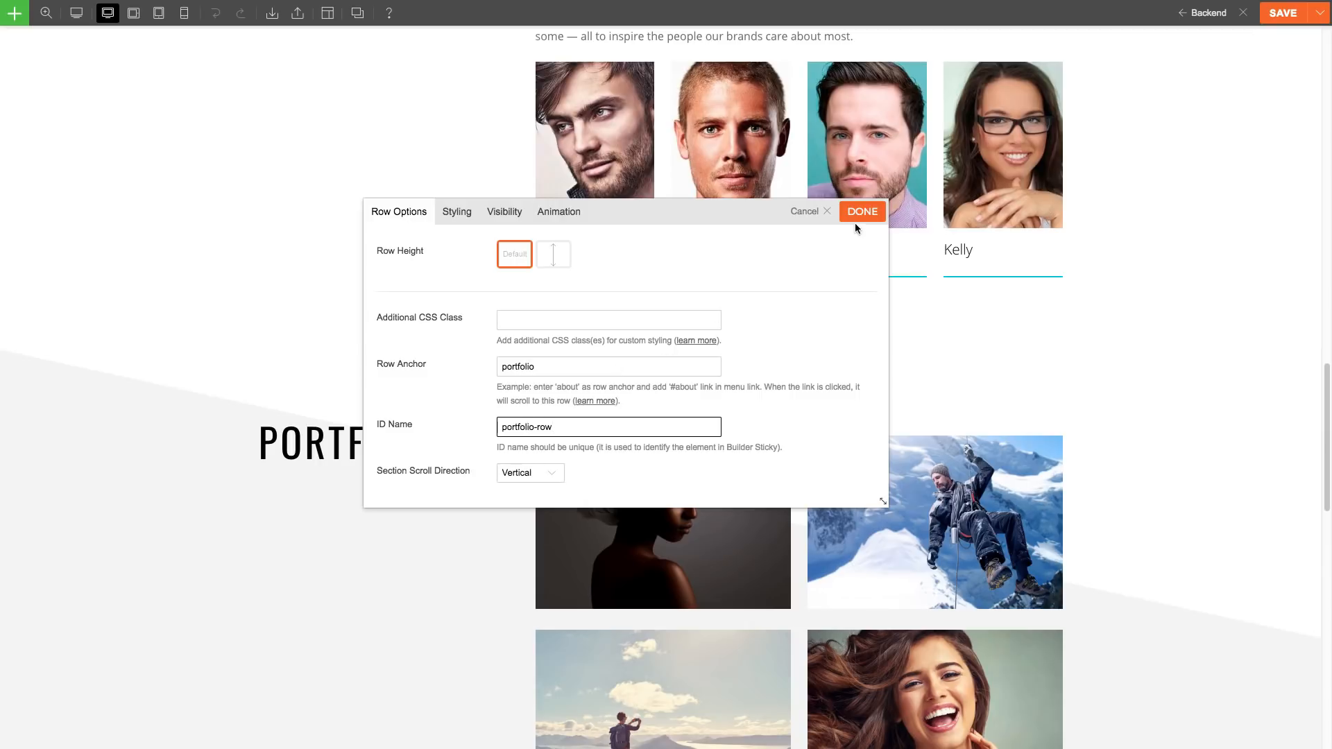
click(861, 212)
text(footer-ro)
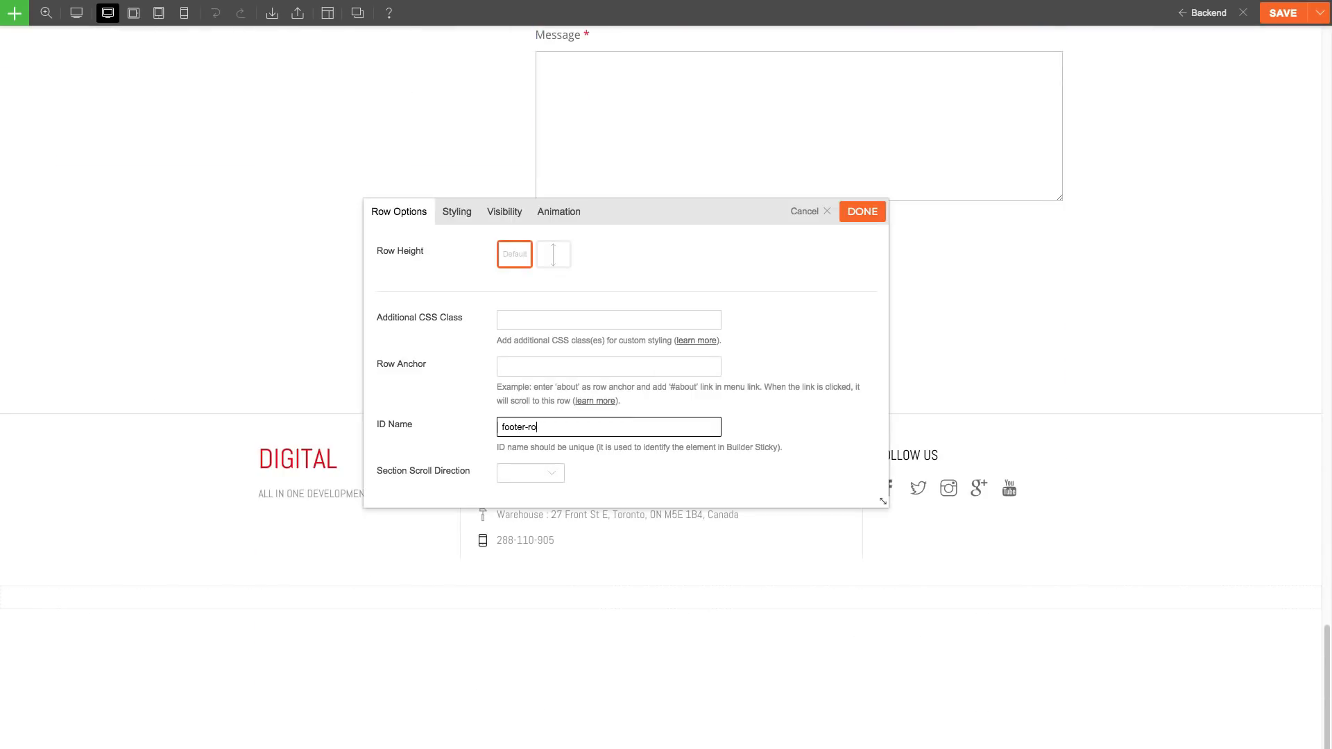
click(862, 211)
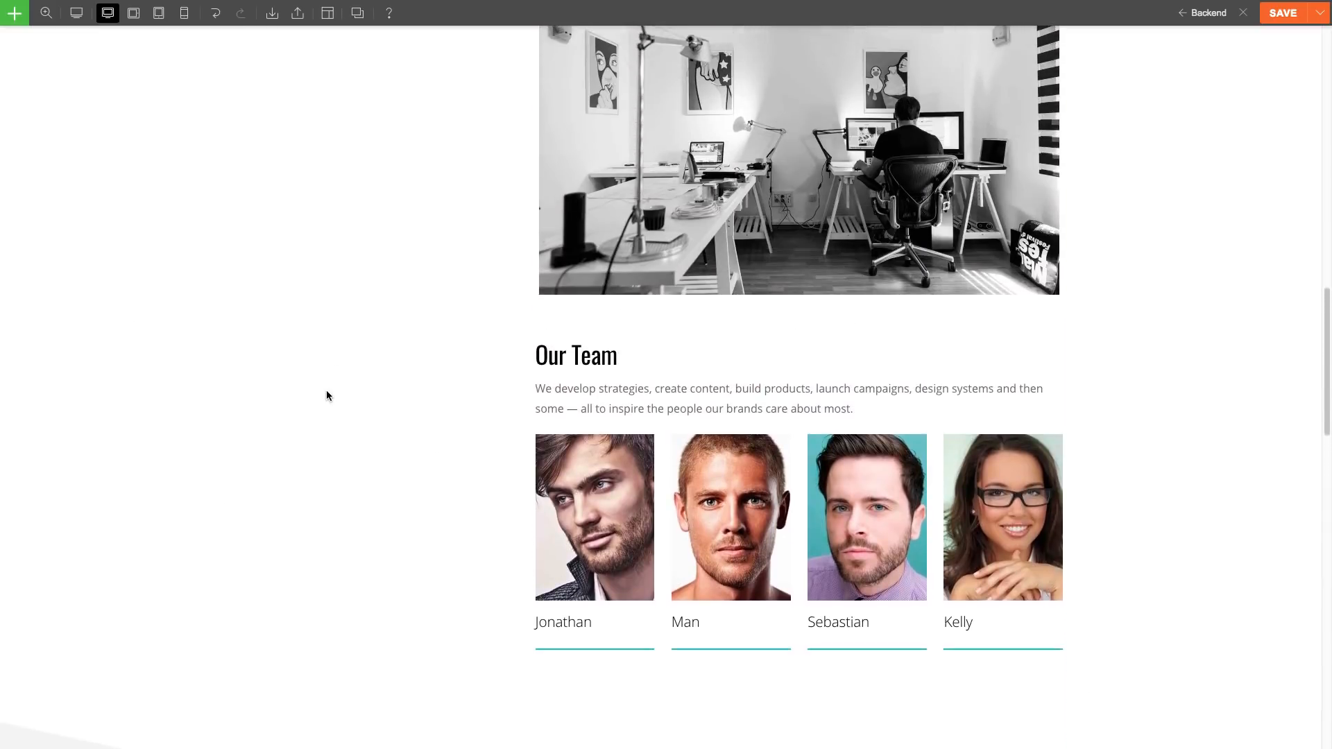
Step: Scroll up to the ABOUT title text module and reach its Animation settings
scroll(up, 3)
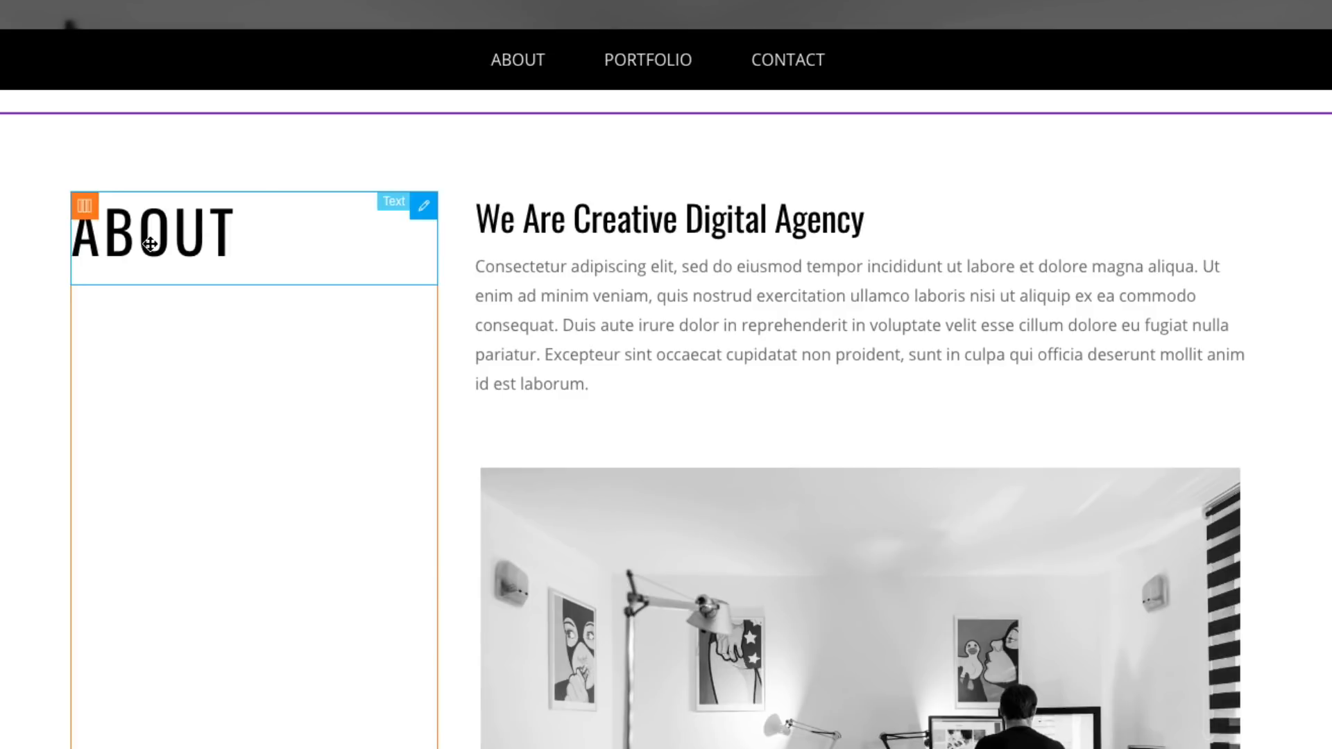
click(423, 205)
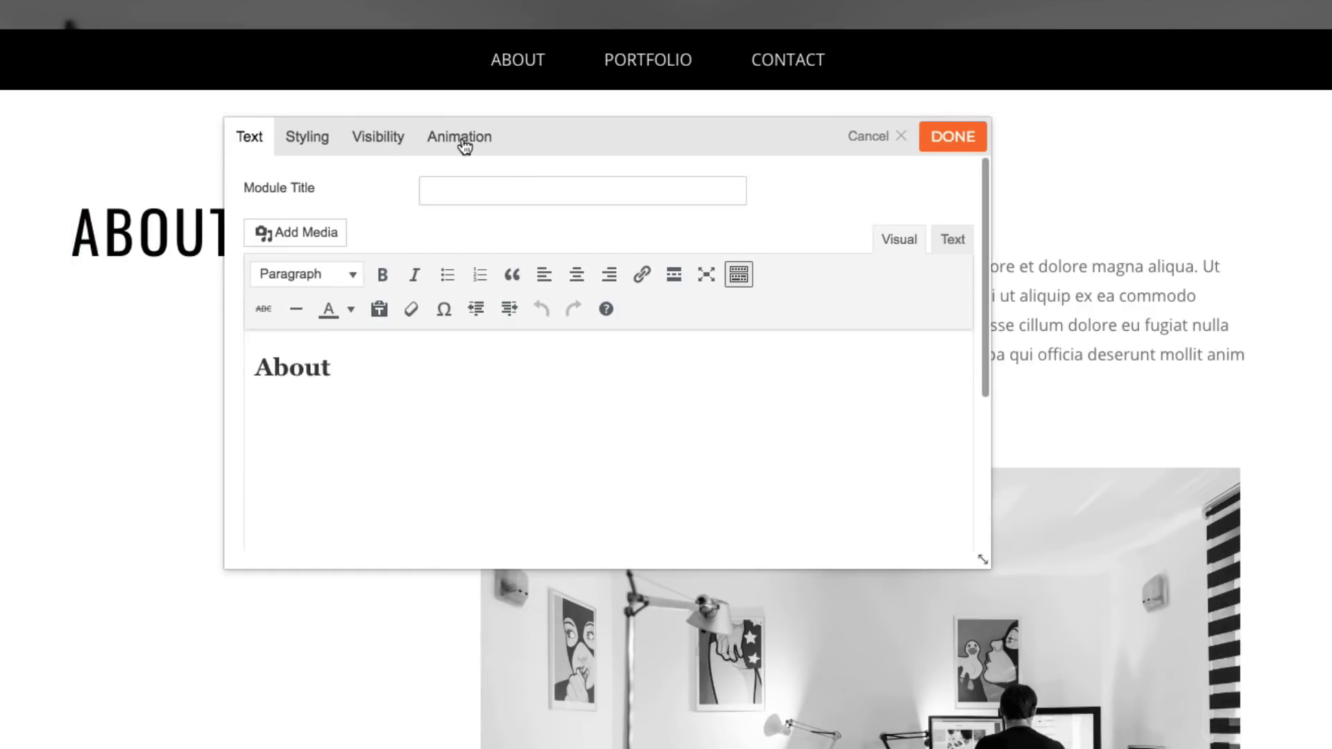
click(459, 137)
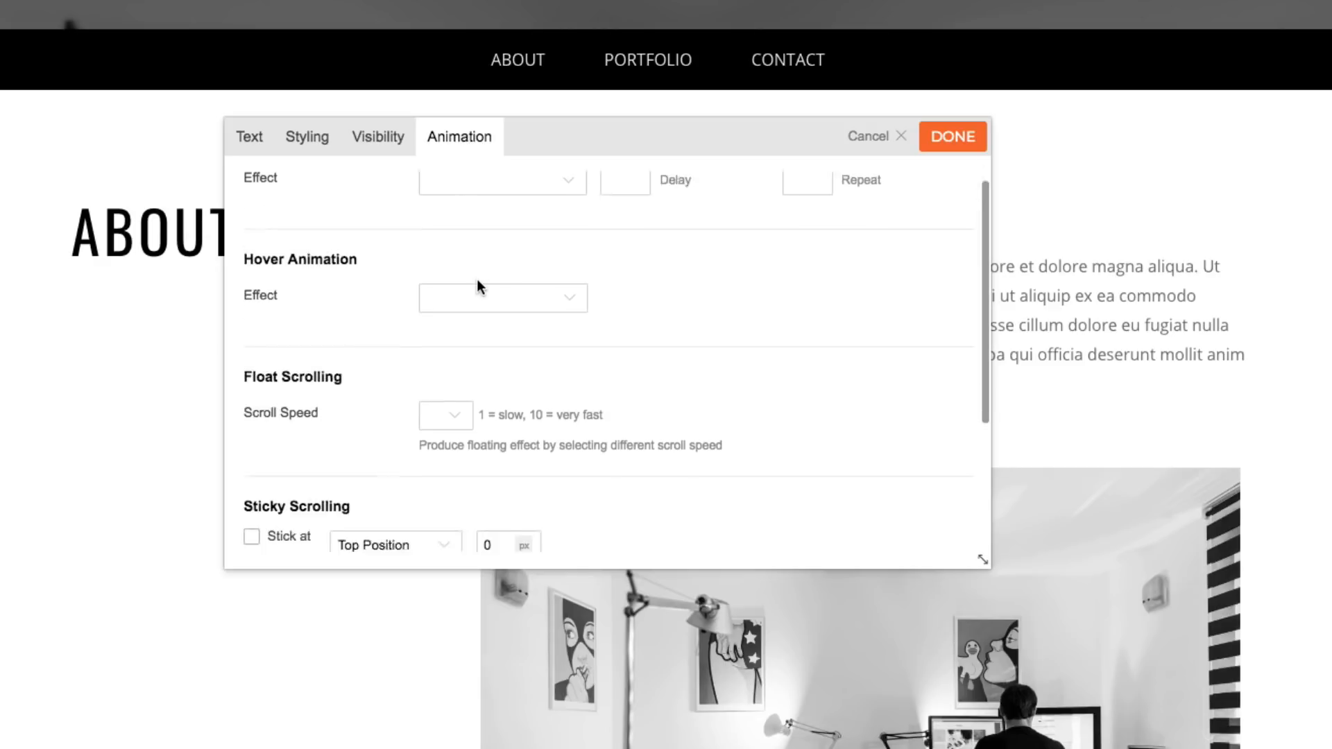
scroll(down, 3)
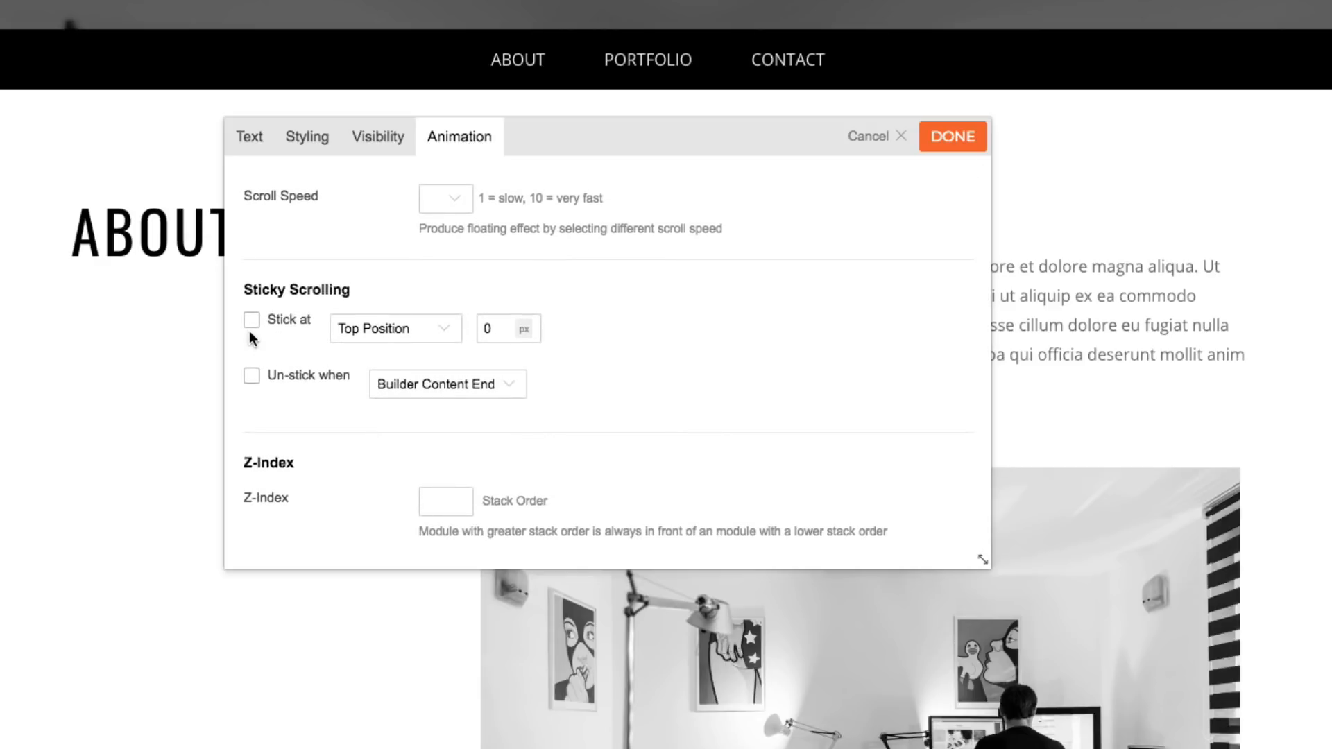
Step: Enable Stick at for the title with Top Position and a 100 px offset
click(251, 320)
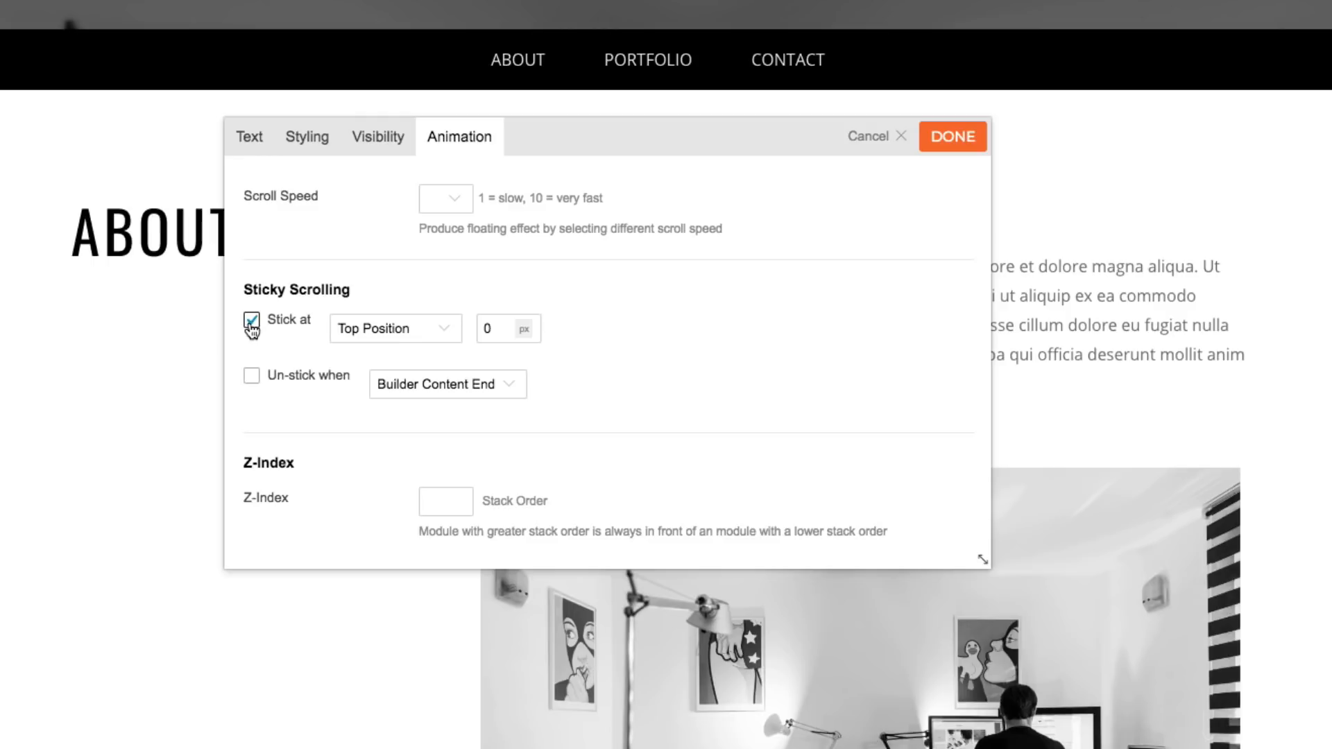
click(394, 328)
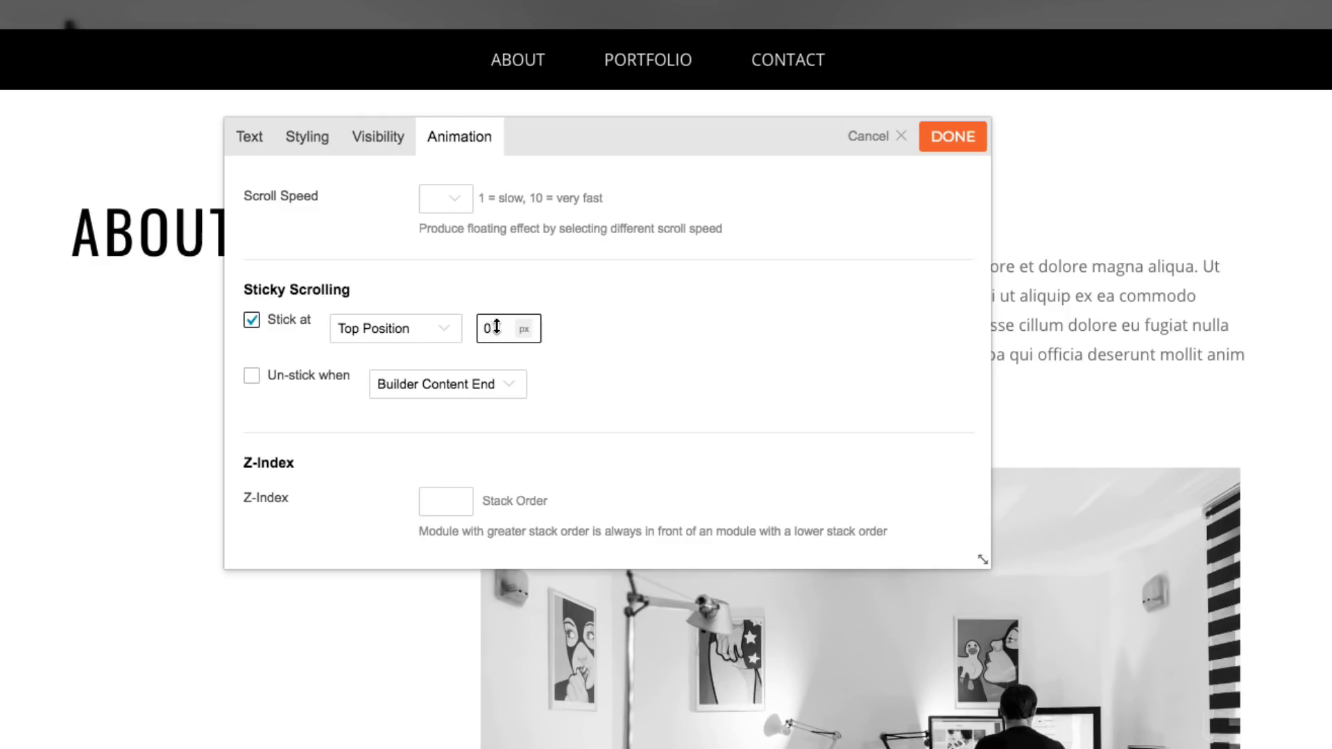
text(100)
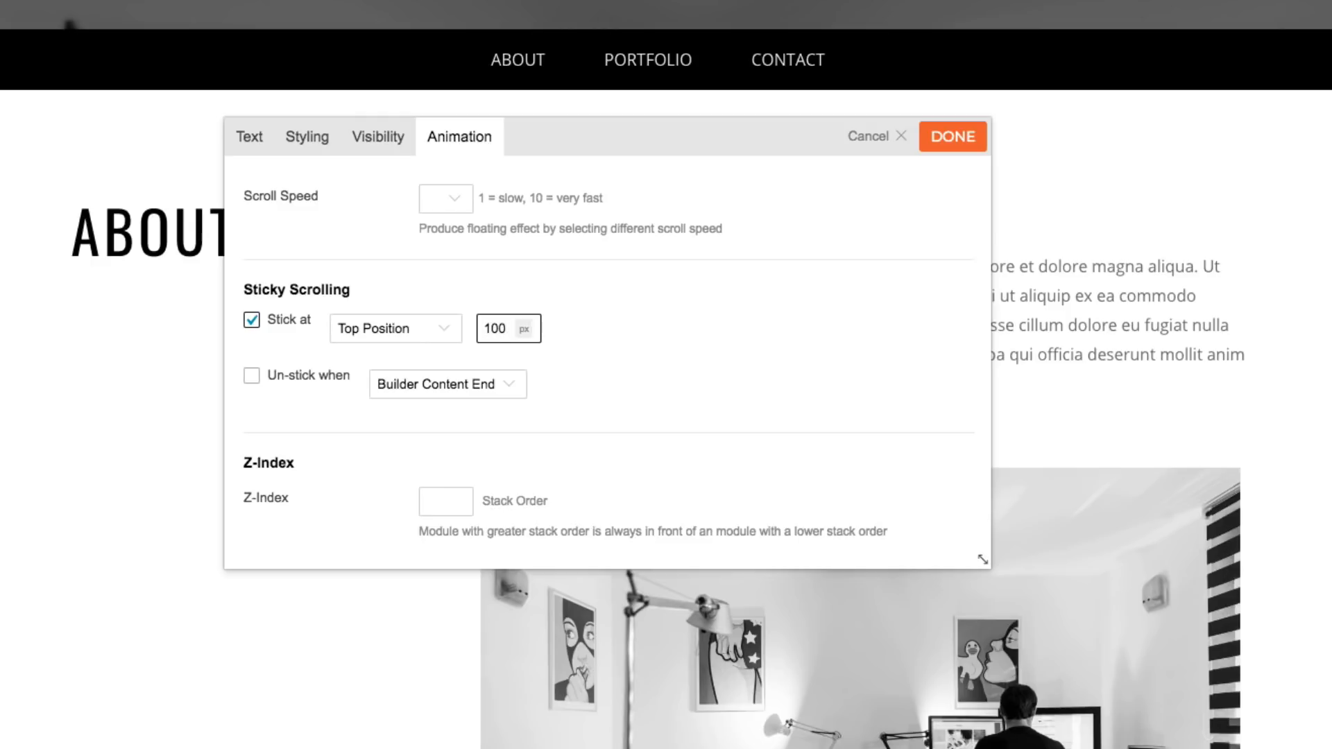
click(504, 328)
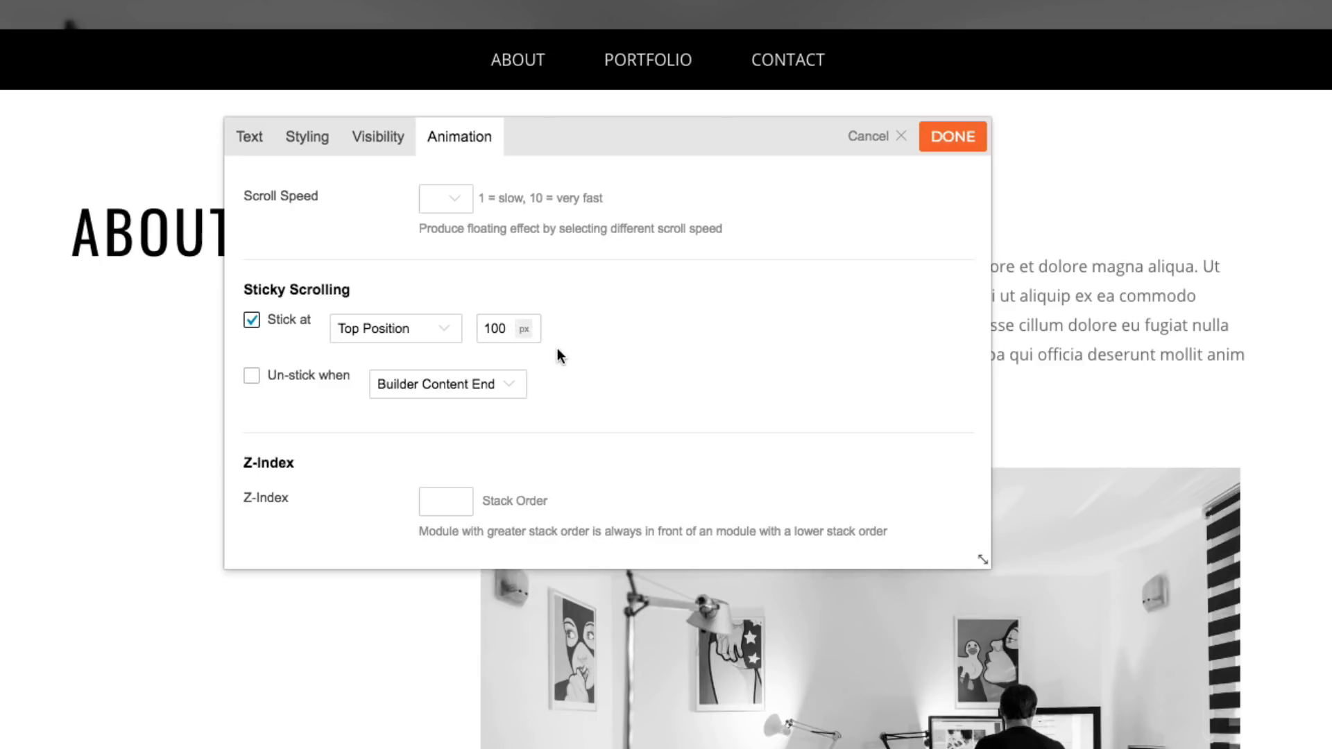
Step: Enable Un-stick when and choose Row #portfolio-row as the trigger
click(251, 375)
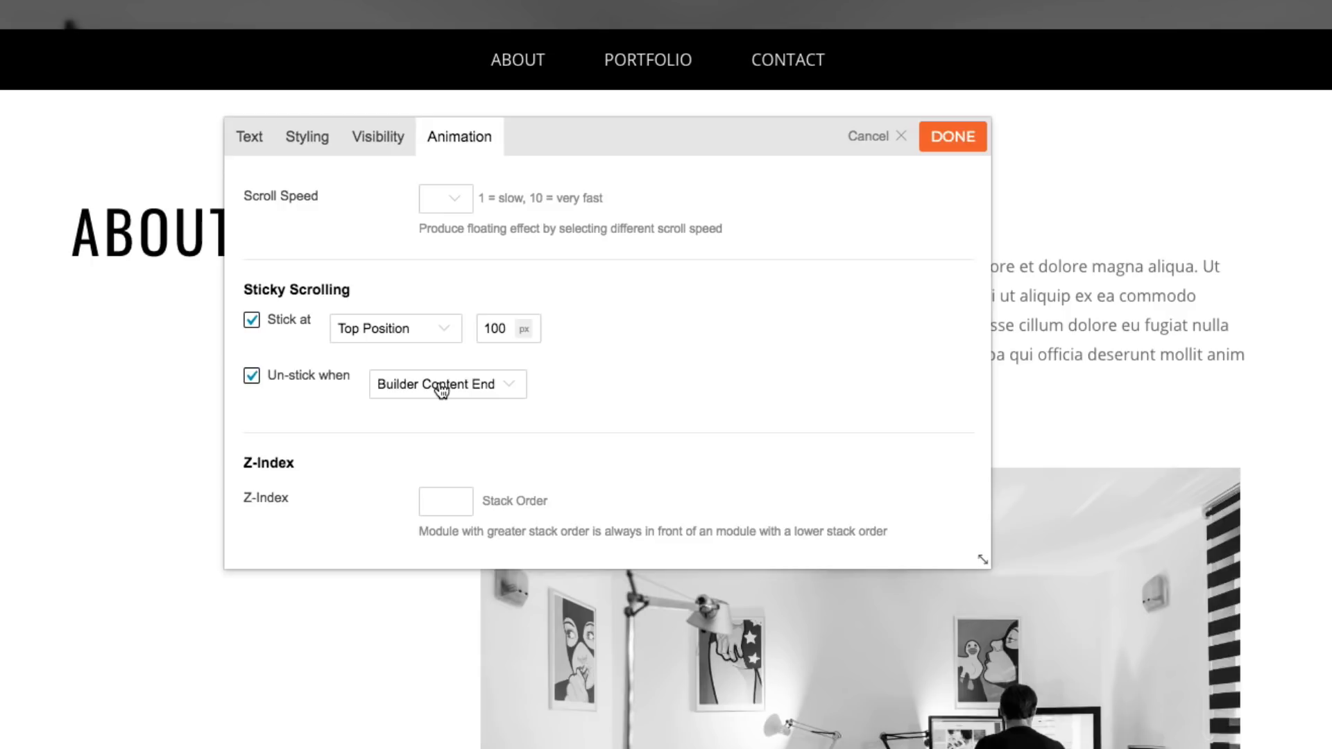
click(446, 383)
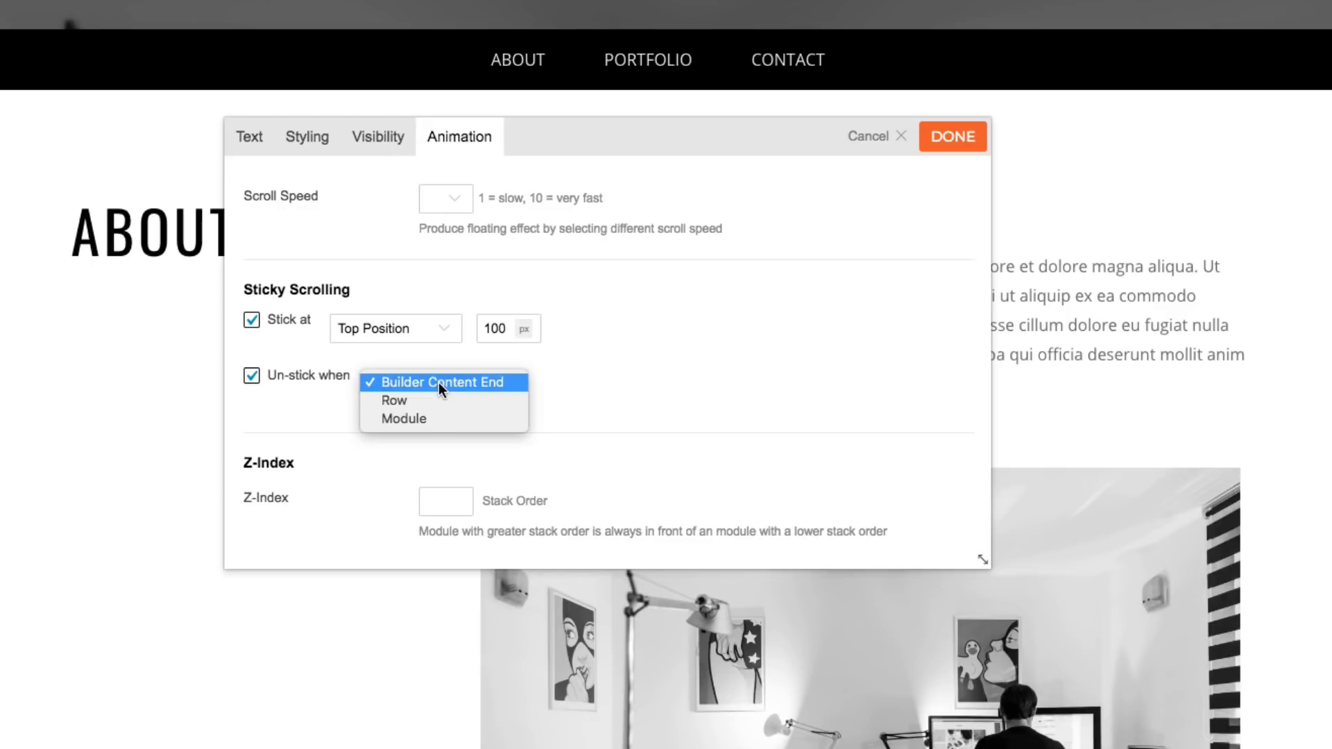
click(394, 401)
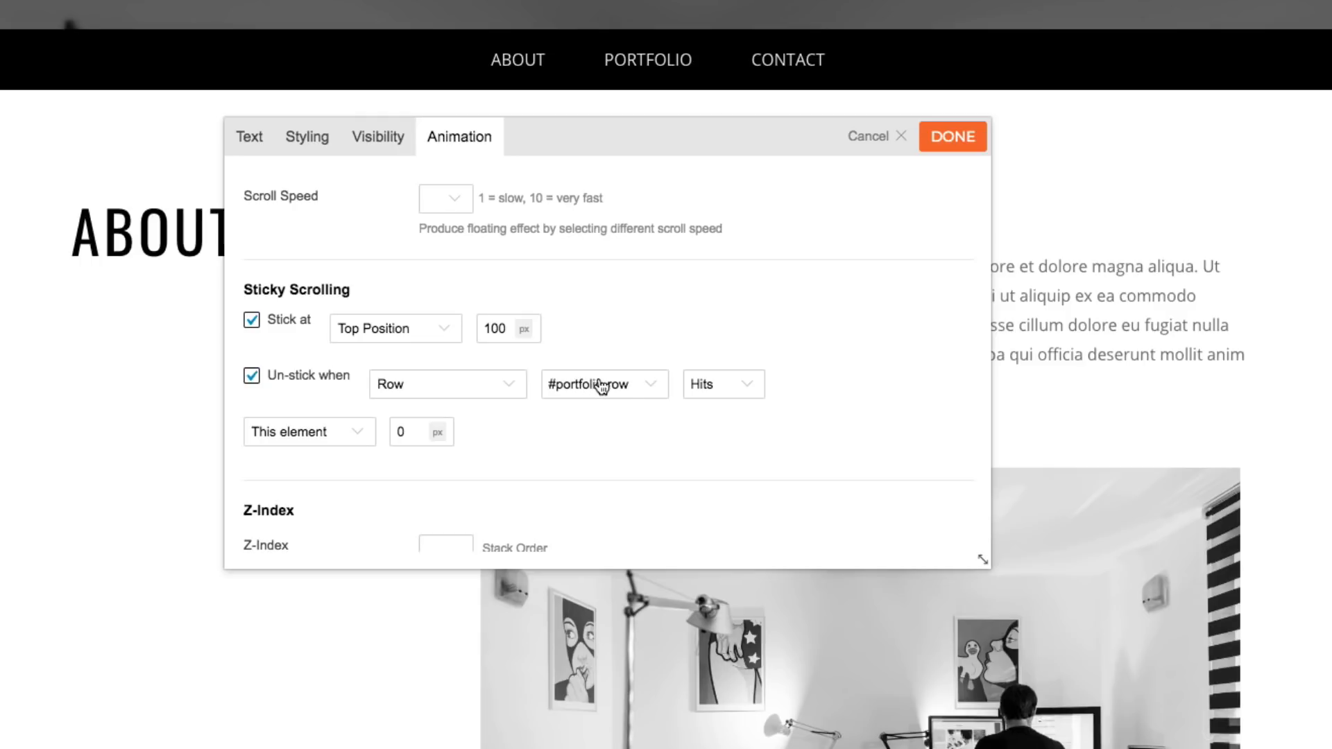
click(603, 384)
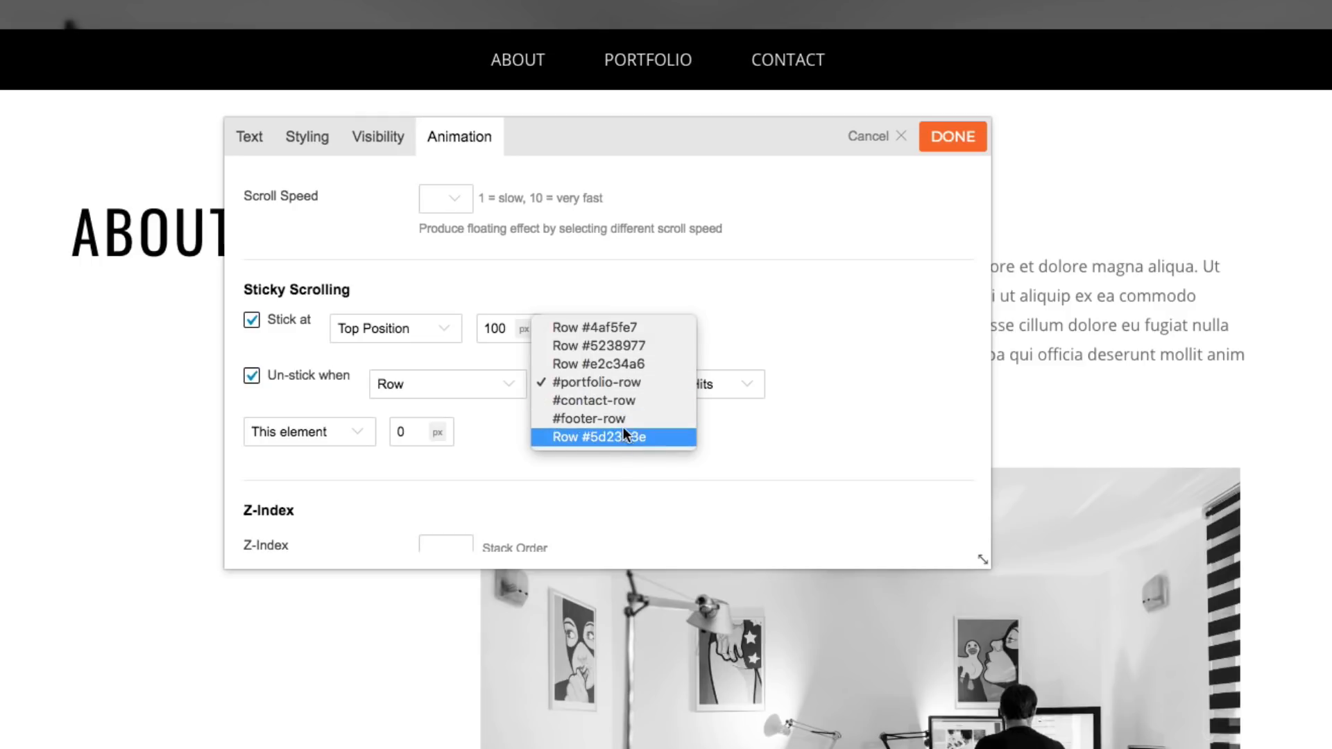
click(600, 382)
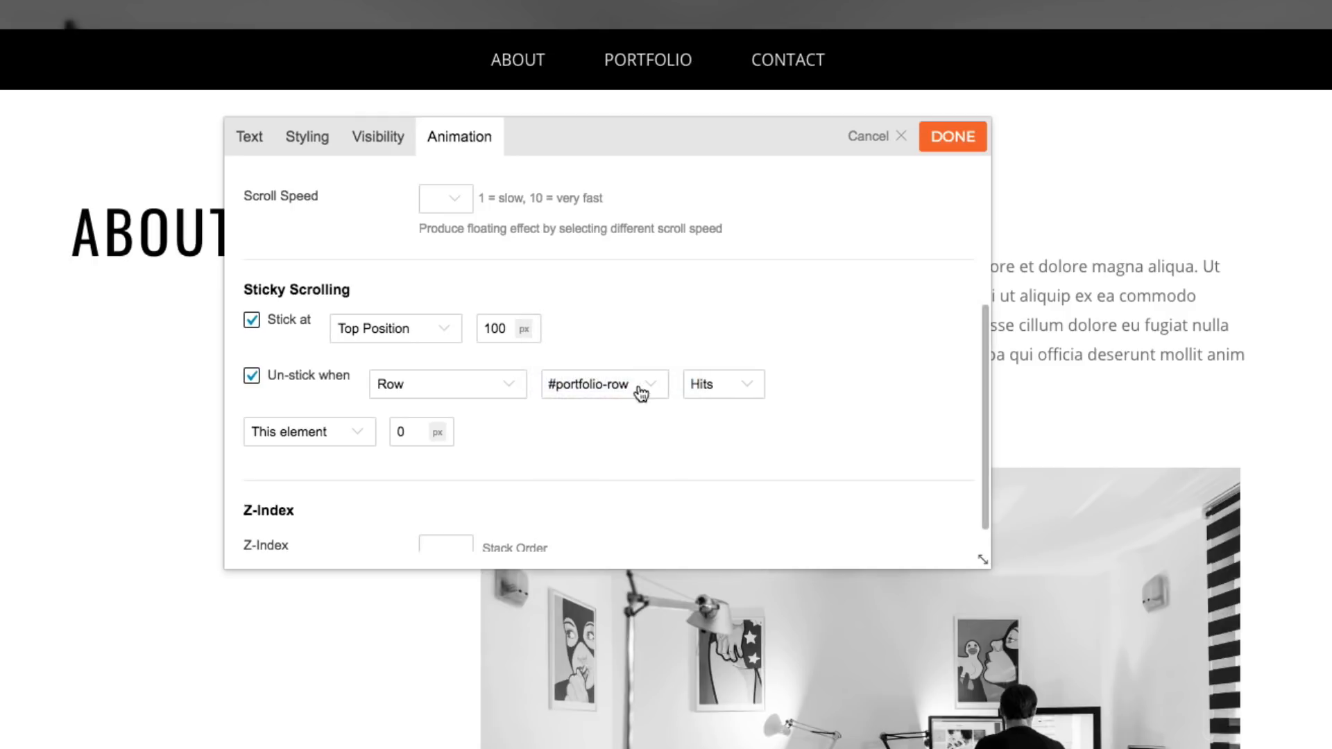
Step: Keep the Hits condition and measure from the title's Top Position, entering the offset value
click(722, 383)
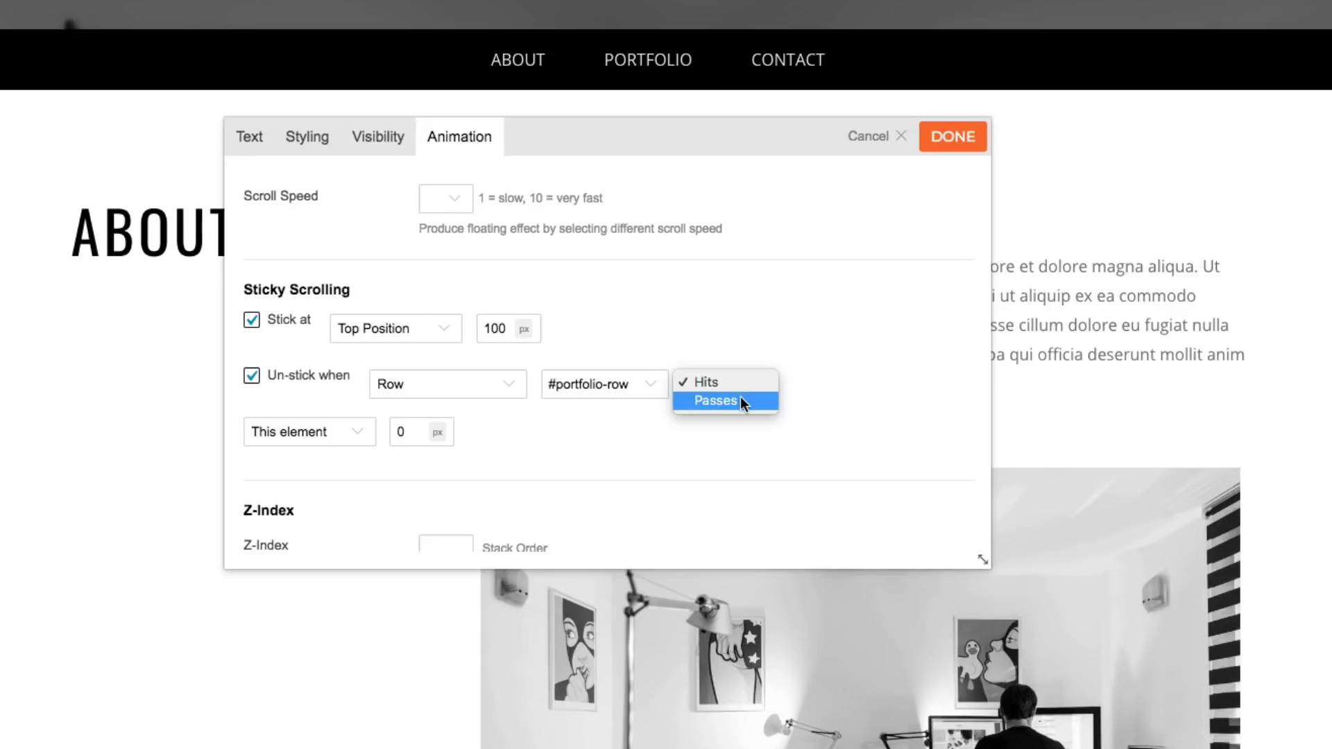
click(722, 384)
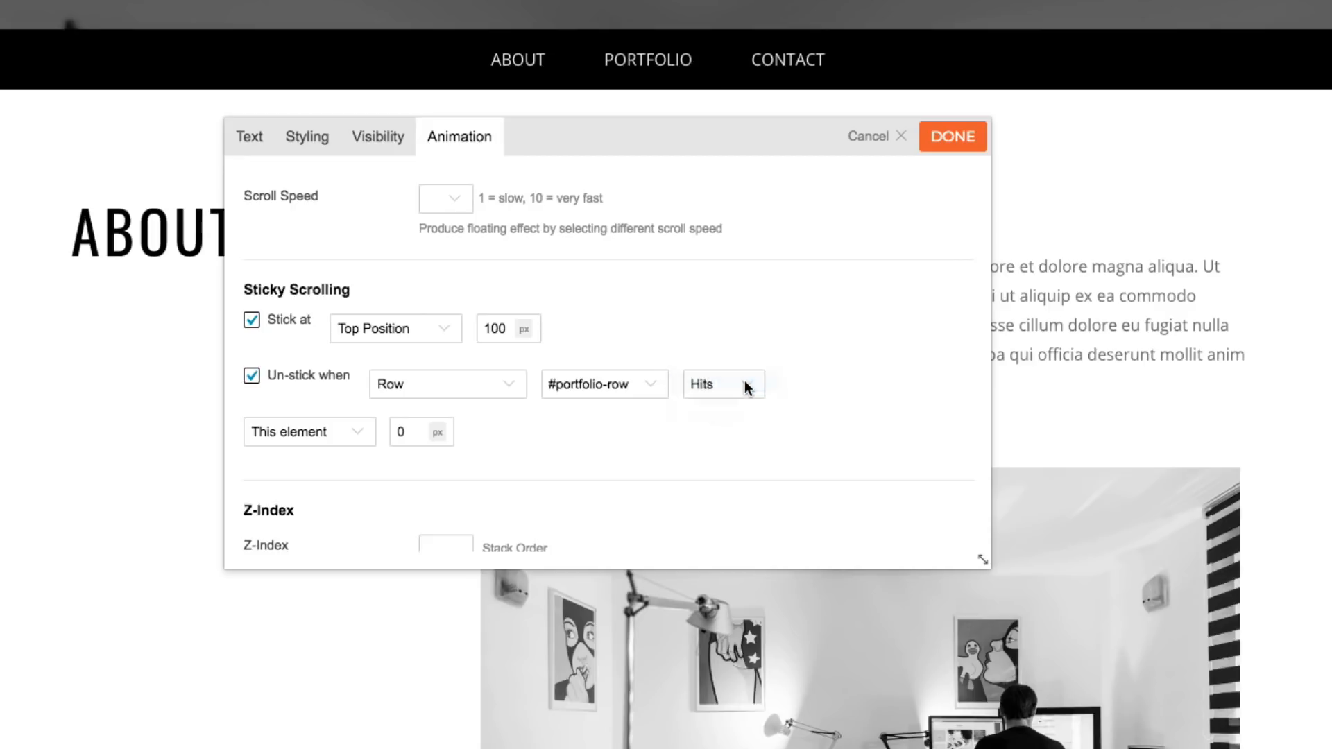
mouse_move(688, 424)
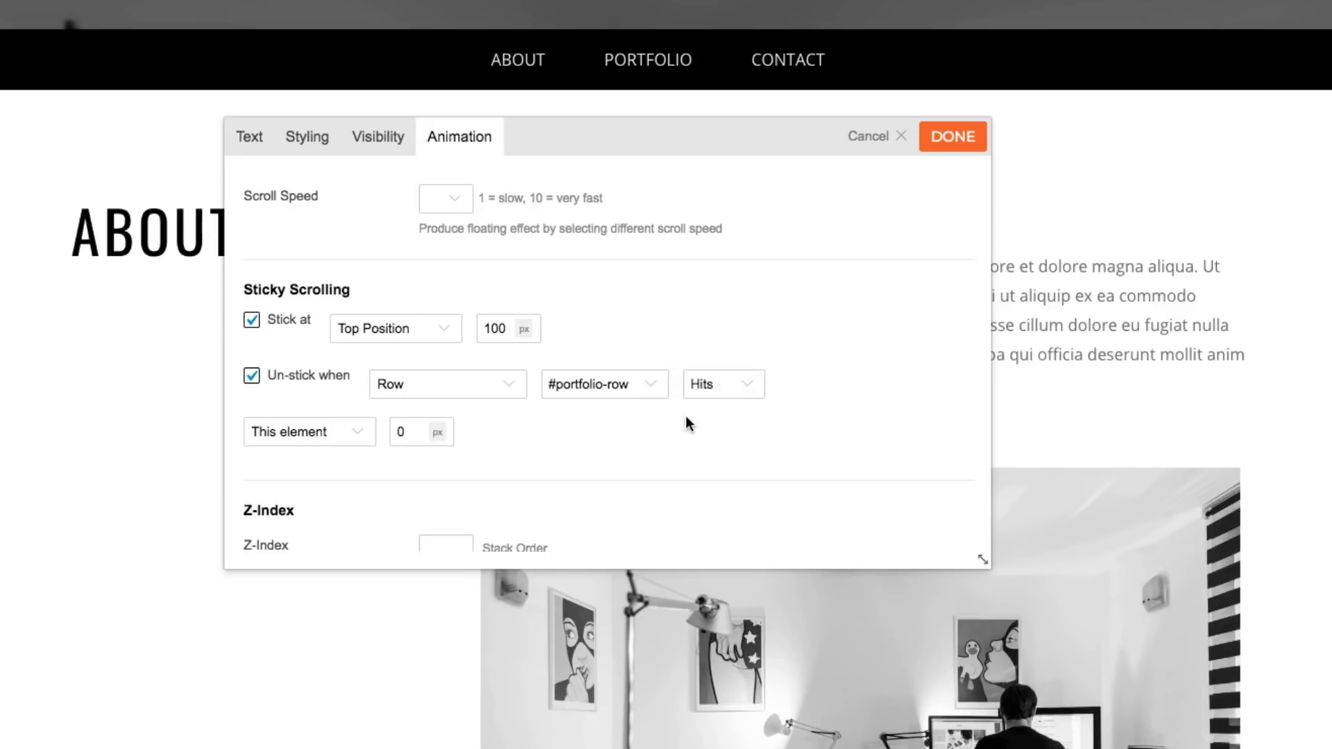
click(308, 431)
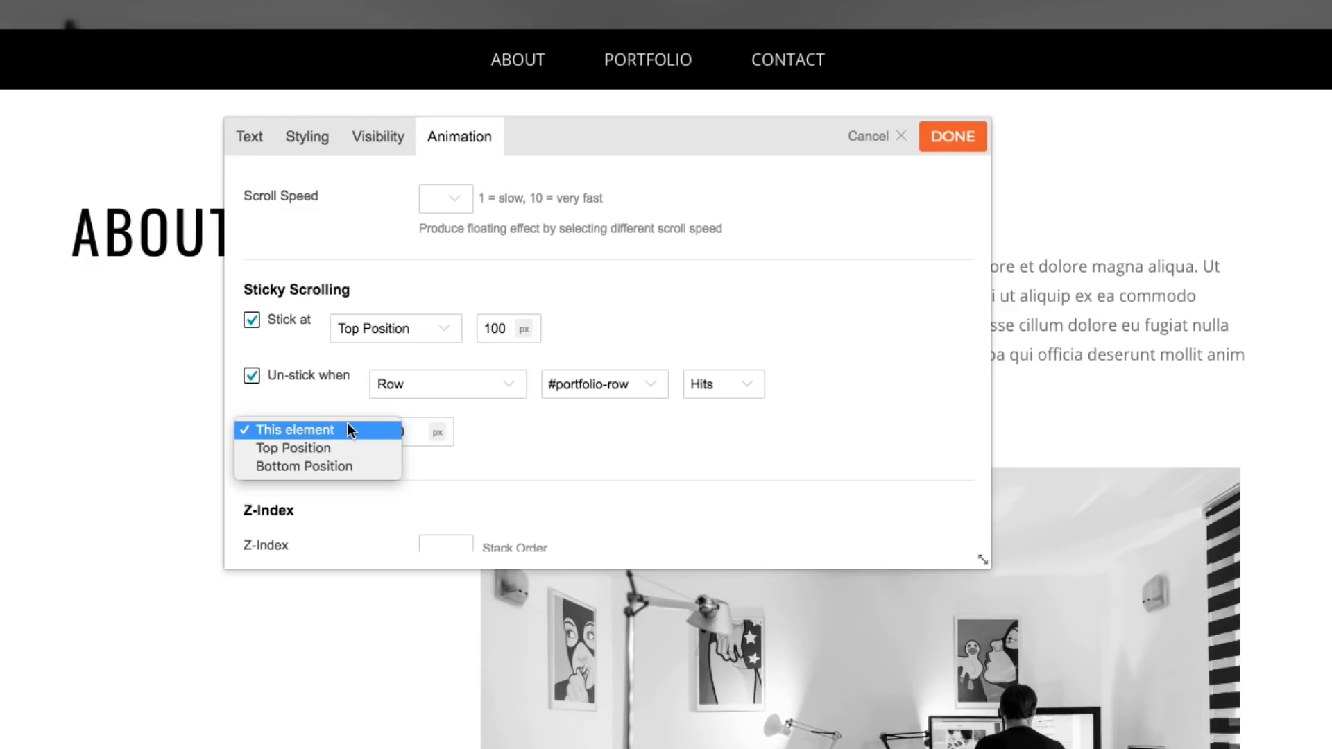
click(293, 448)
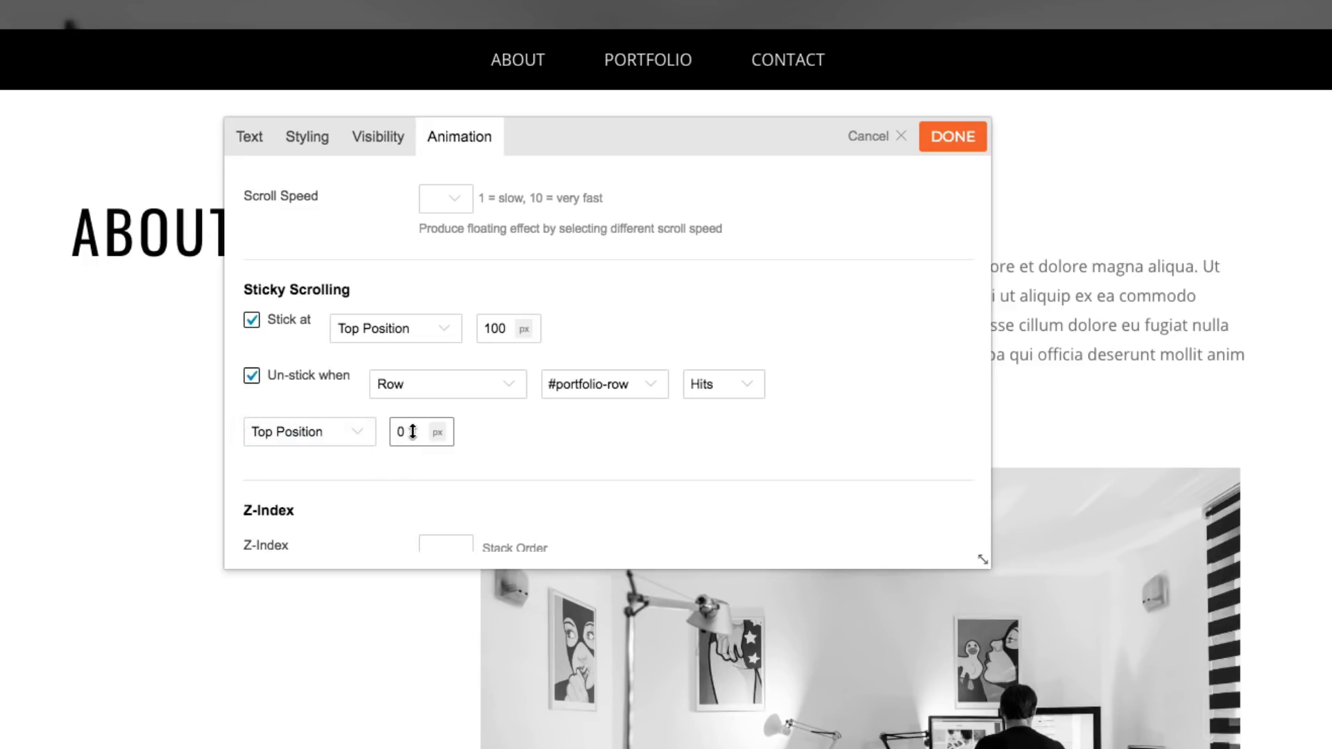
text(400)
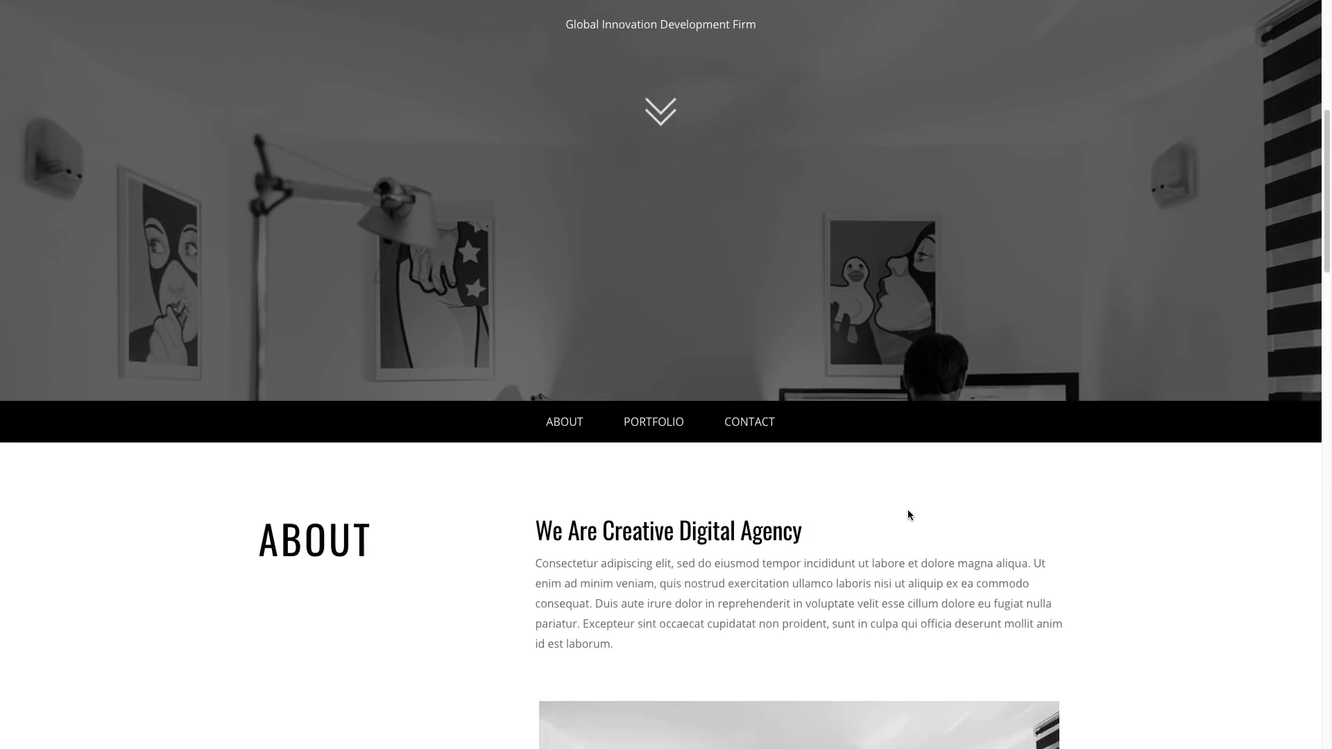
Step: Scroll the live page down through the sections and back up, checking the titles hold beneath the menu
scroll(down, 3)
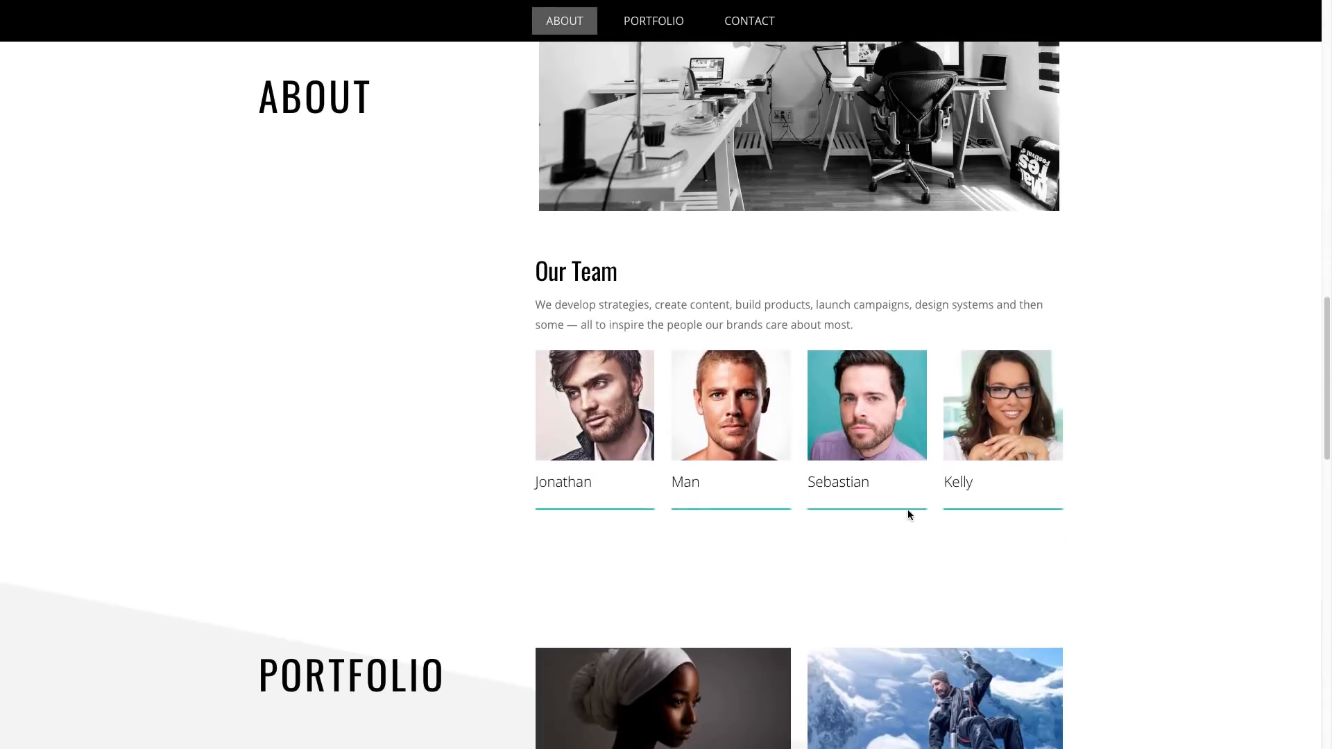
scroll(down, 3)
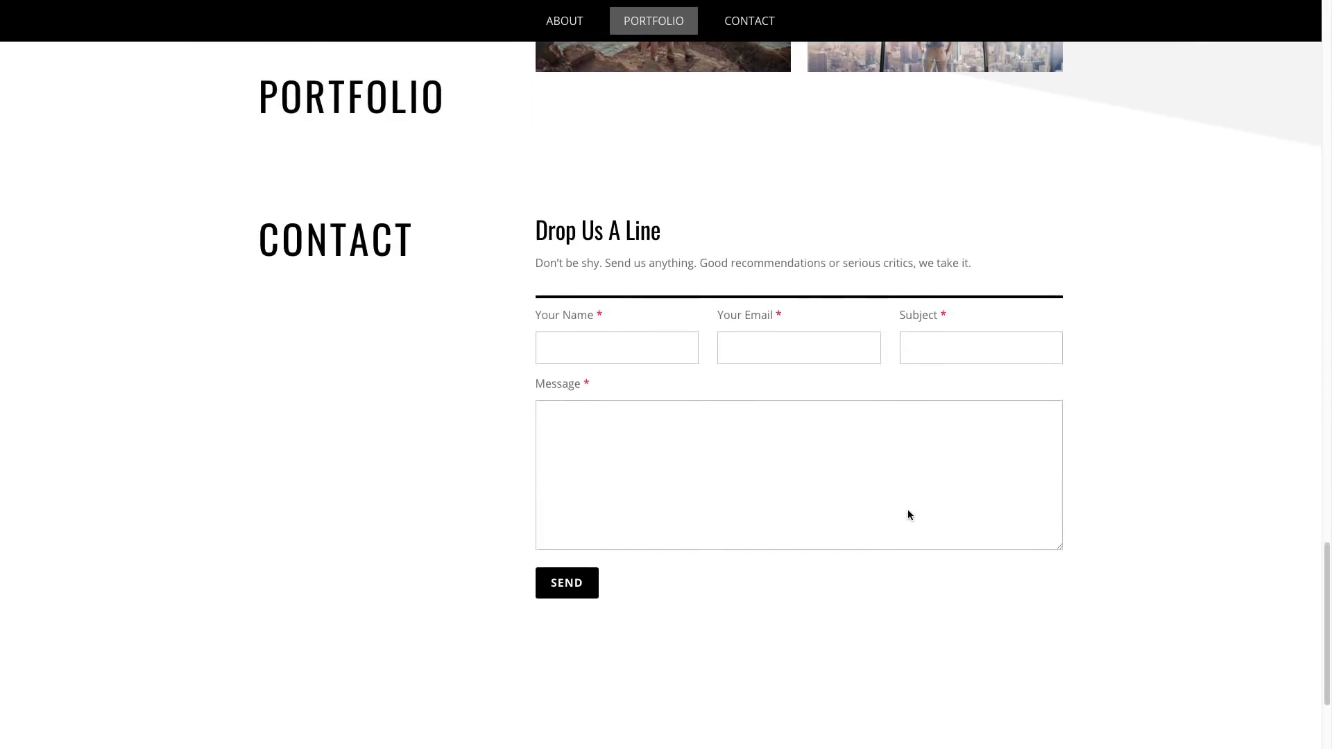
scroll(down, 3)
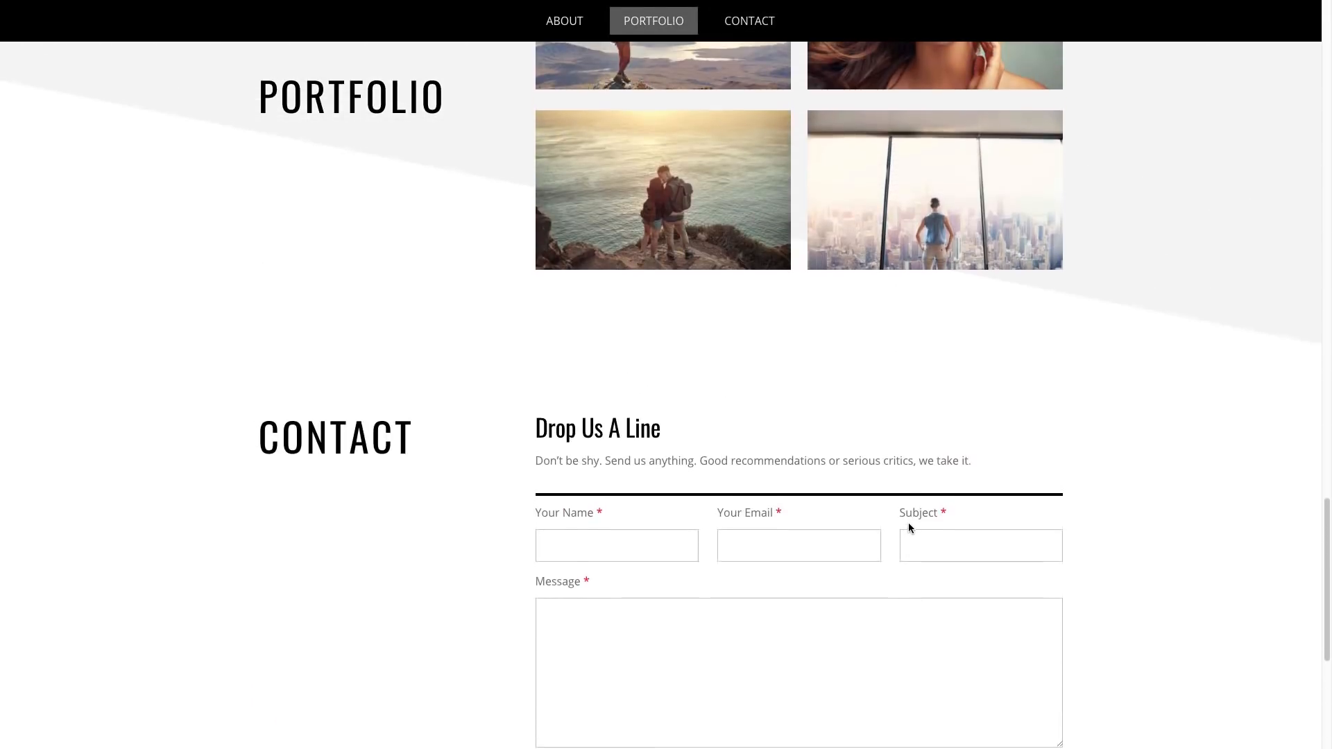
click(564, 20)
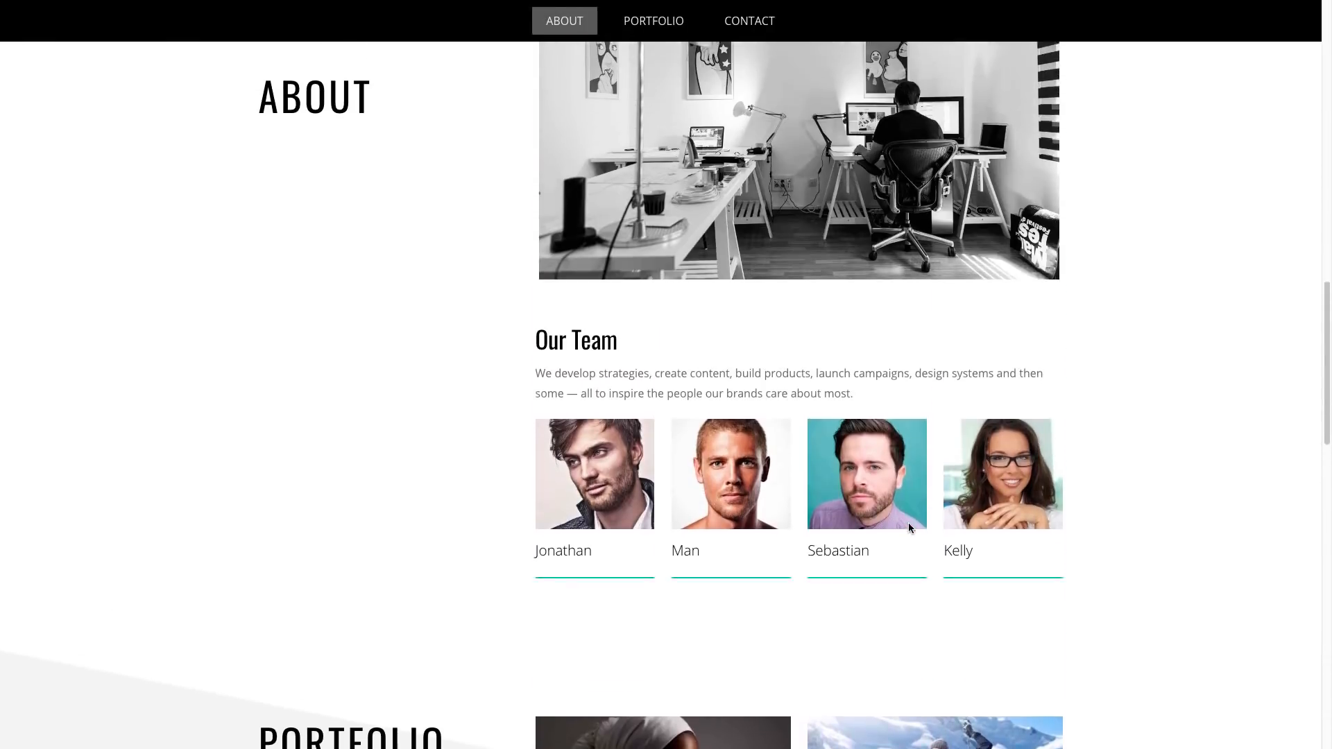
scroll(up, 3)
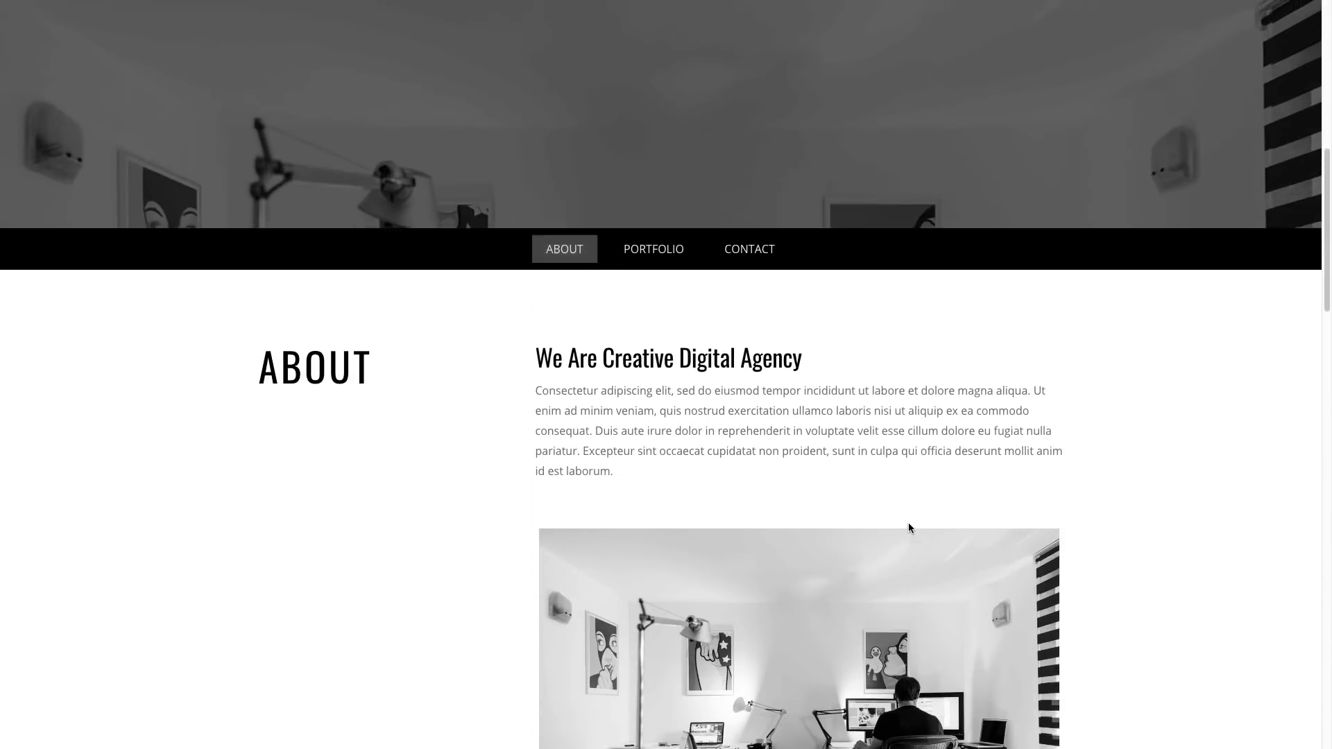
scroll(up, 3)
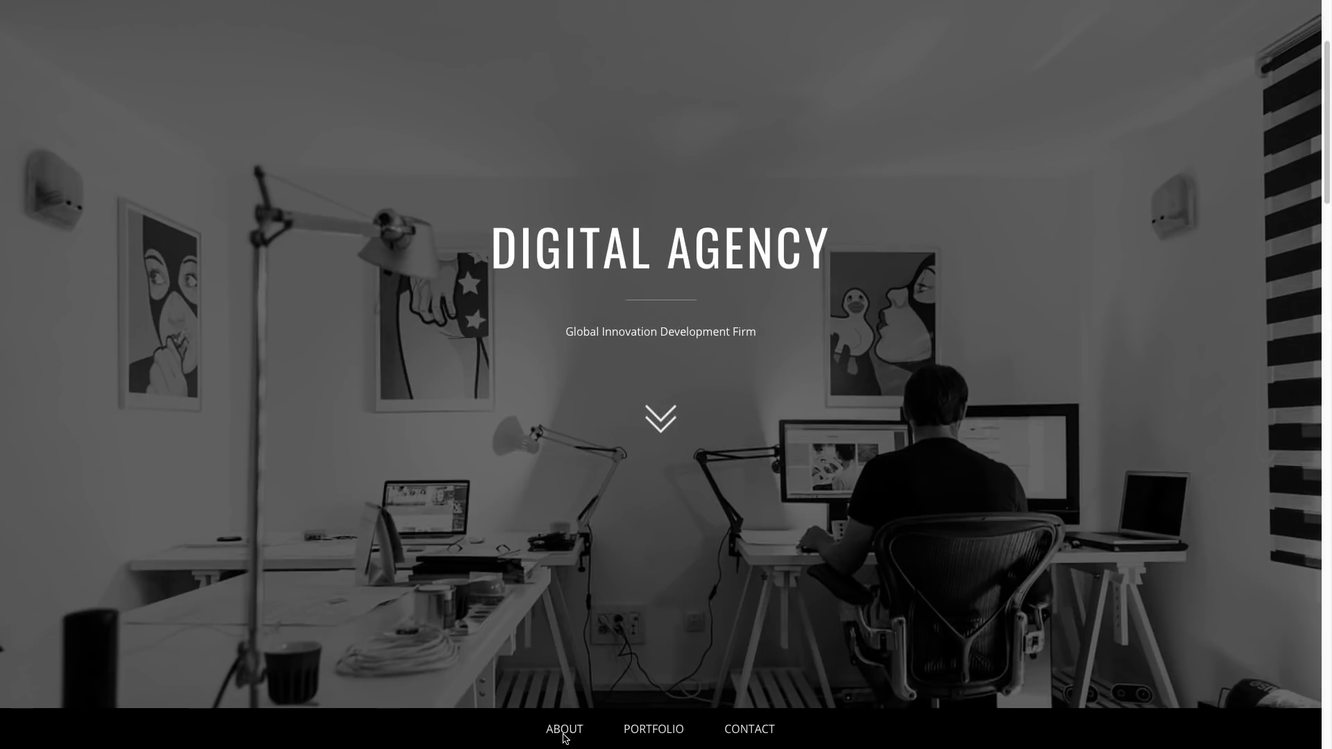
Step: Use the About menu link to jump to the About section and back
click(563, 729)
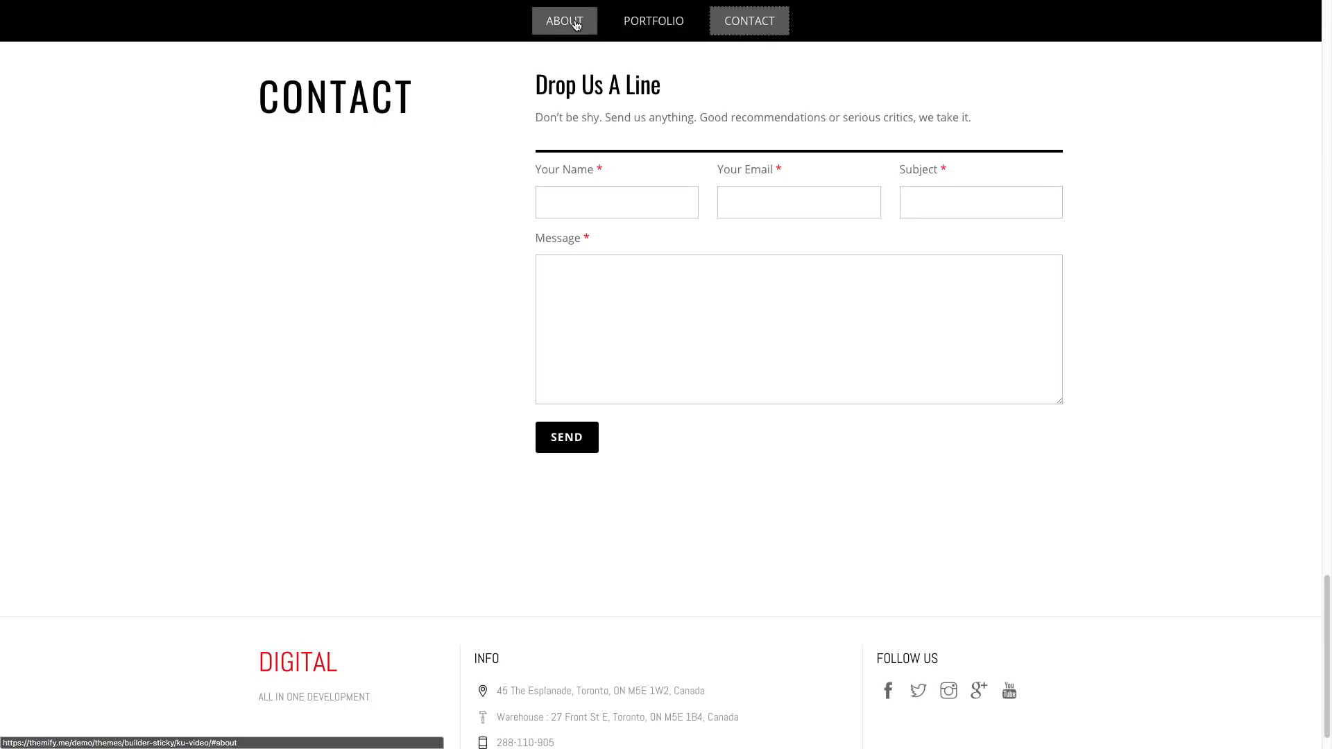
click(564, 21)
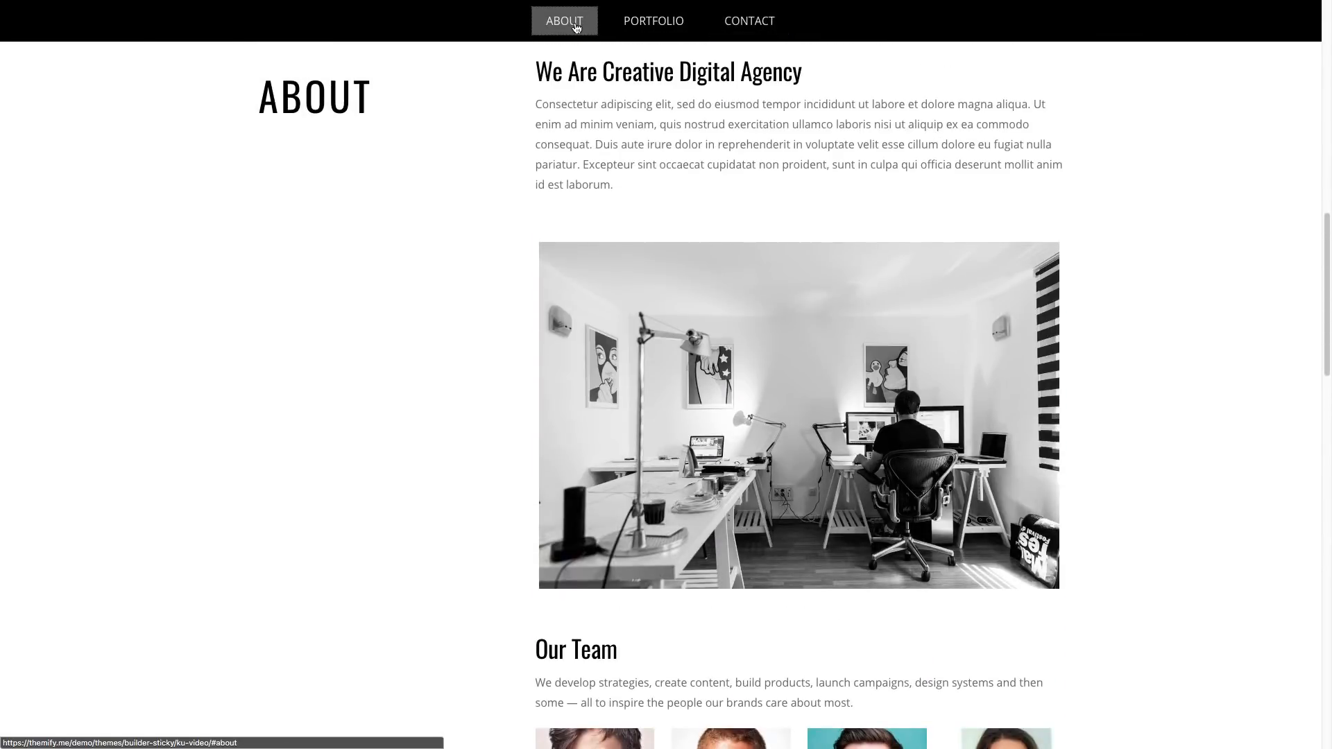